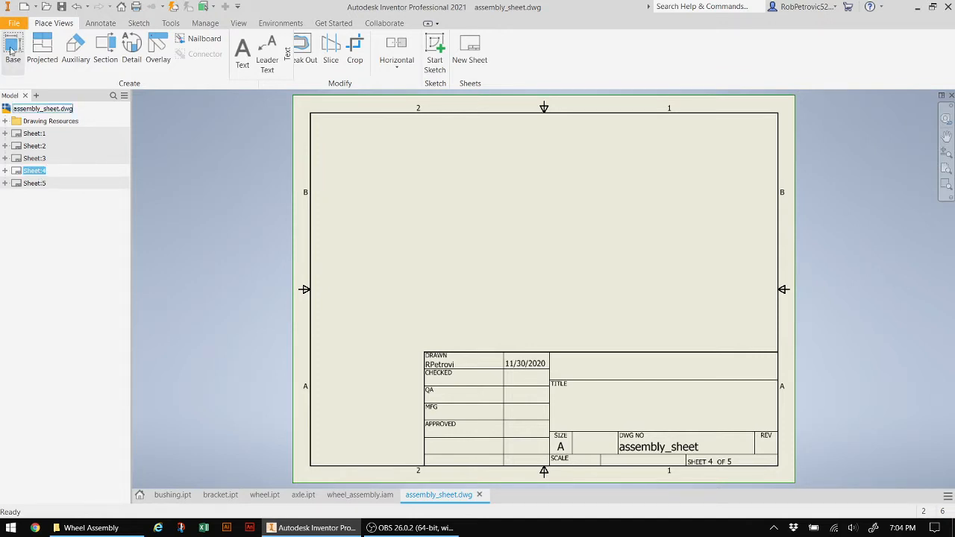
# Start a base view on sheet 4 by browsing to and choosing wheel.ipt
pyautogui.click(13, 49)
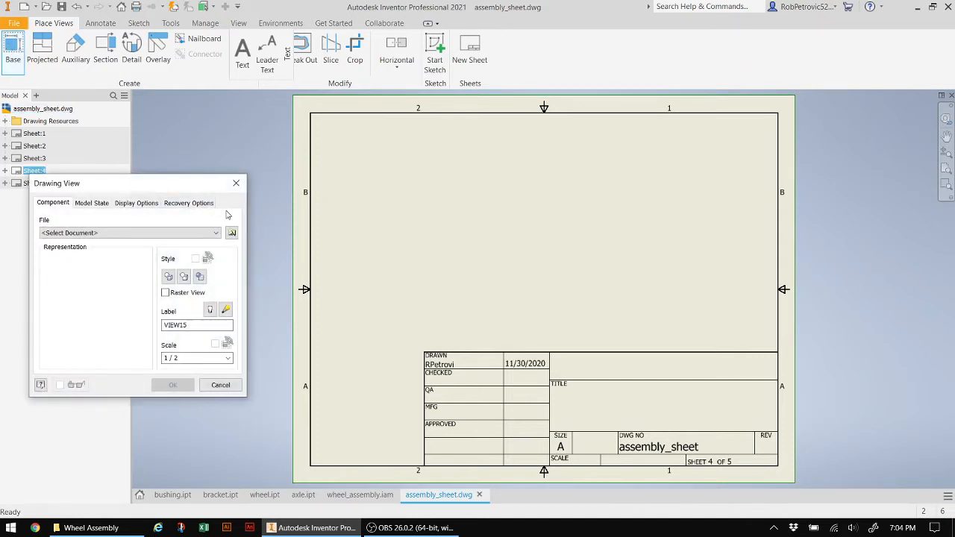
pyautogui.click(232, 232)
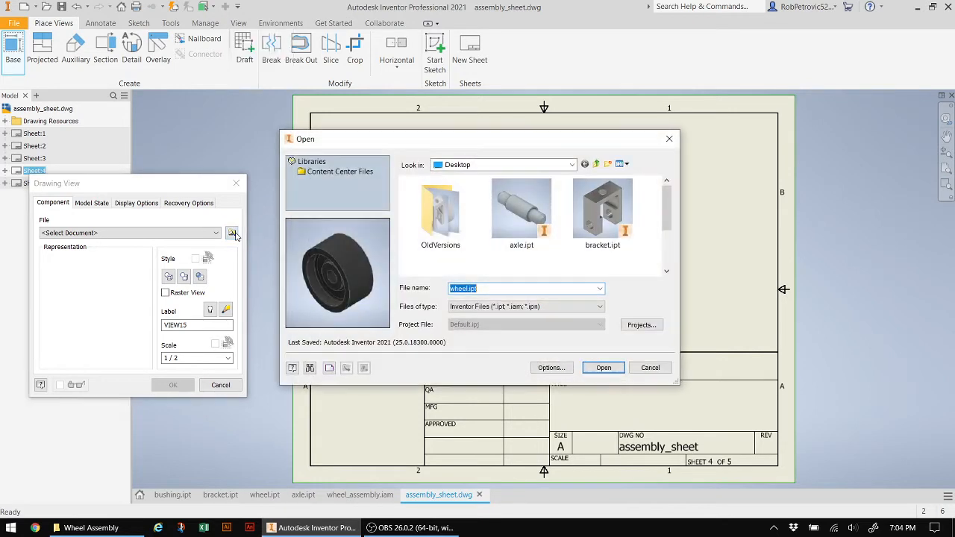
pyautogui.scroll(-3)
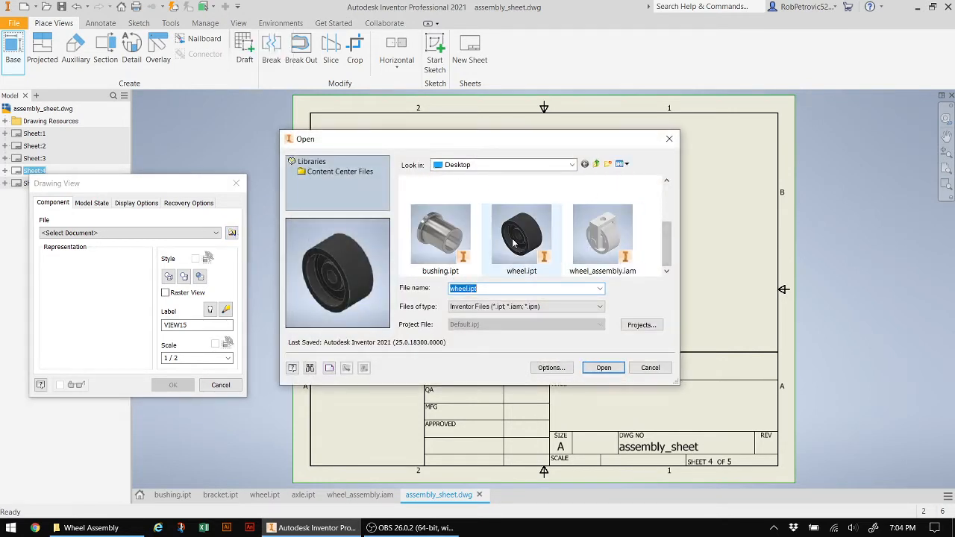
pyautogui.click(603, 367)
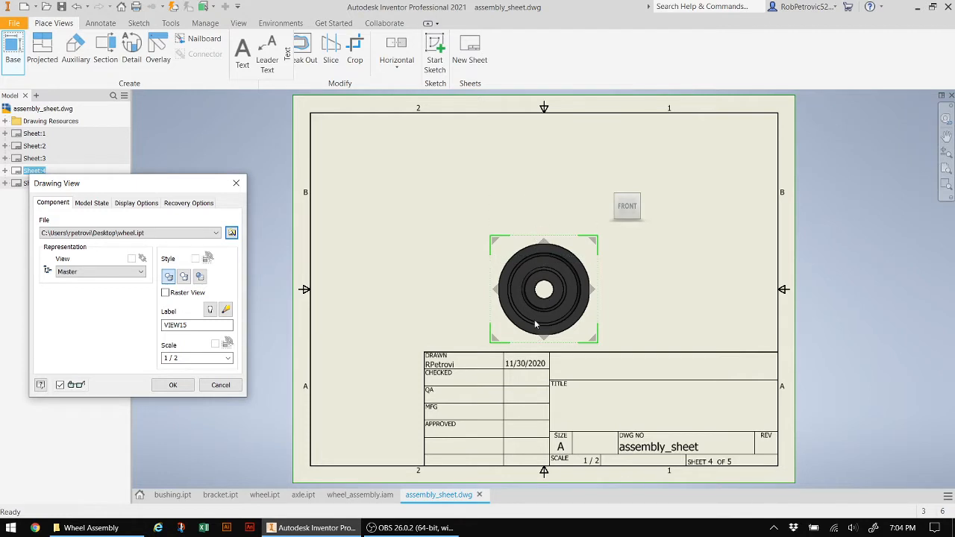
pyautogui.moveTo(531, 289)
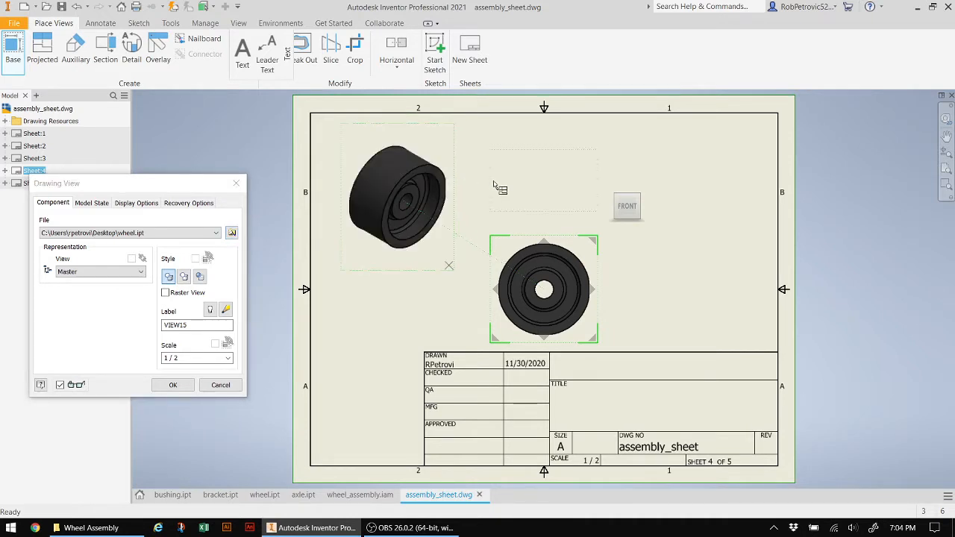
# Confirm the isometric projected view, move it to top centre, and select the front view
pyautogui.click(172, 385)
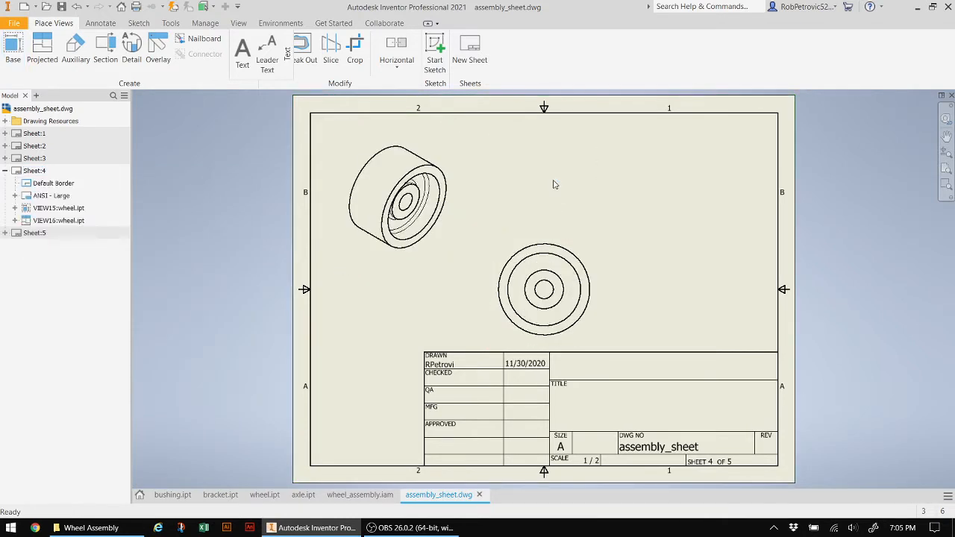
pyautogui.moveTo(655, 293)
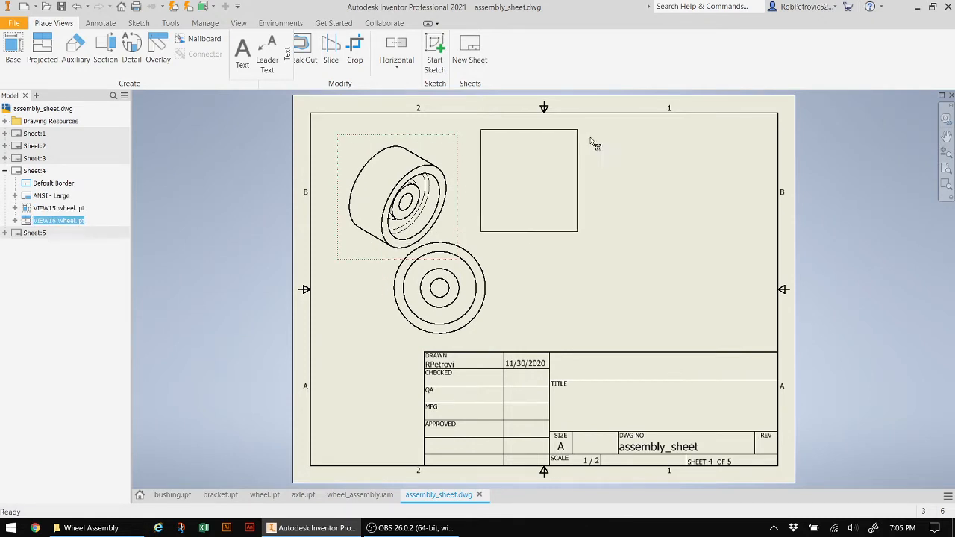
pyautogui.moveTo(397, 195); pyautogui.dragTo(537, 185)
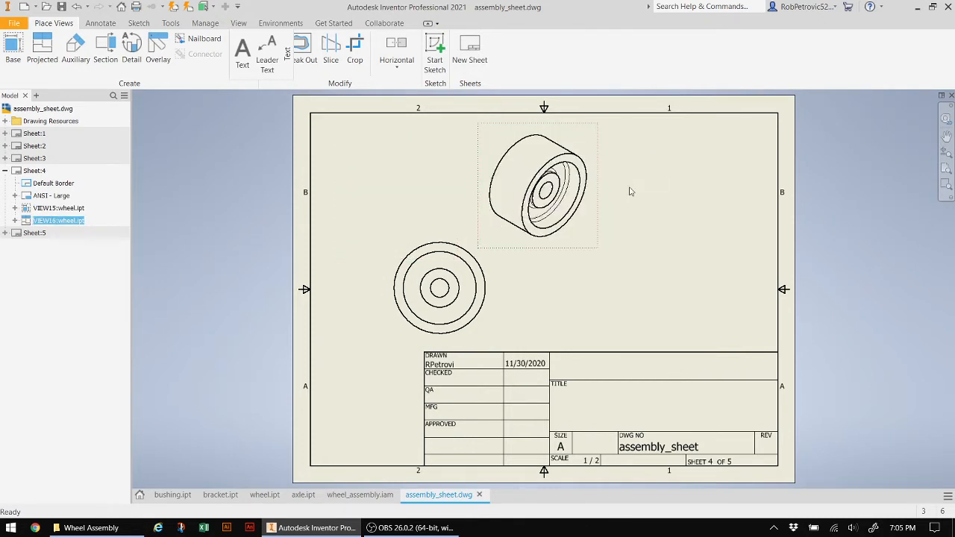
pyautogui.moveTo(534, 301)
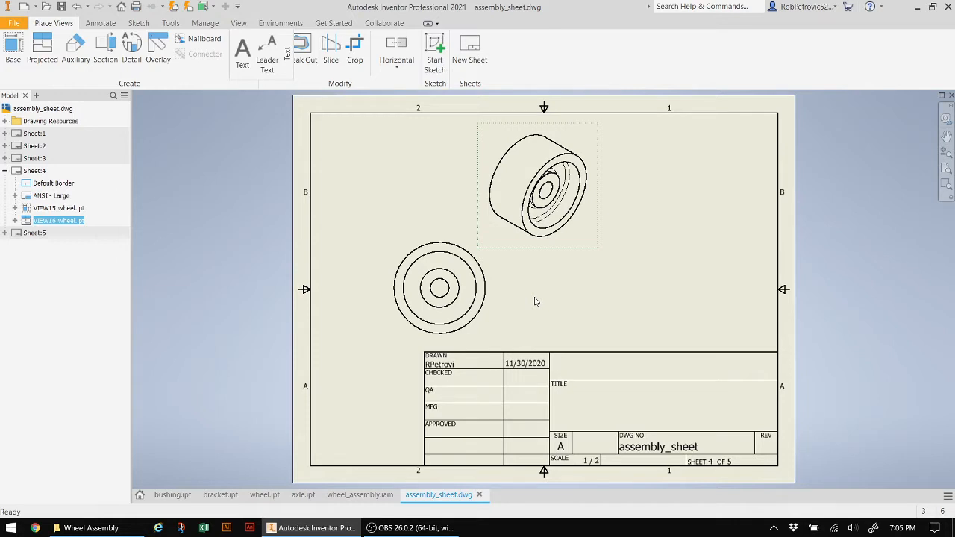
pyautogui.moveTo(589, 311)
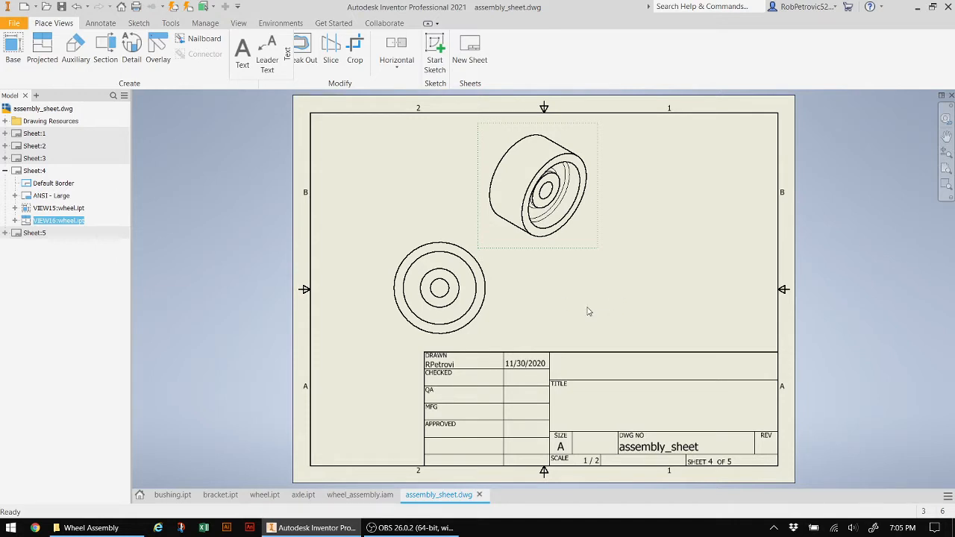
pyautogui.click(438, 289)
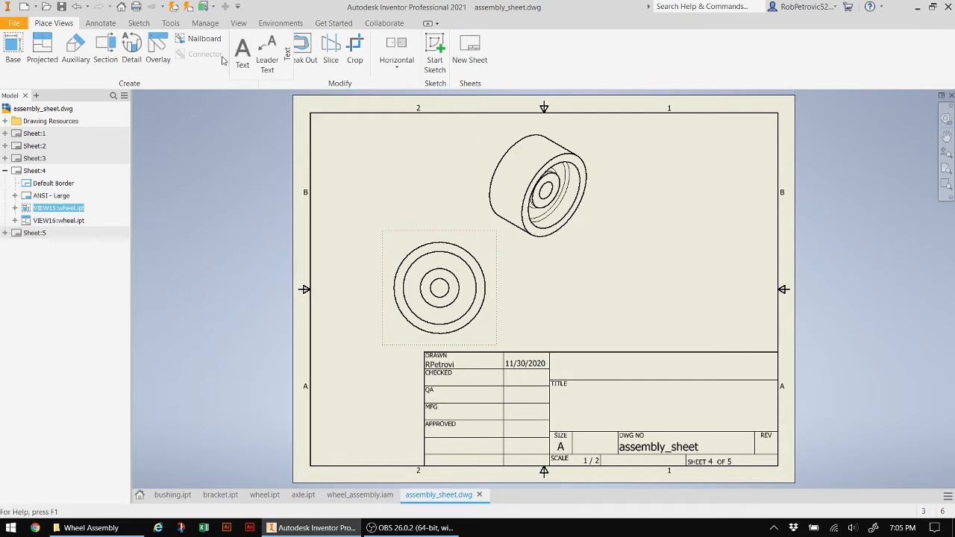
pyautogui.moveTo(106, 49)
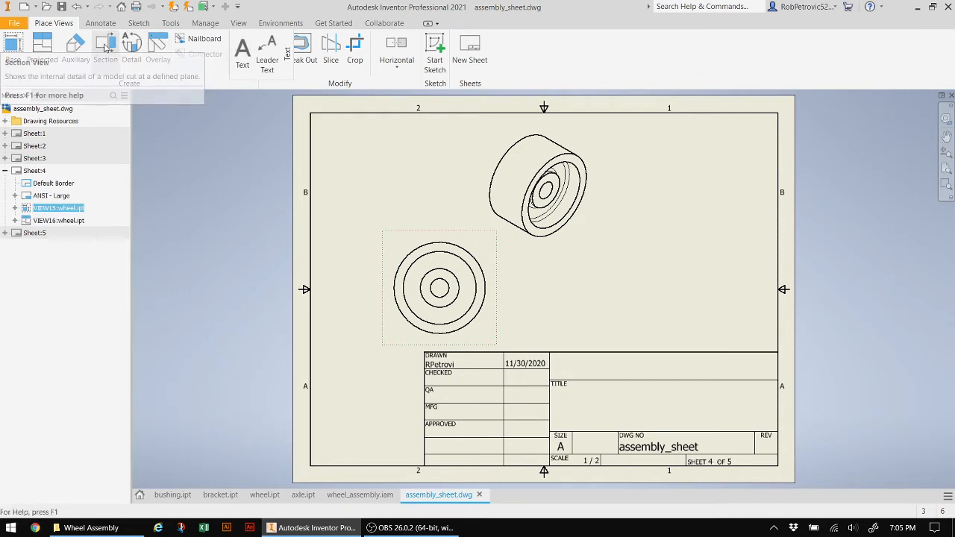
# Cut section C-C through the wheel's front view and place it to the right at 1/2 scale
pyautogui.click(105, 48)
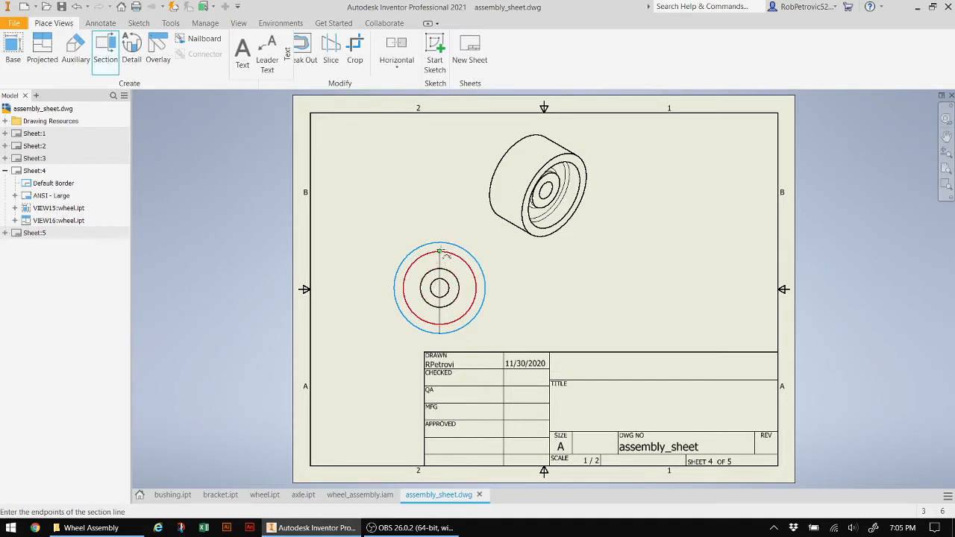
pyautogui.click(440, 248)
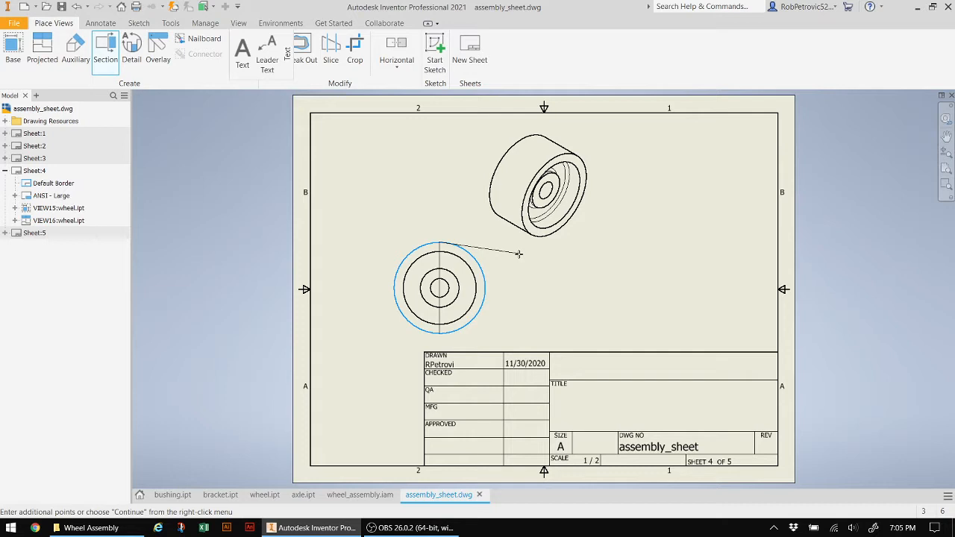
pyautogui.rightClick(519, 254)
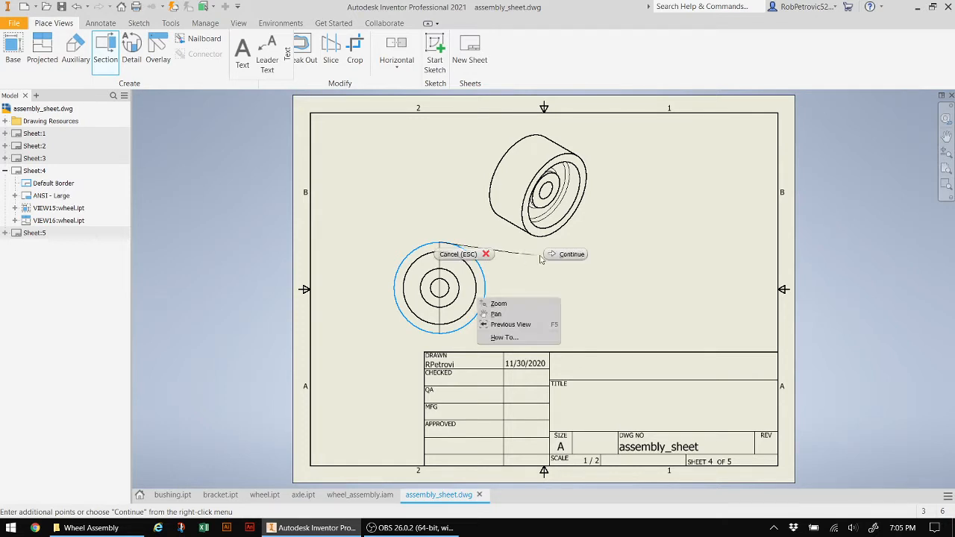
pyautogui.click(570, 254)
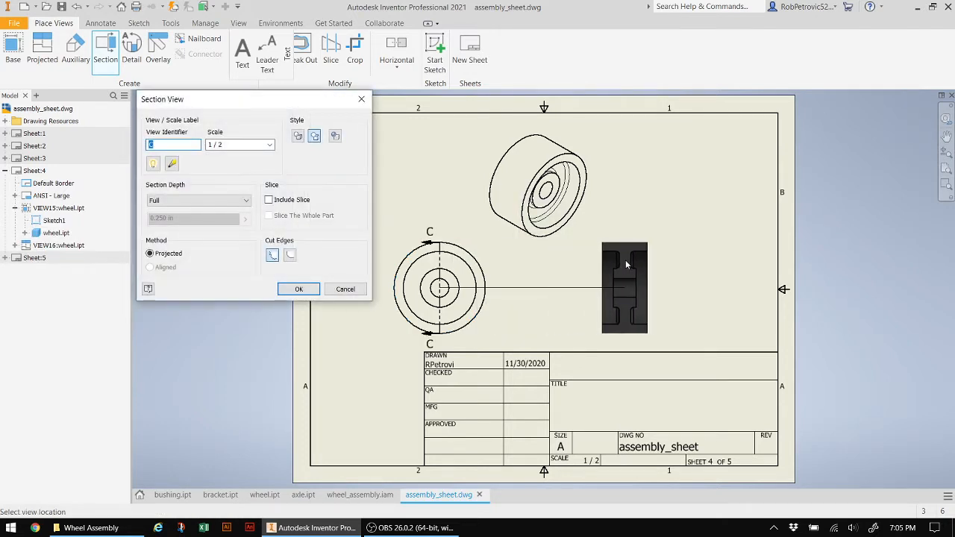
pyautogui.click(298, 288)
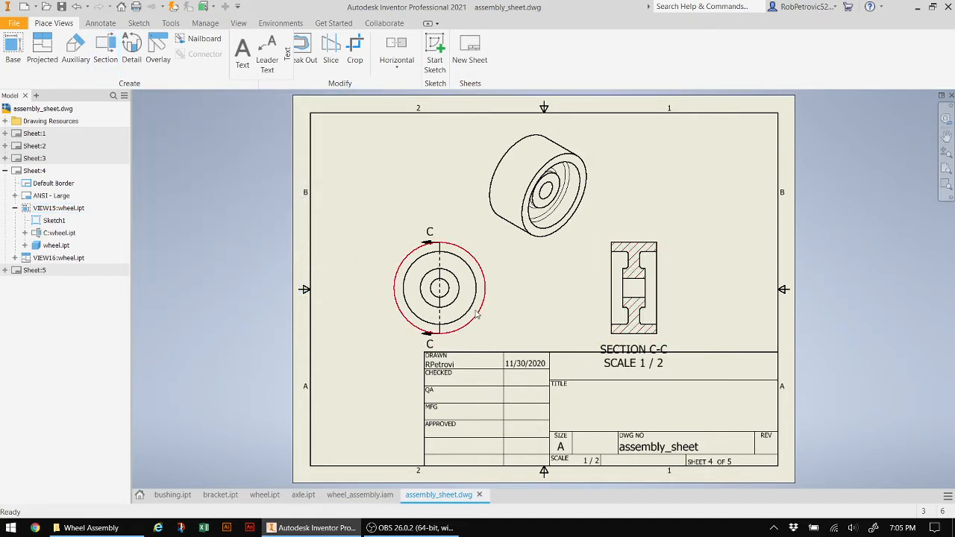
pyautogui.click(439, 289)
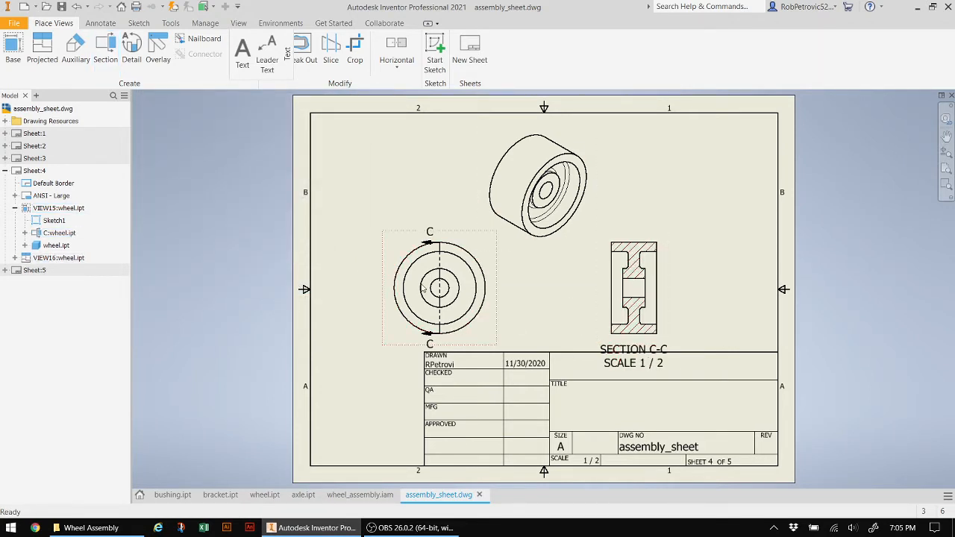
# Move the front view and aligned section C-C upward, clear of the title block
pyautogui.click(438, 289)
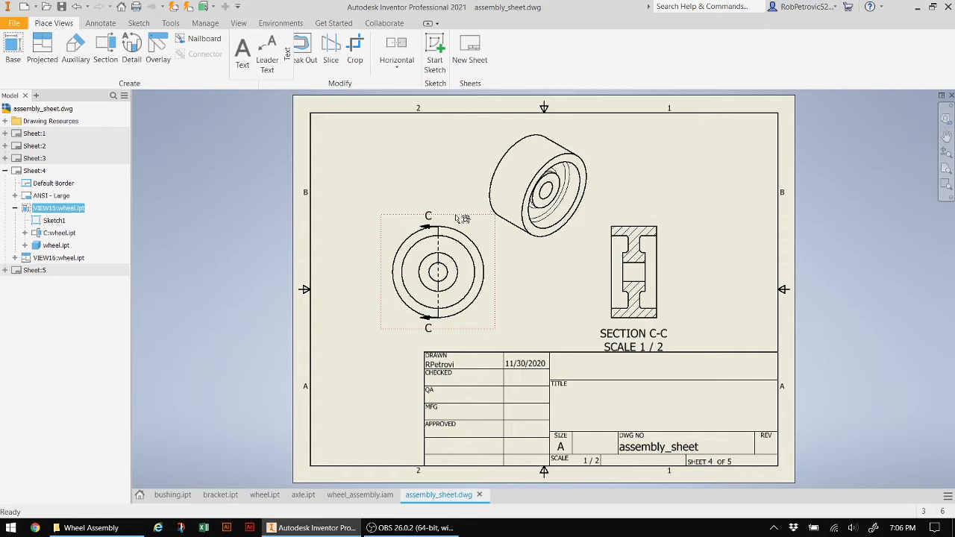
pyautogui.moveTo(552, 363)
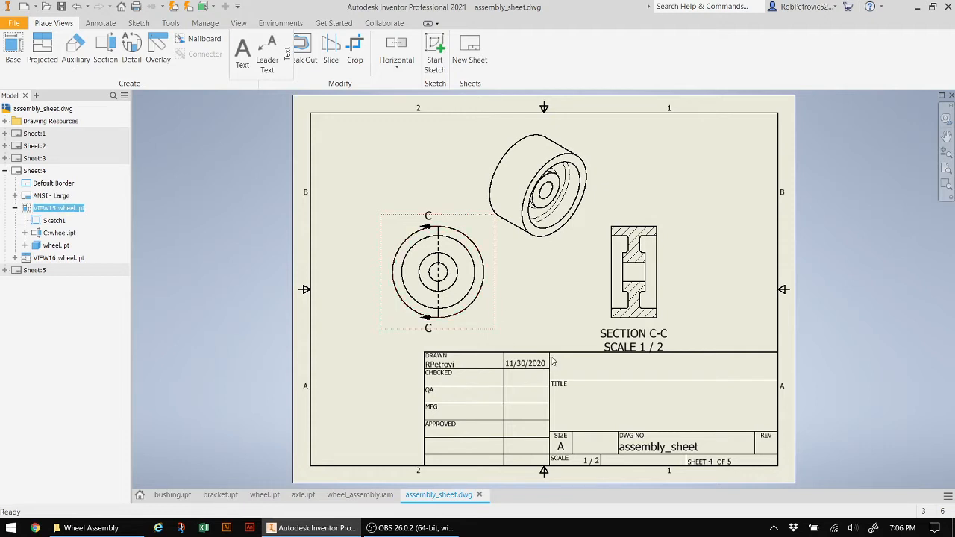
pyautogui.moveTo(673, 223)
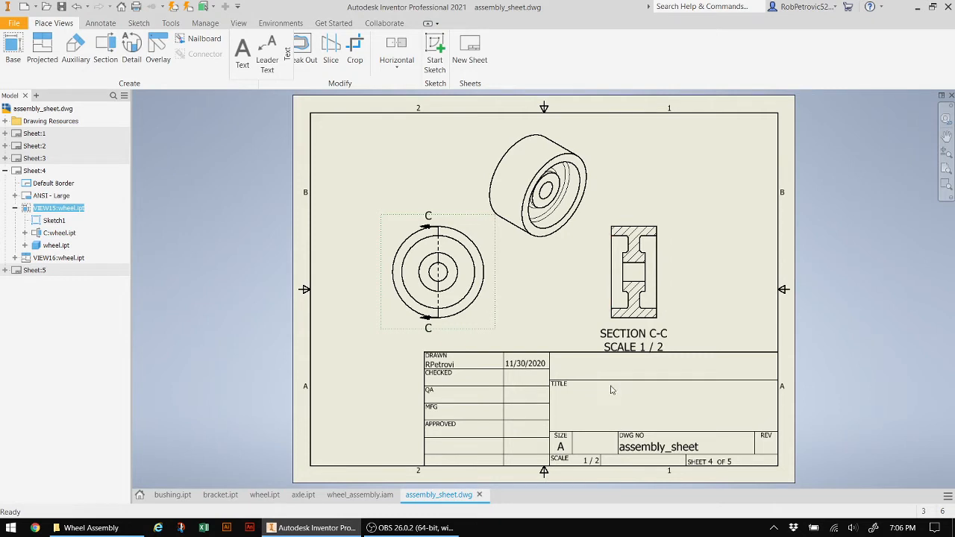
pyautogui.moveTo(282, 94)
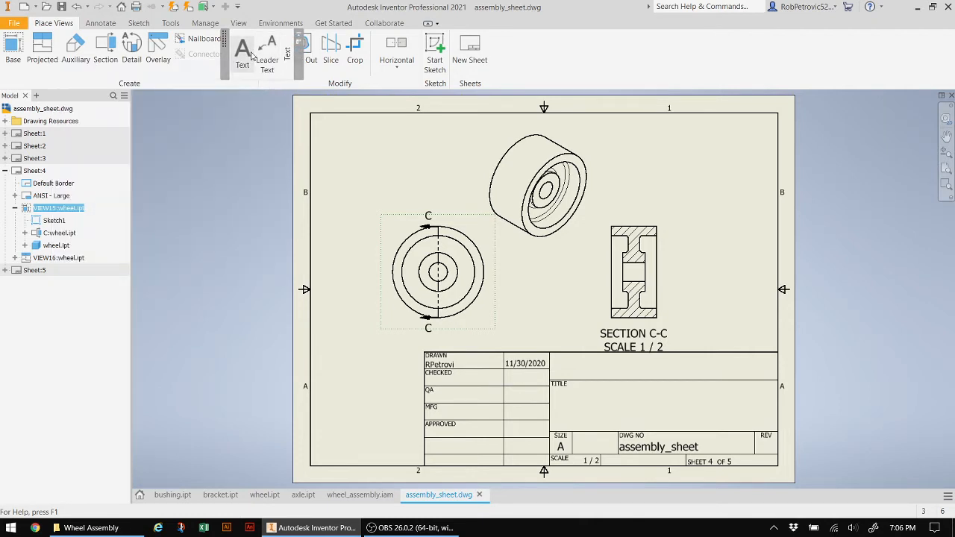
# Place the note ALL FILLETS ARE 0.125" near the sheet's upper right
pyautogui.click(242, 53)
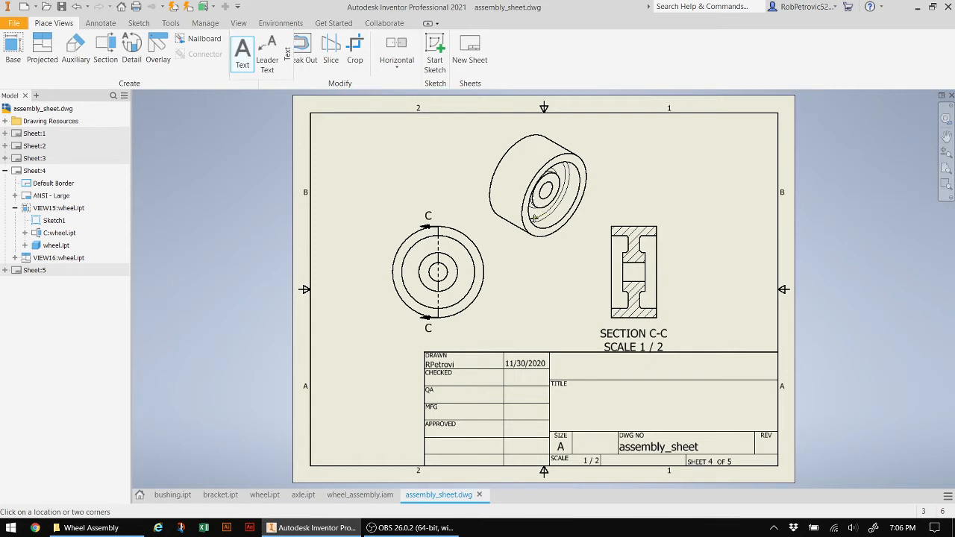
pyautogui.moveTo(585, 161)
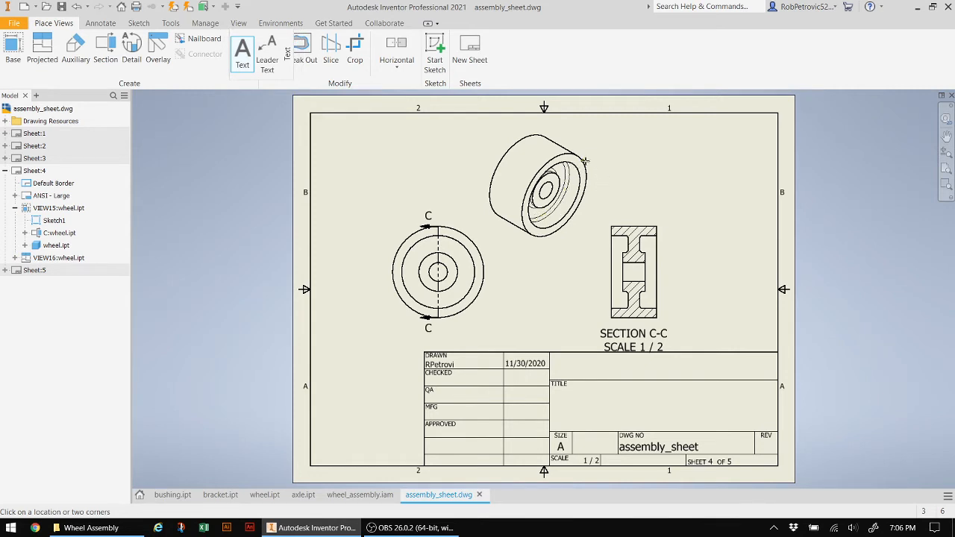
pyautogui.moveTo(607, 135)
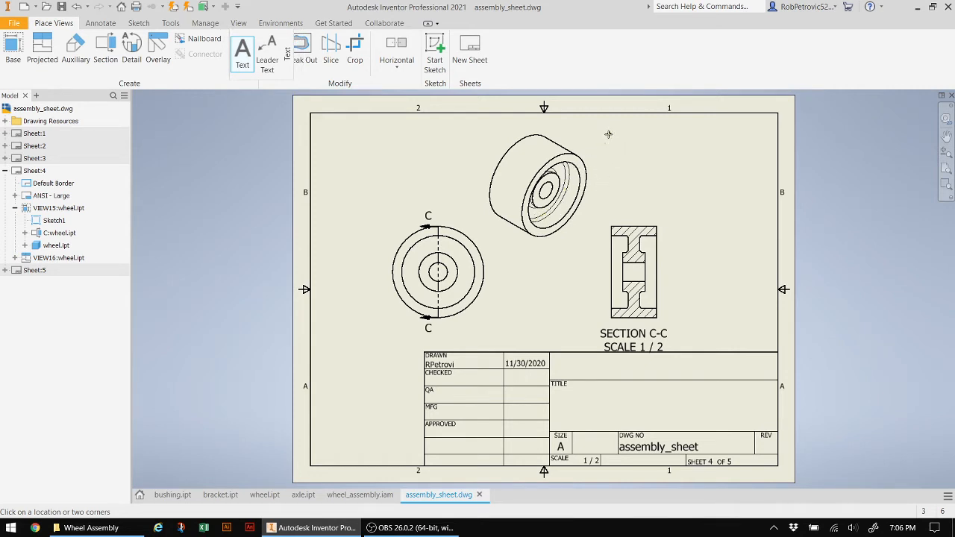
pyautogui.click(242, 49)
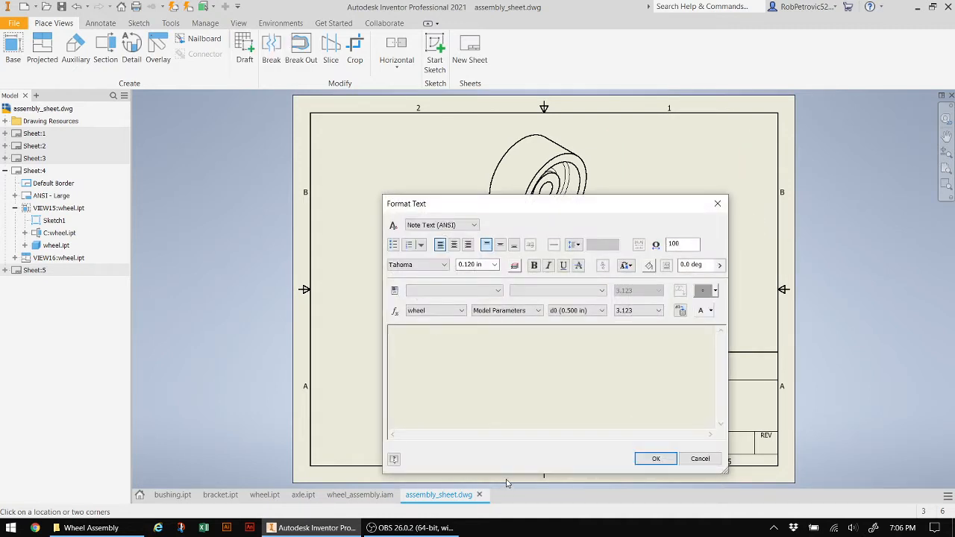
pyautogui.write('ALL')
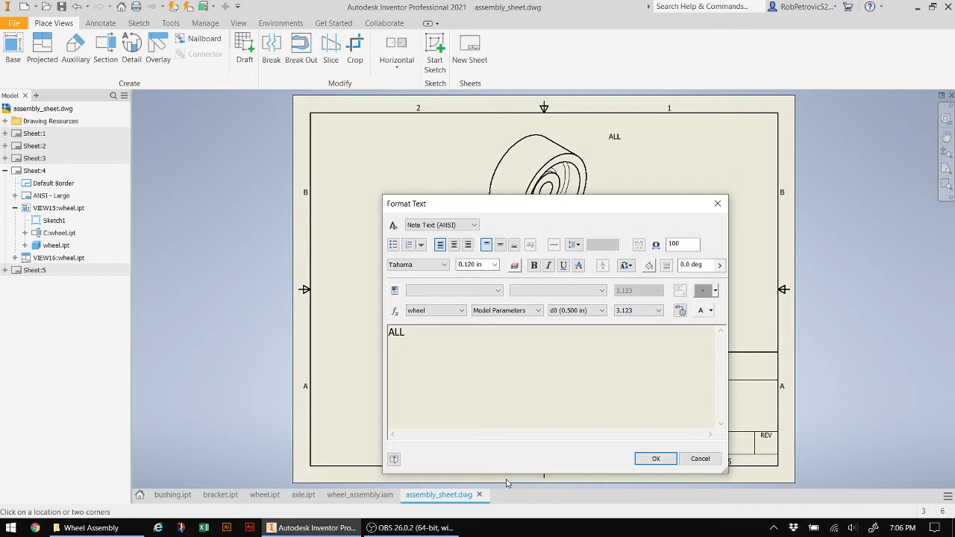
pyautogui.write('FILLETS')
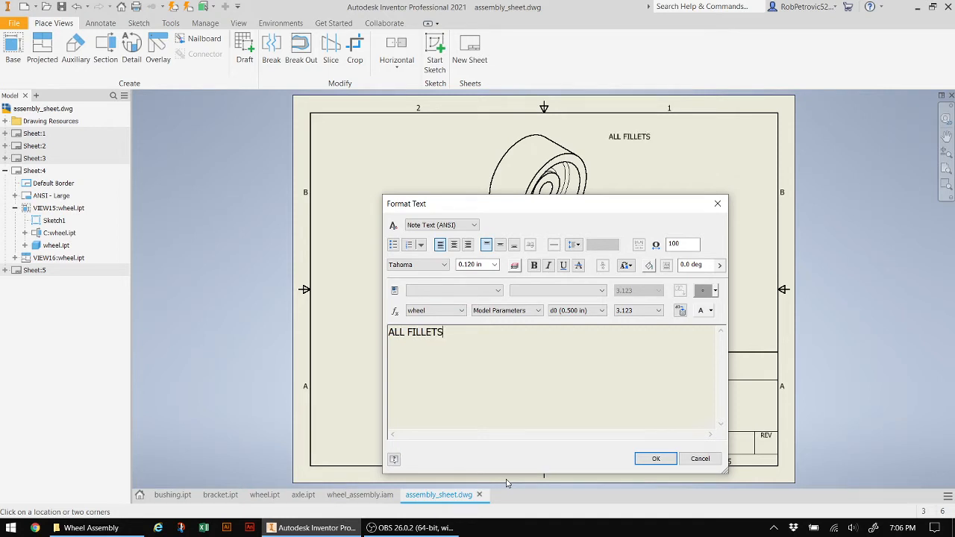
pyautogui.write('ARE 0.25')
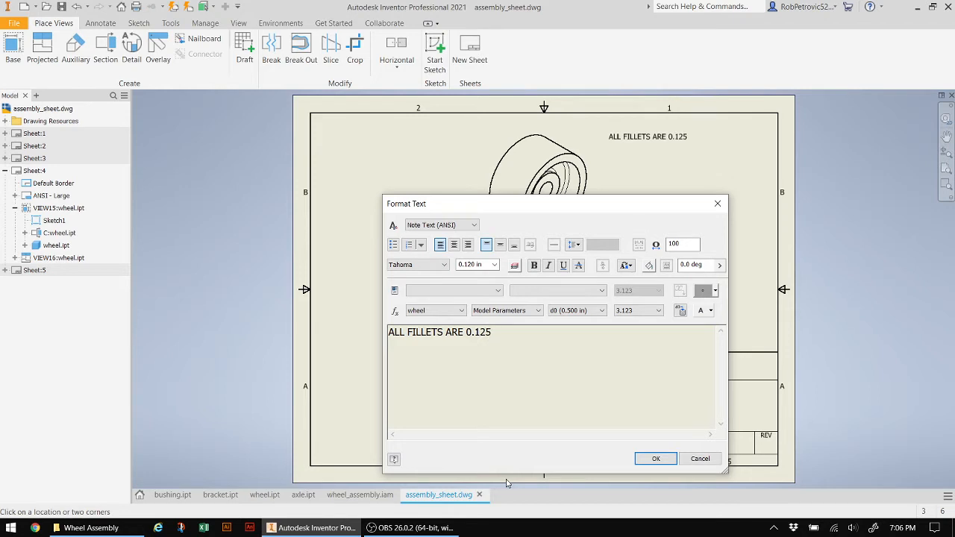
pyautogui.write('"')
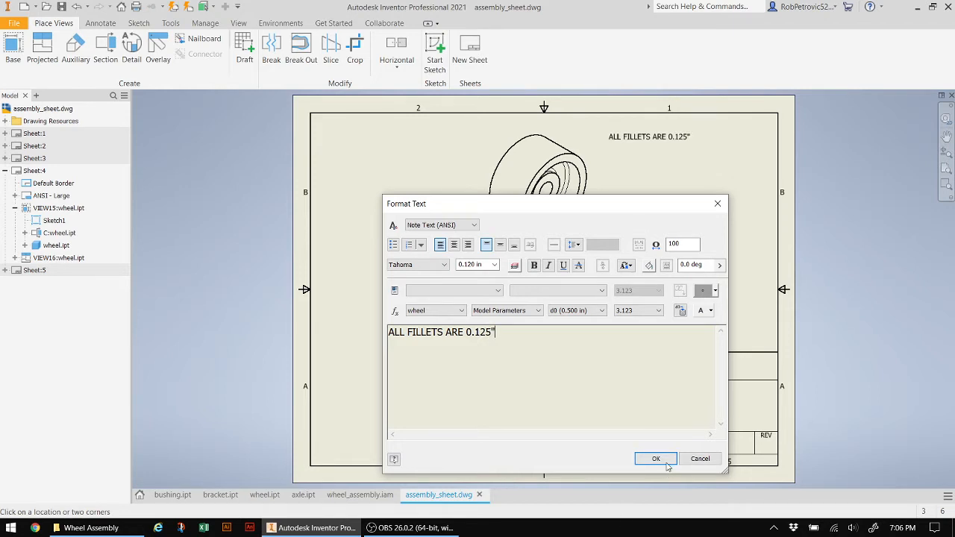
pyautogui.click(655, 458)
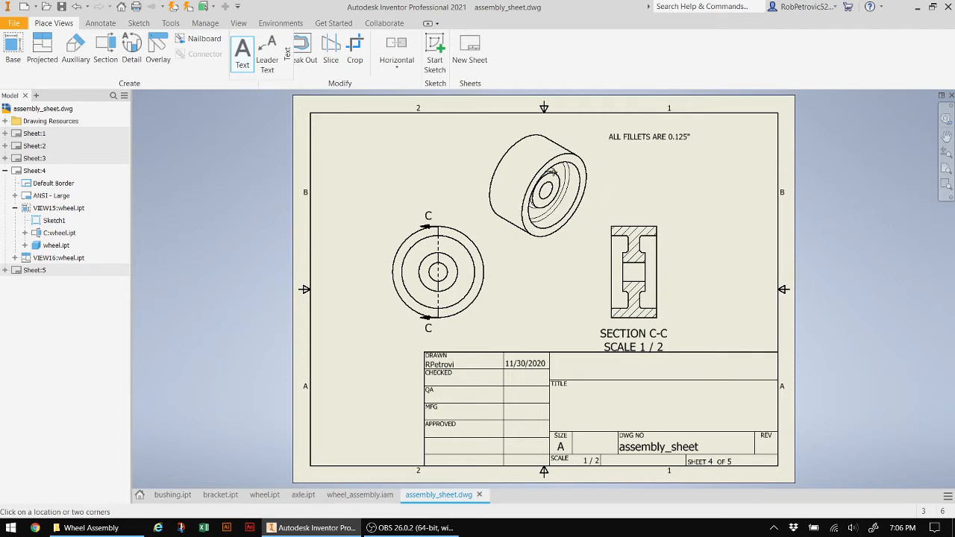
pyautogui.moveTo(519, 266)
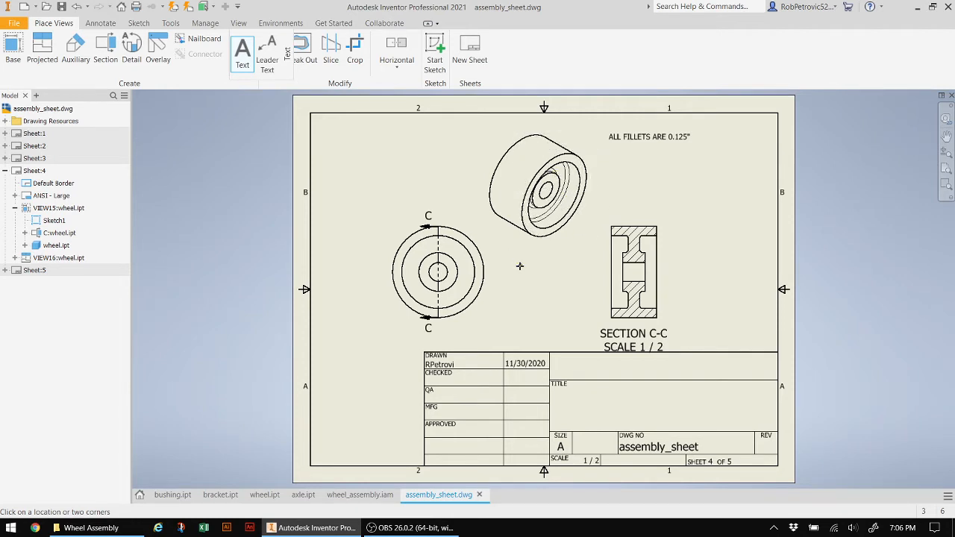
pyautogui.moveTo(407, 268)
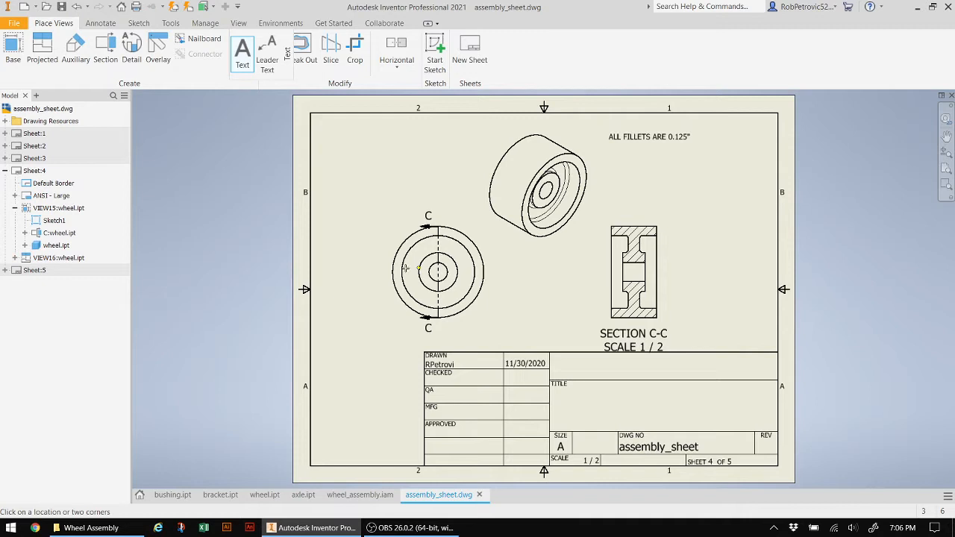
pyautogui.moveTo(370, 327)
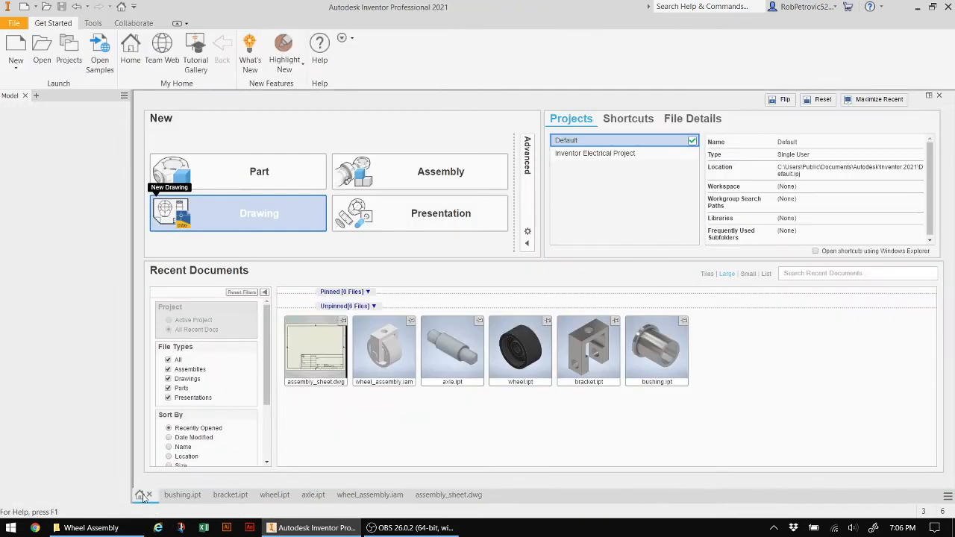
pyautogui.moveTo(419, 171)
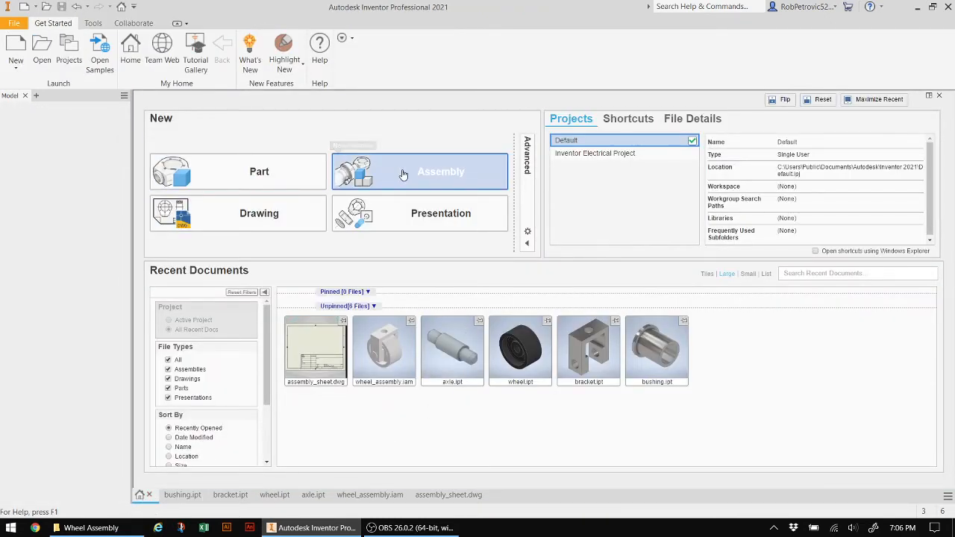
pyautogui.moveTo(344, 265)
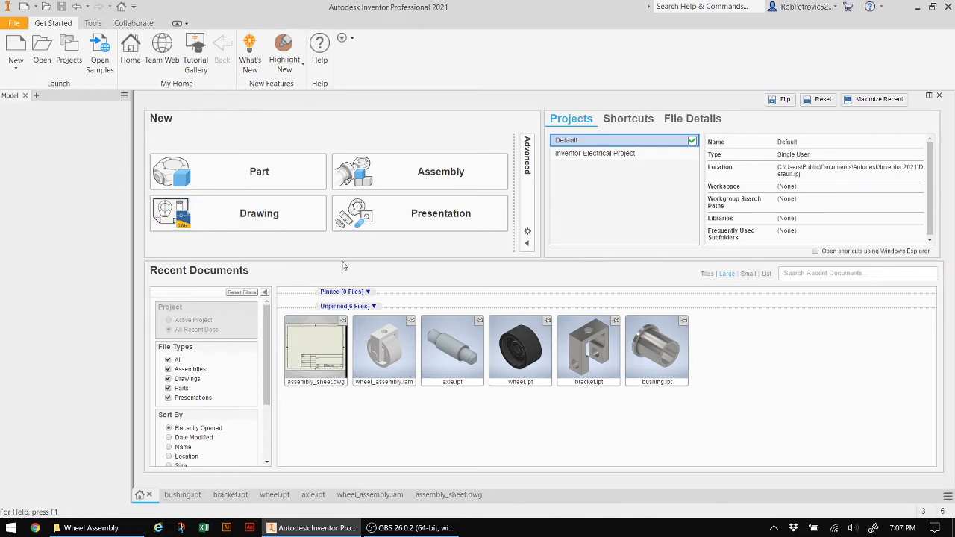
pyautogui.moveTo(431, 218)
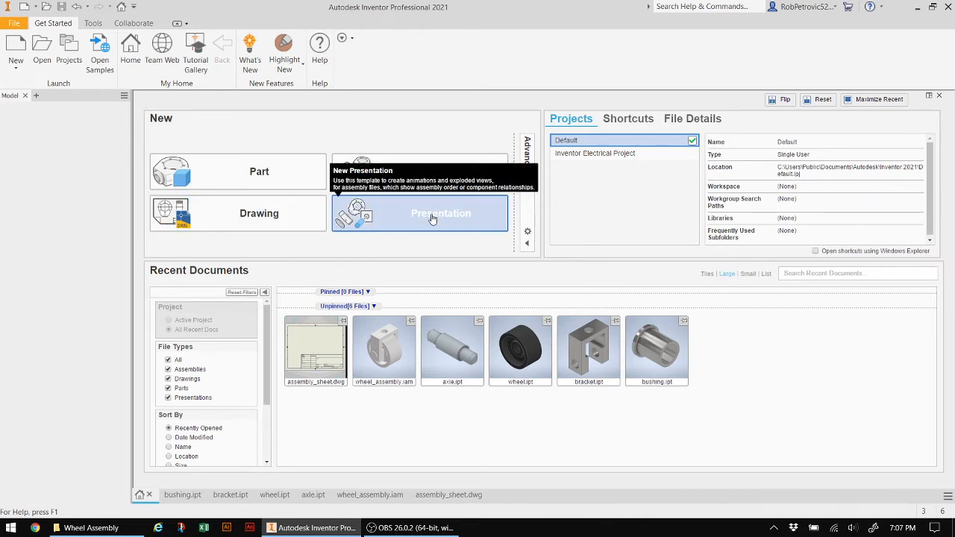
# Create a new presentation containing wheel_assembly.iam
pyautogui.click(440, 213)
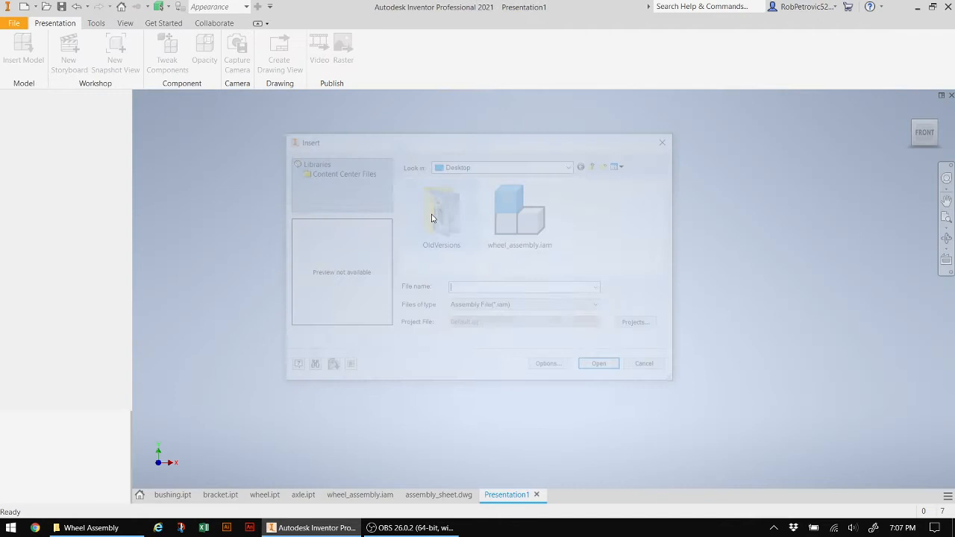
pyautogui.moveTo(441, 209)
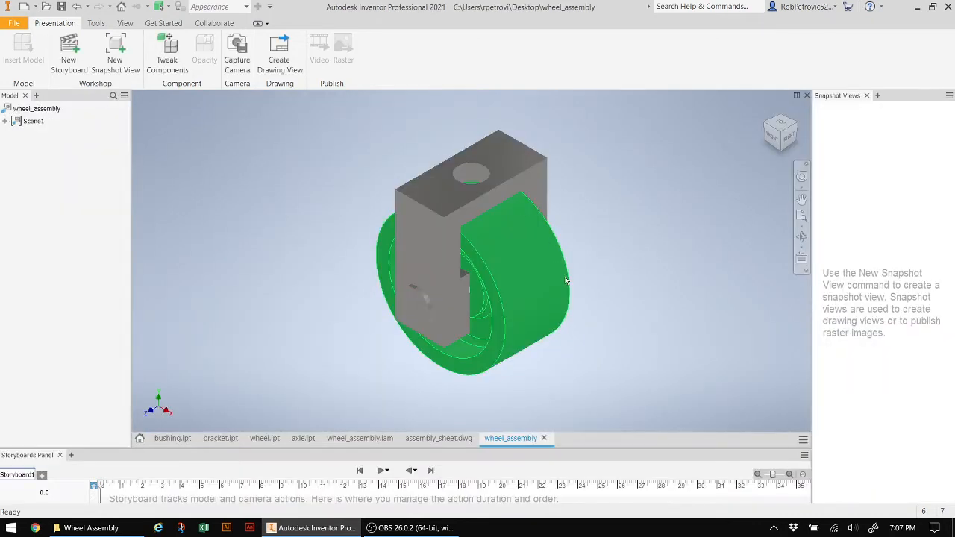
pyautogui.click(247, 258)
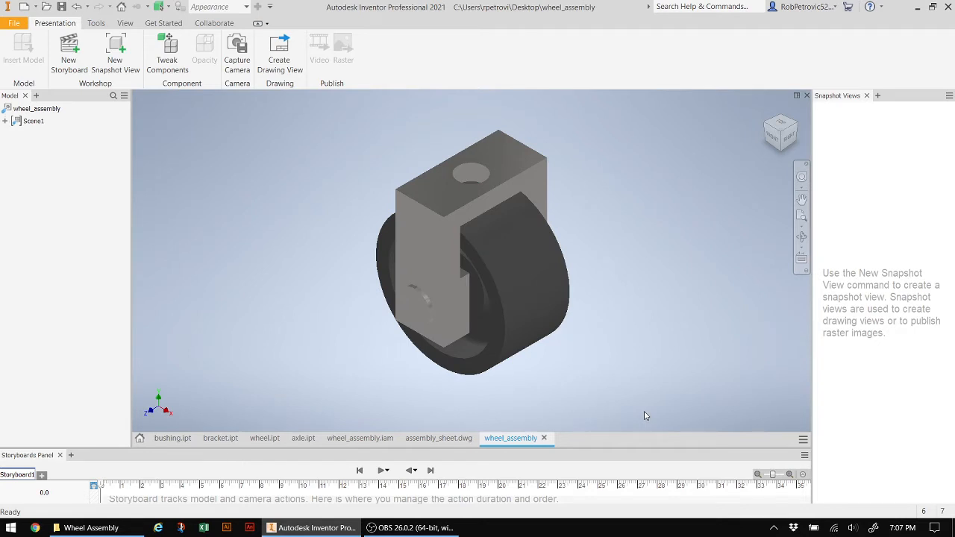
pyautogui.moveTo(638, 429)
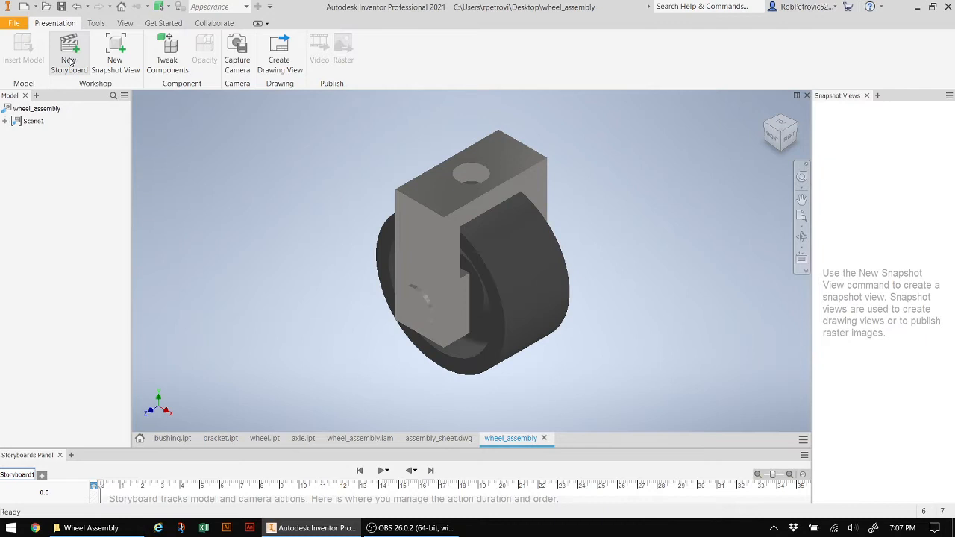
# Add Storyboard2 to the presentation using the Clean storyboard type
pyautogui.click(68, 50)
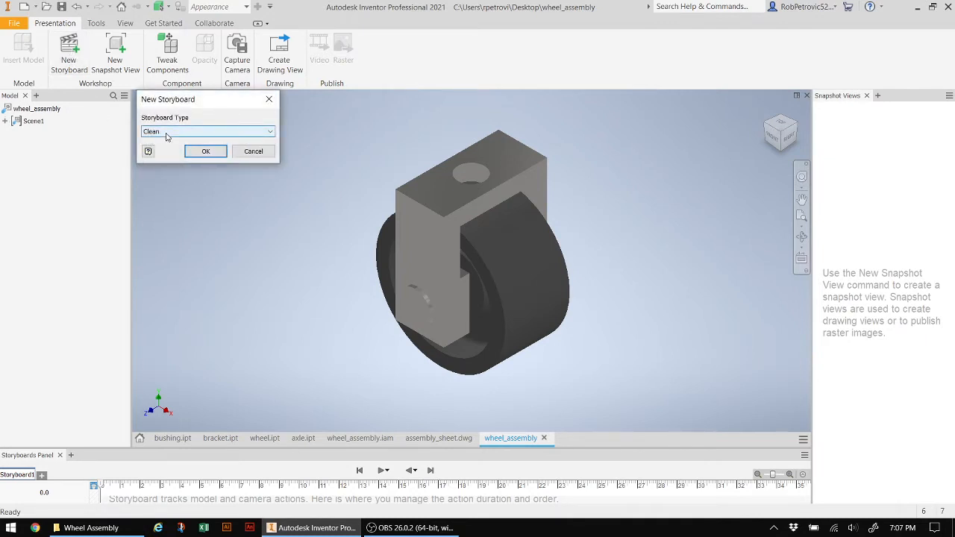
pyautogui.click(269, 131)
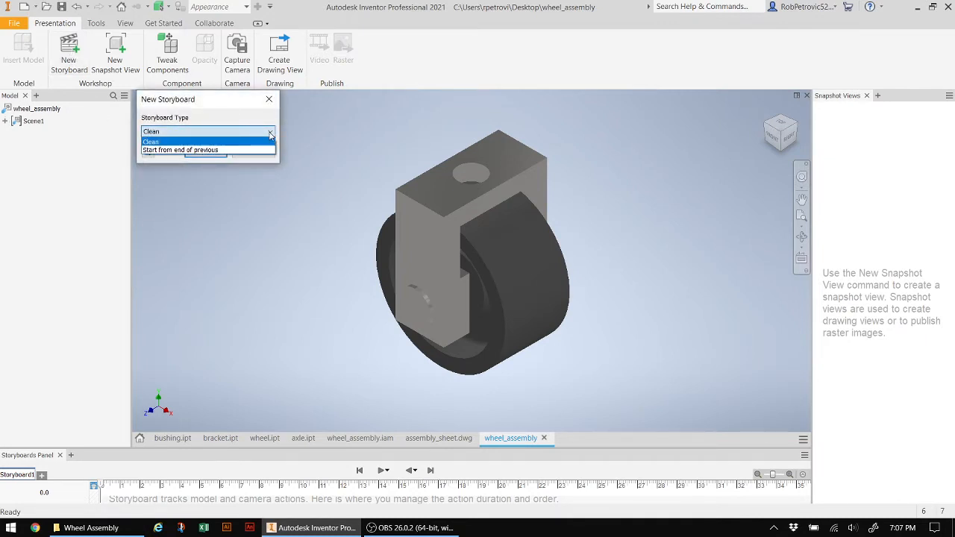
pyautogui.click(150, 142)
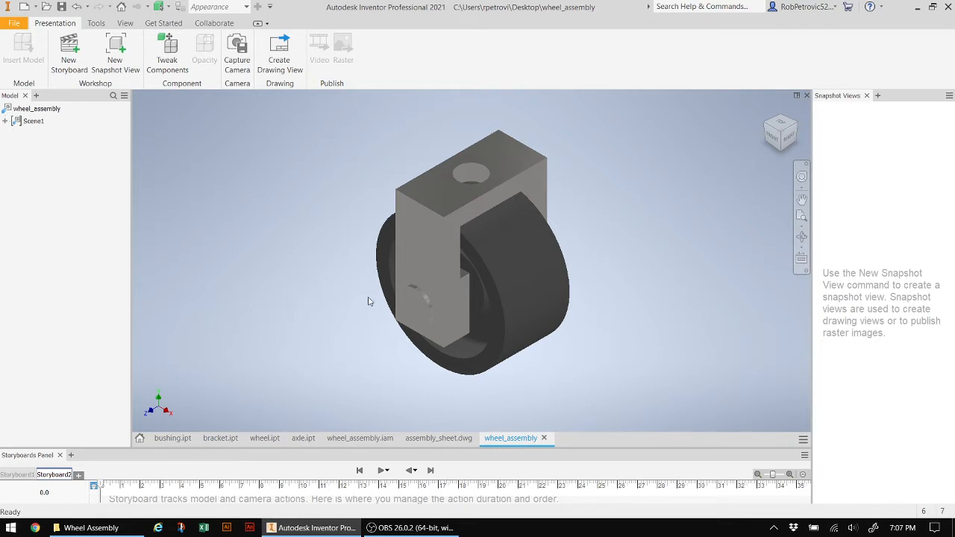
# Tweak the pin out along X to -7.933 in over 2.5 seconds
pyautogui.click(417, 309)
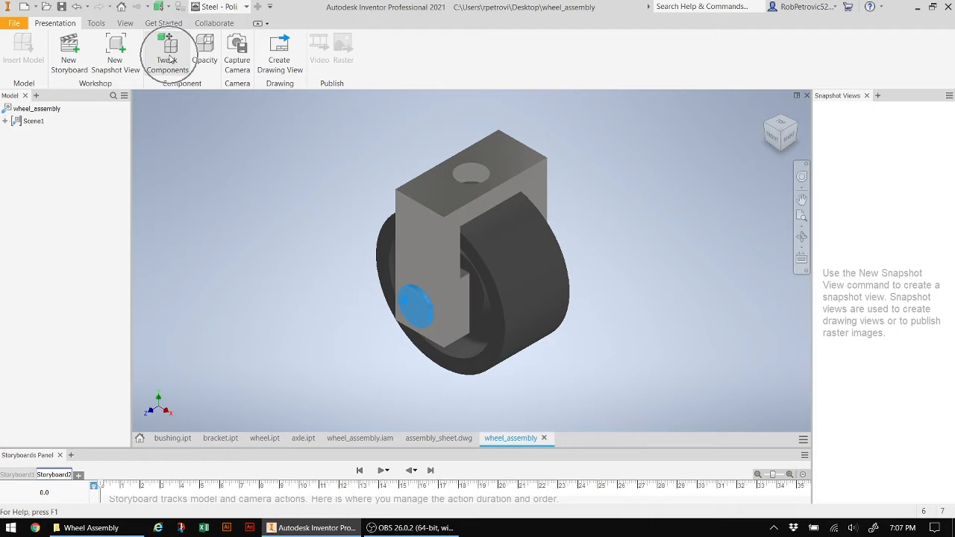
pyautogui.click(167, 52)
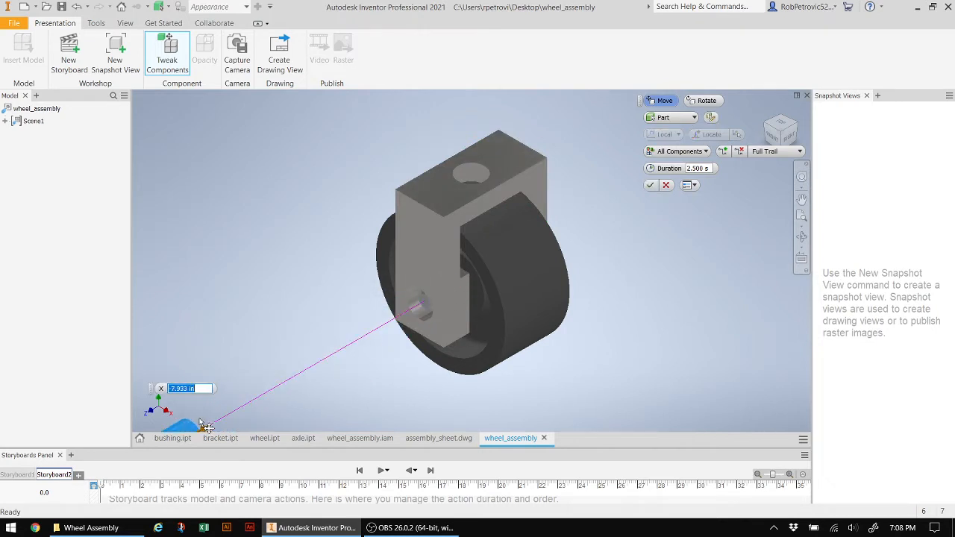
pyautogui.click(514, 246)
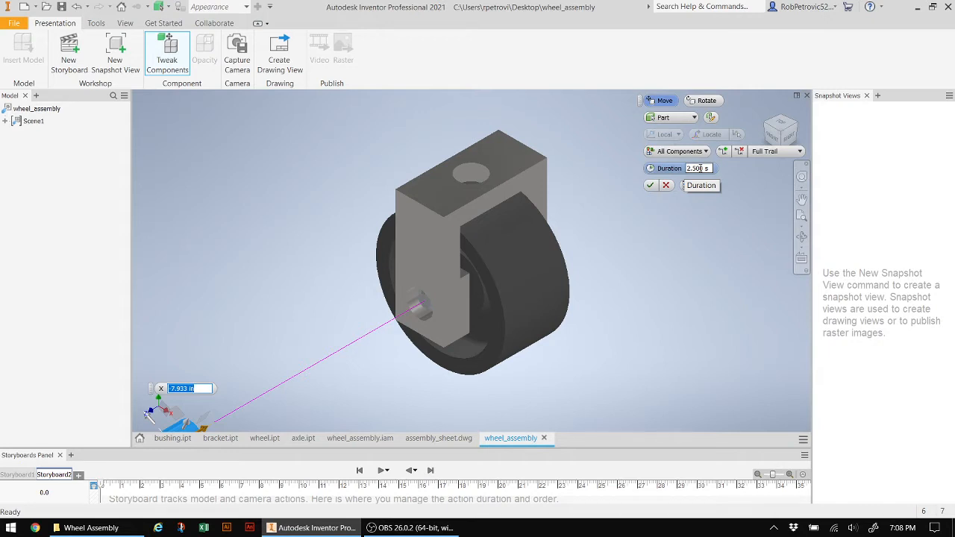
pyautogui.click(650, 185)
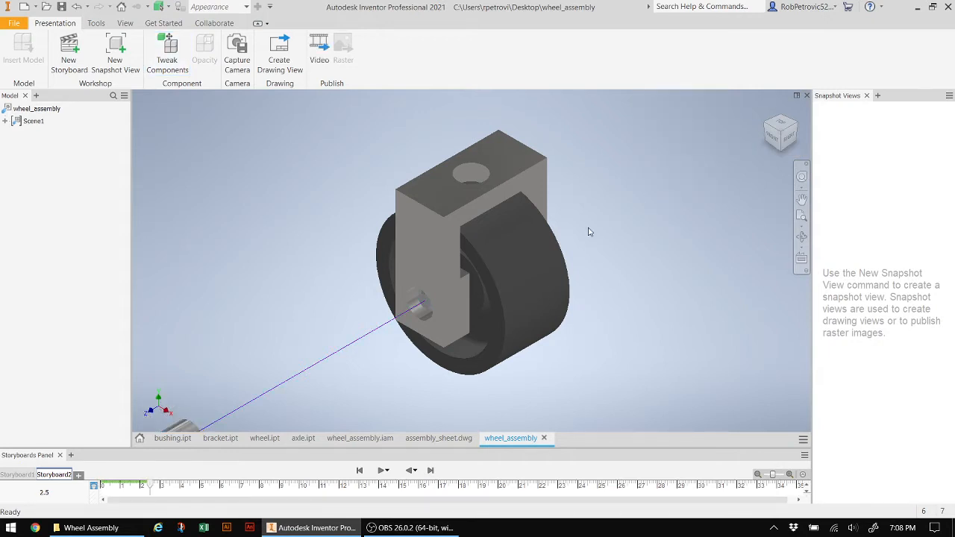
# Rewind Storyboard2 and play back the pin removal animation
pyautogui.click(360, 470)
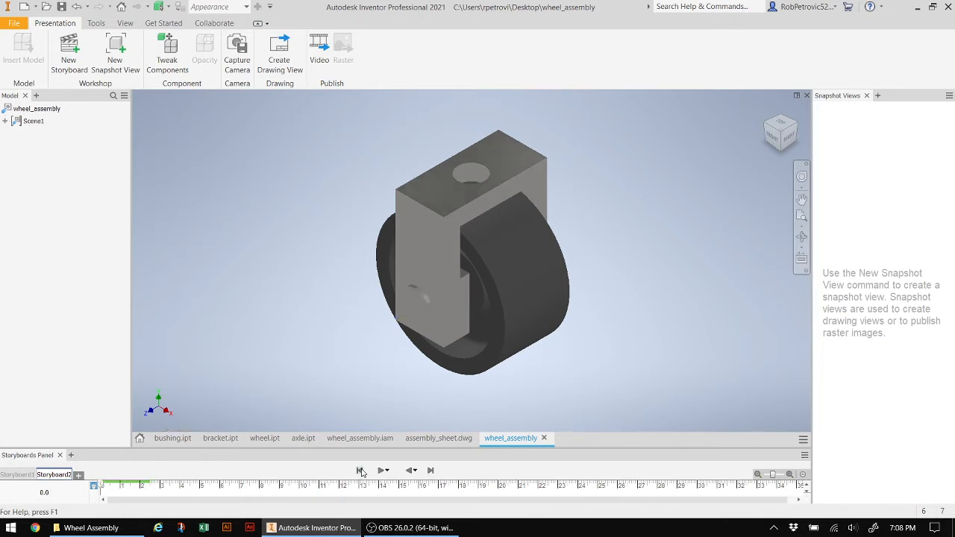
pyautogui.click(383, 470)
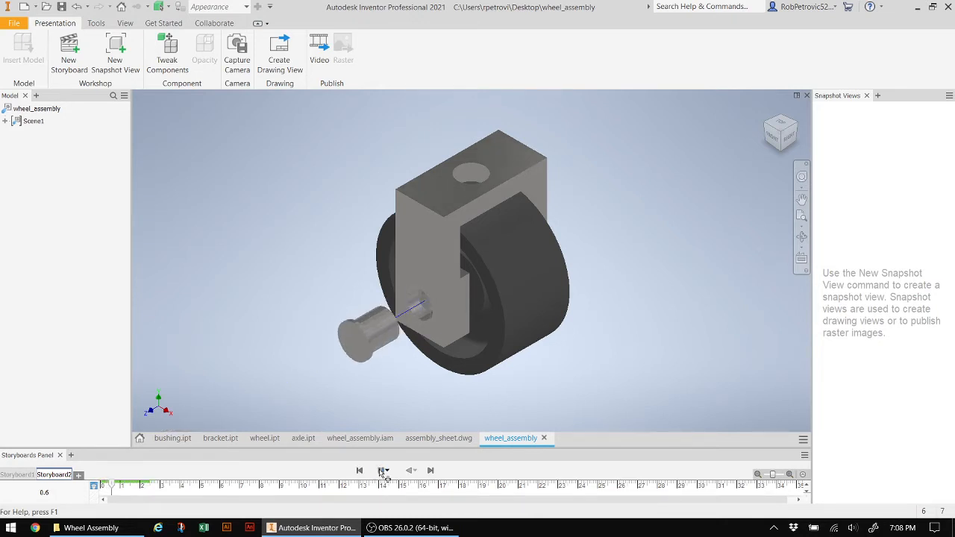
pyautogui.click(359, 470)
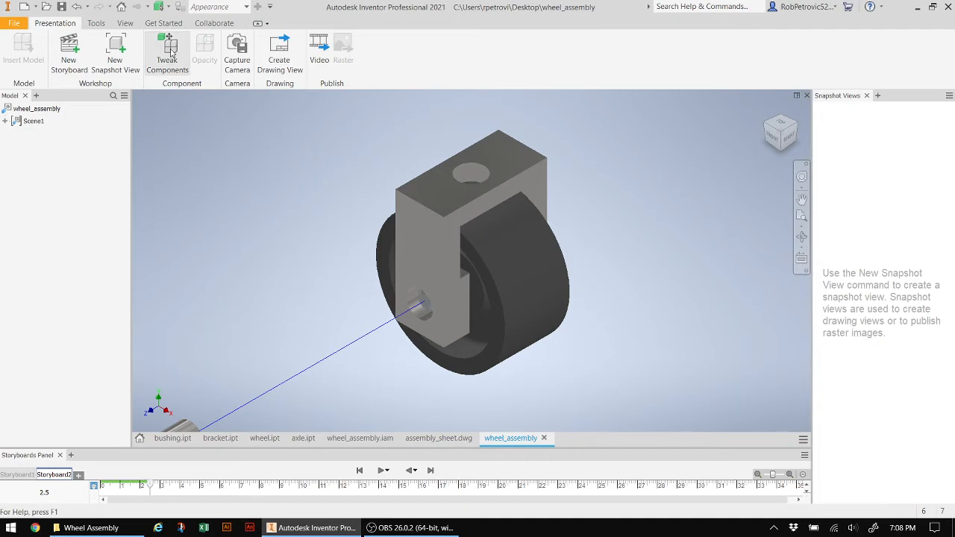
# Tweak the second bushing outward along the axle, extending Storyboard2 to 5.0 seconds
pyautogui.click(167, 52)
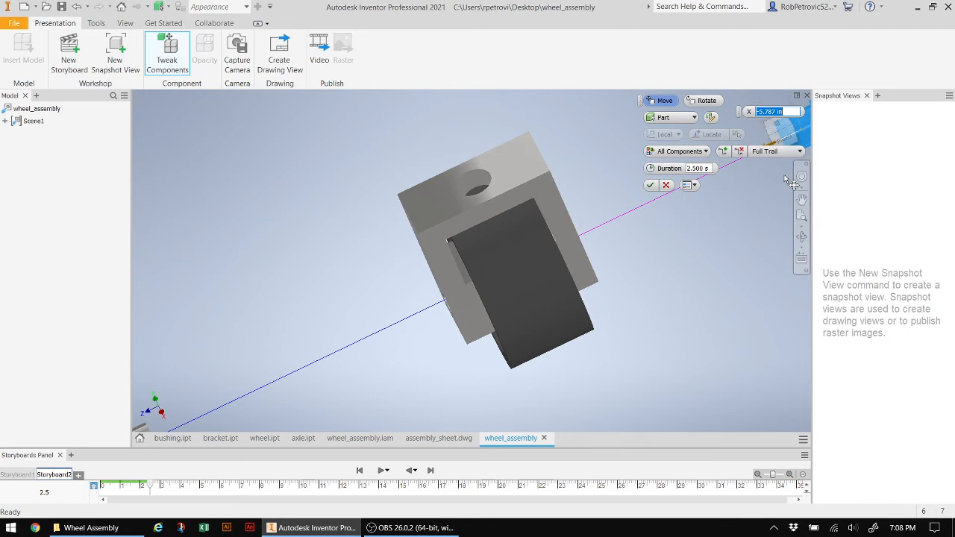
pyautogui.click(650, 185)
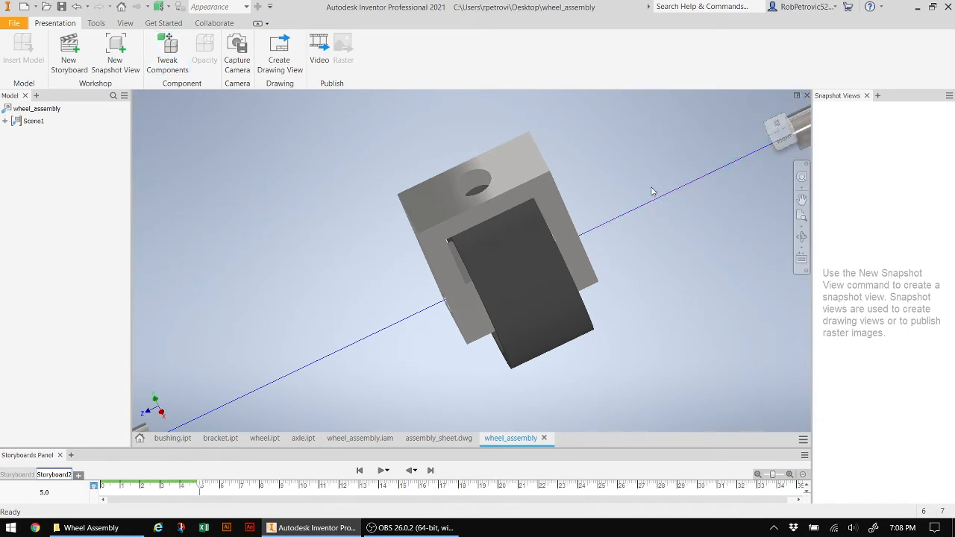
pyautogui.moveTo(776, 112)
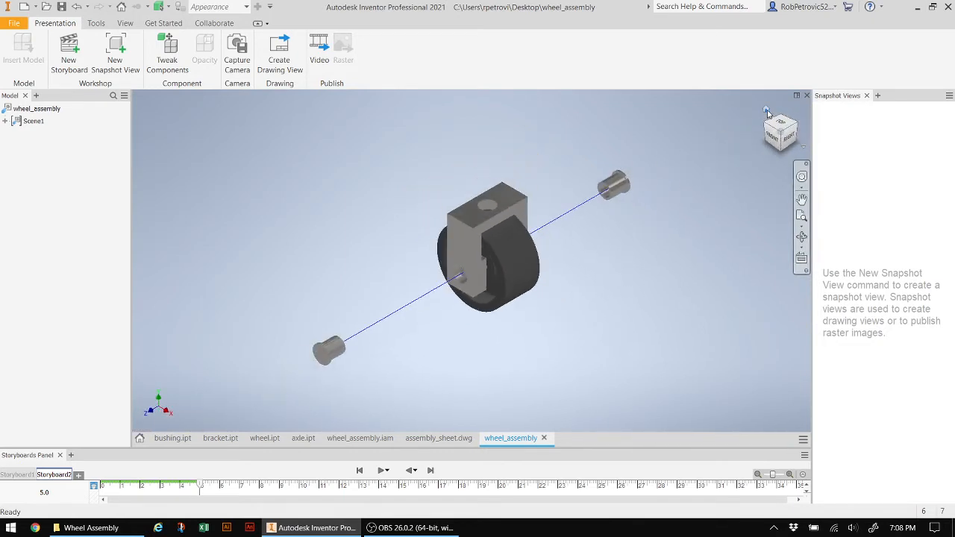
pyautogui.click(614, 187)
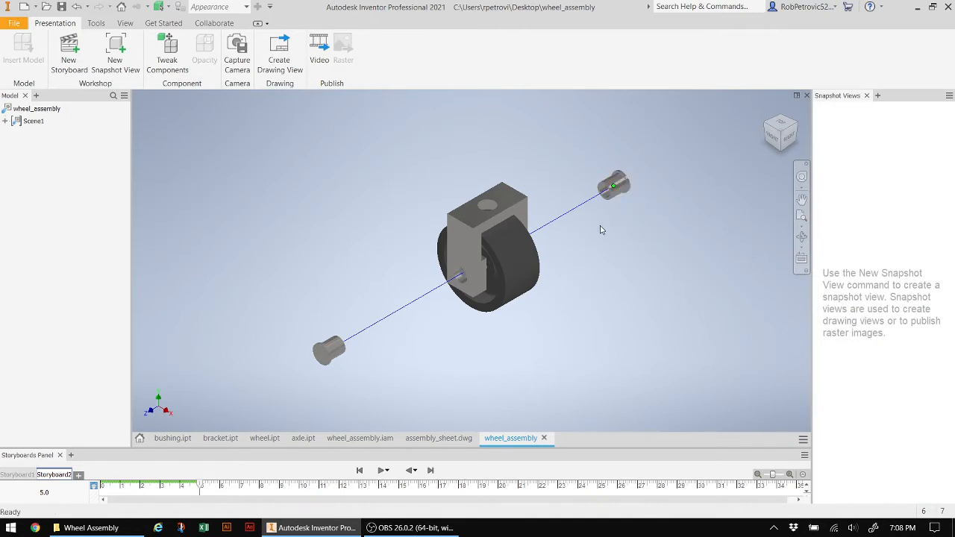
pyautogui.moveTo(294, 261)
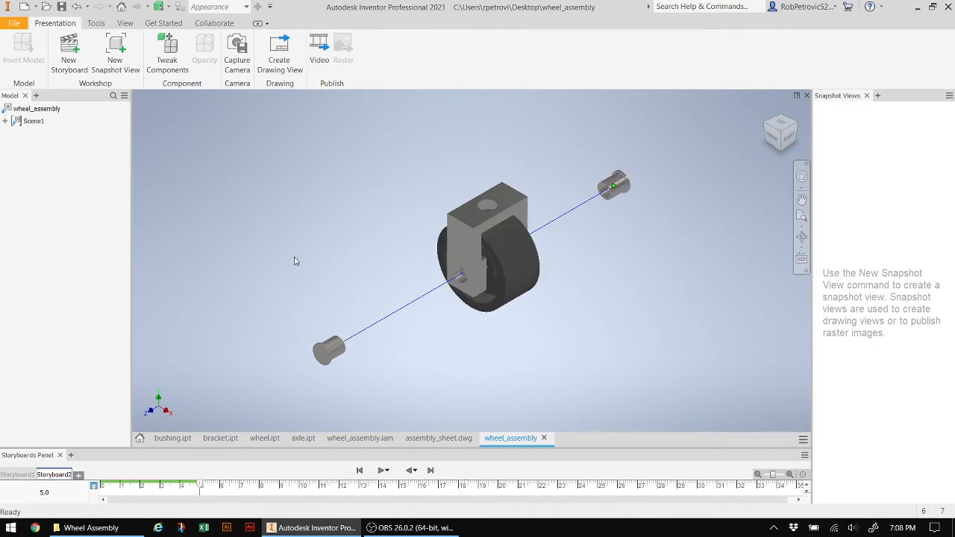
pyautogui.moveTo(282, 237)
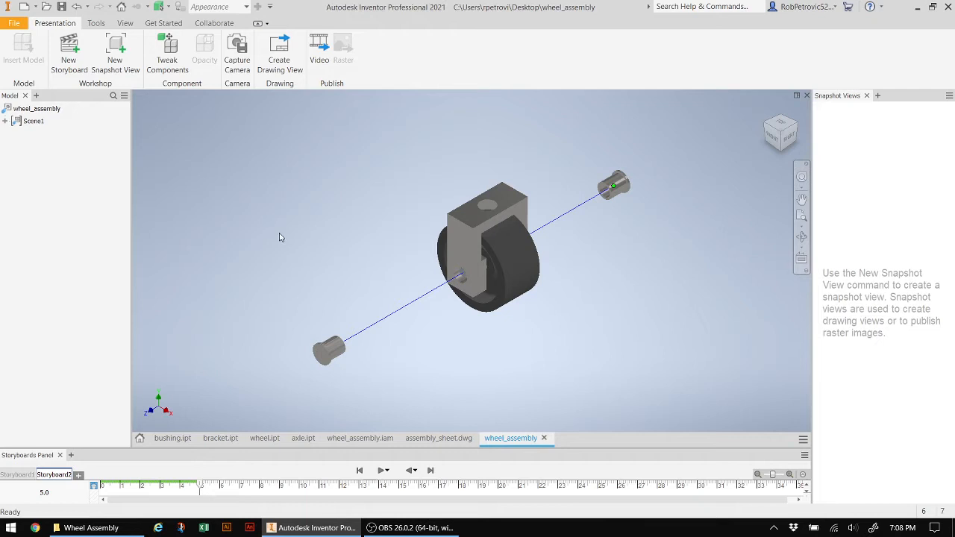
# Tweak the axle out along X about 4.724 in, ending Storyboard2 at 7.5 seconds
pyautogui.click(499, 208)
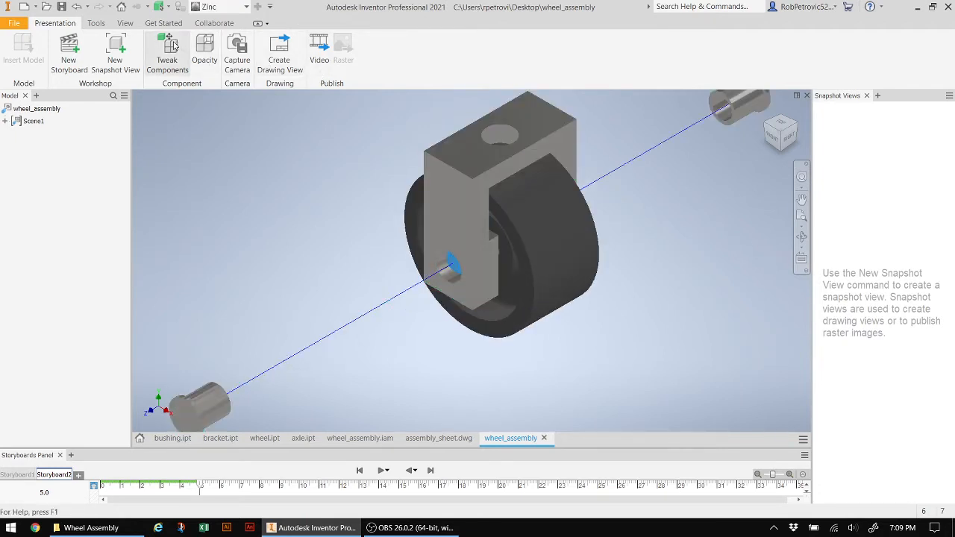
pyautogui.click(168, 53)
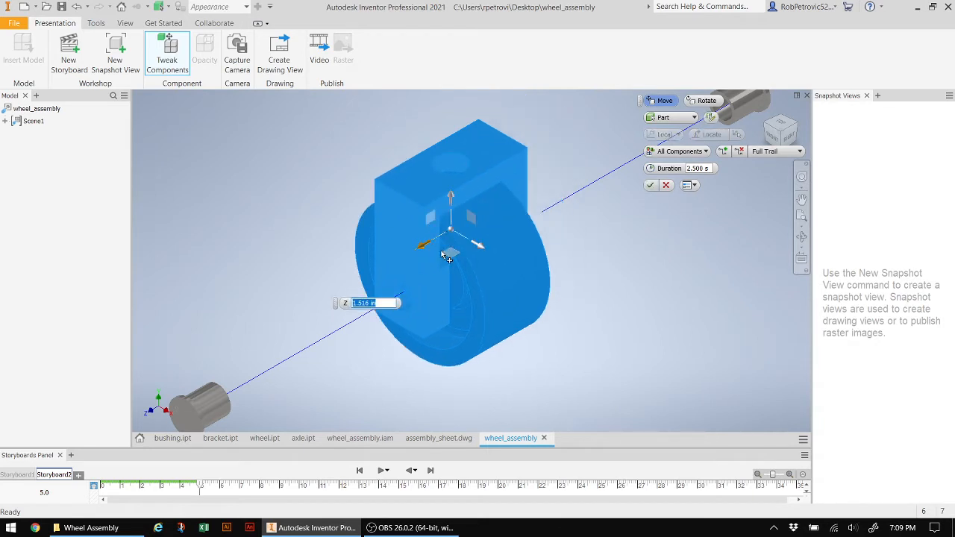
pyautogui.moveTo(531, 215)
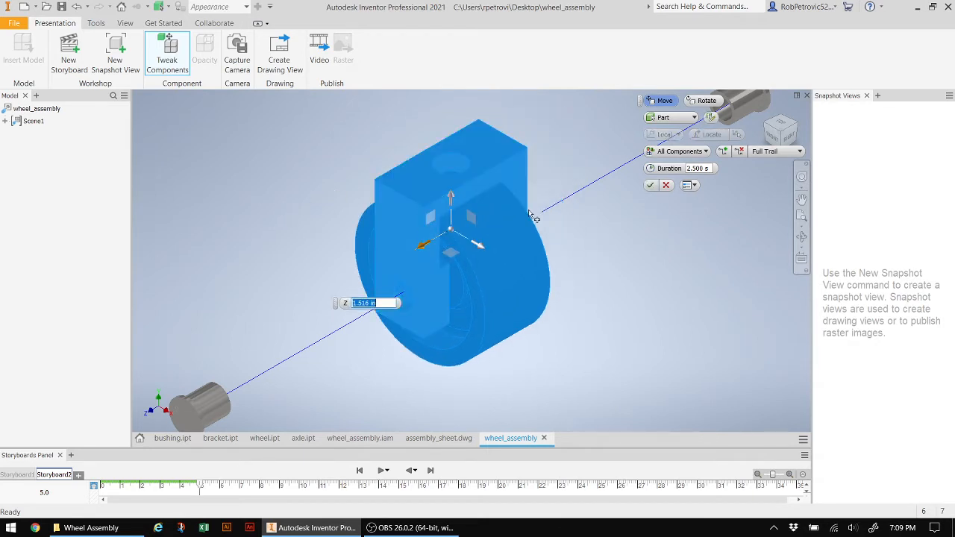
pyautogui.click(649, 185)
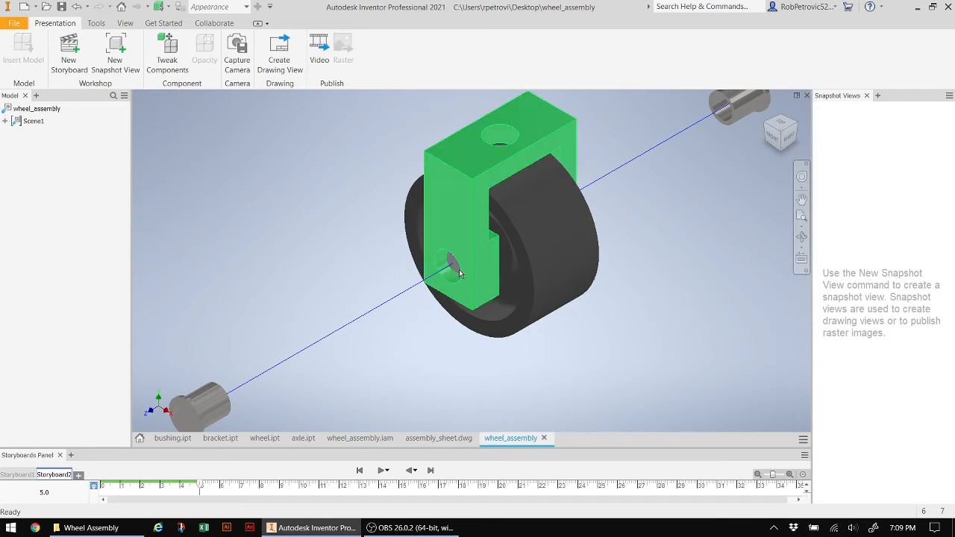
pyautogui.click(447, 267)
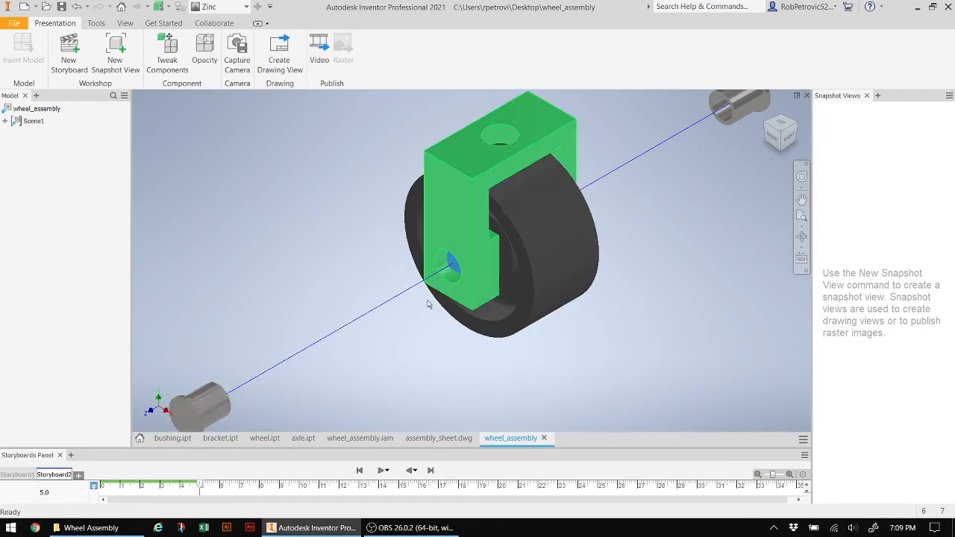
pyautogui.click(167, 49)
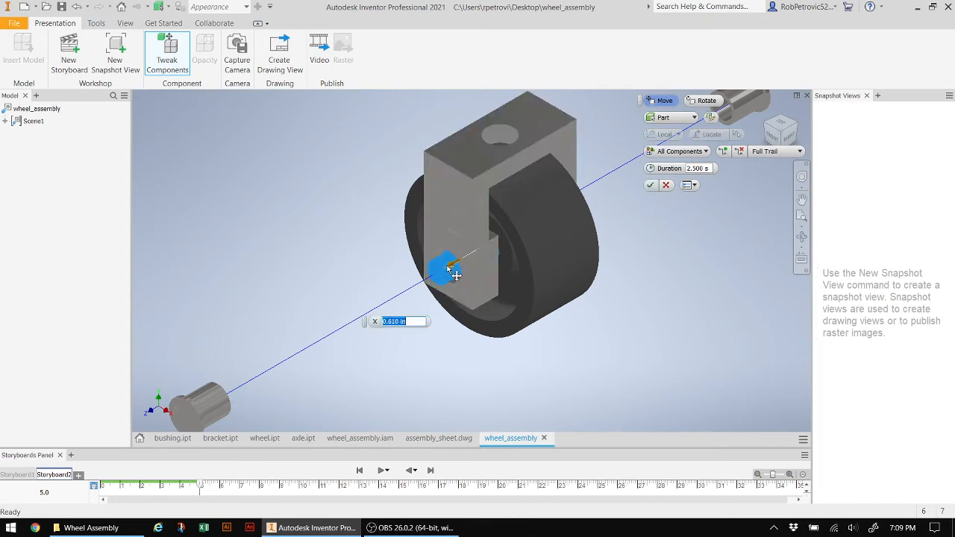
pyautogui.moveTo(447, 270); pyautogui.dragTo(328, 350)
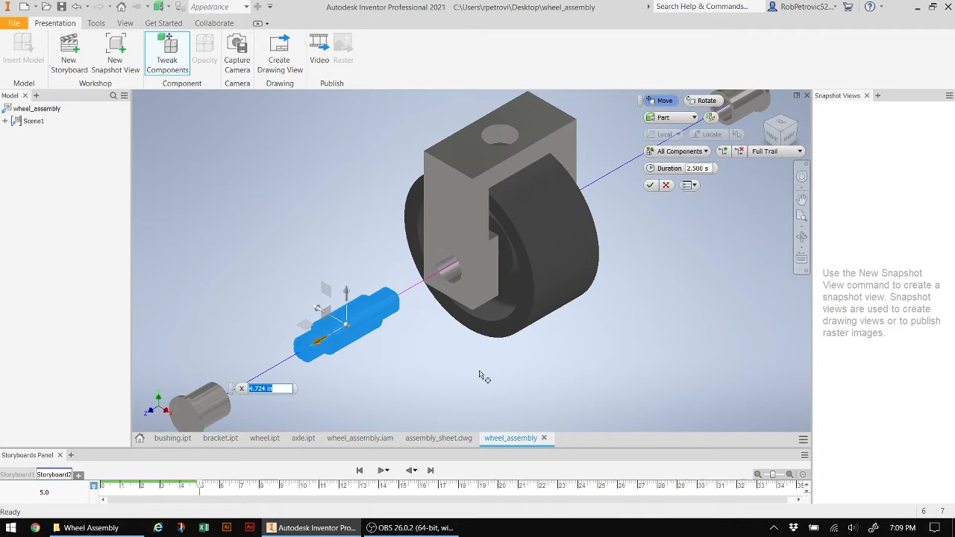
pyautogui.click(650, 185)
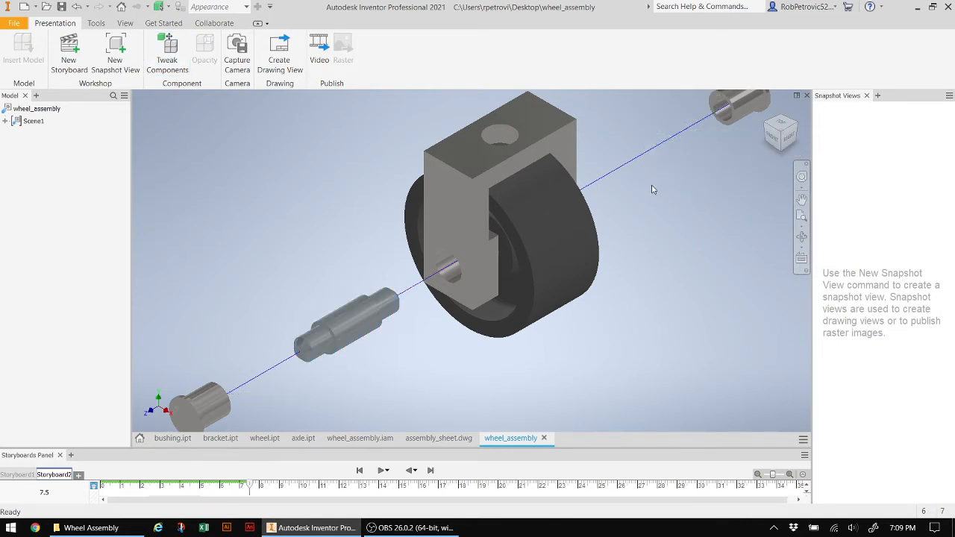
pyautogui.moveTo(656, 196)
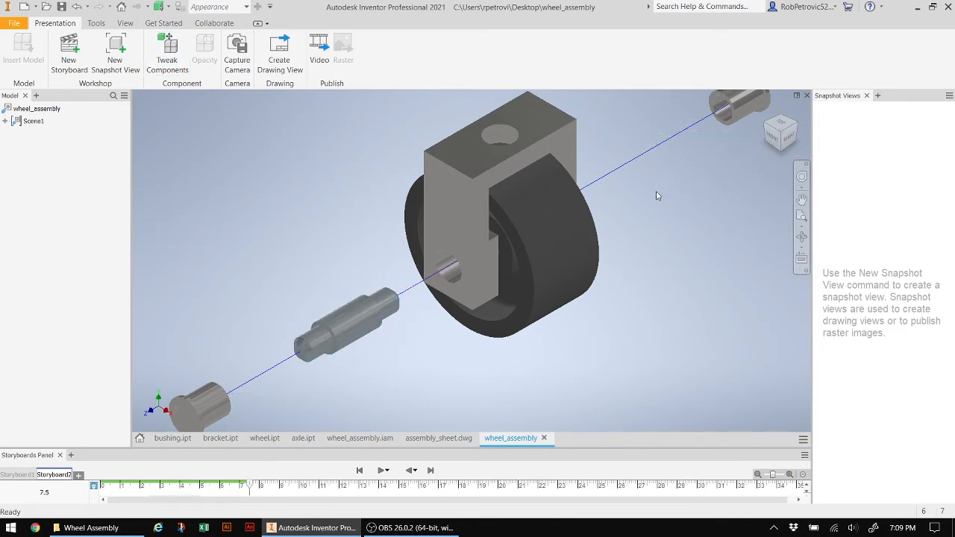
pyautogui.click(465, 173)
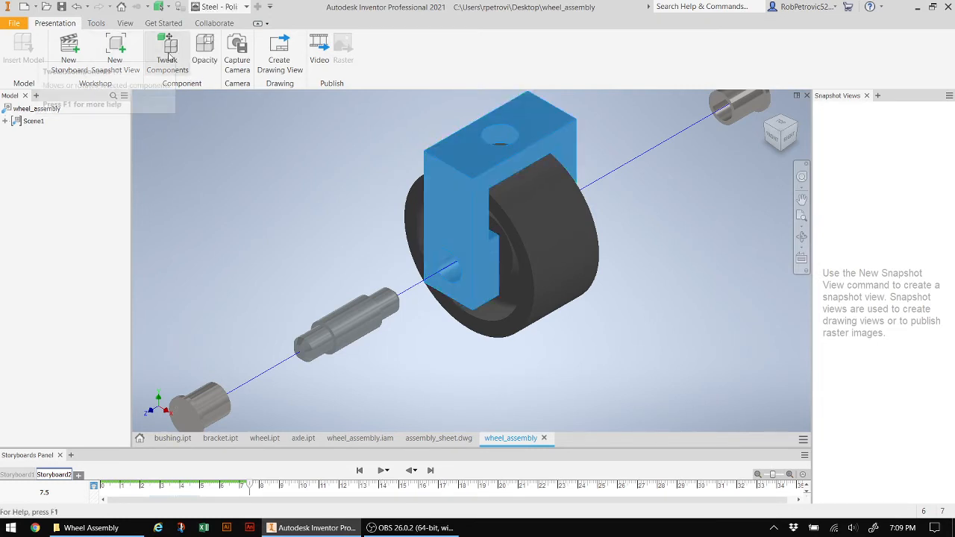
# Tweak the bracket upward along Z above the wheel, extending Storyboard2 to 10 seconds
pyautogui.click(167, 52)
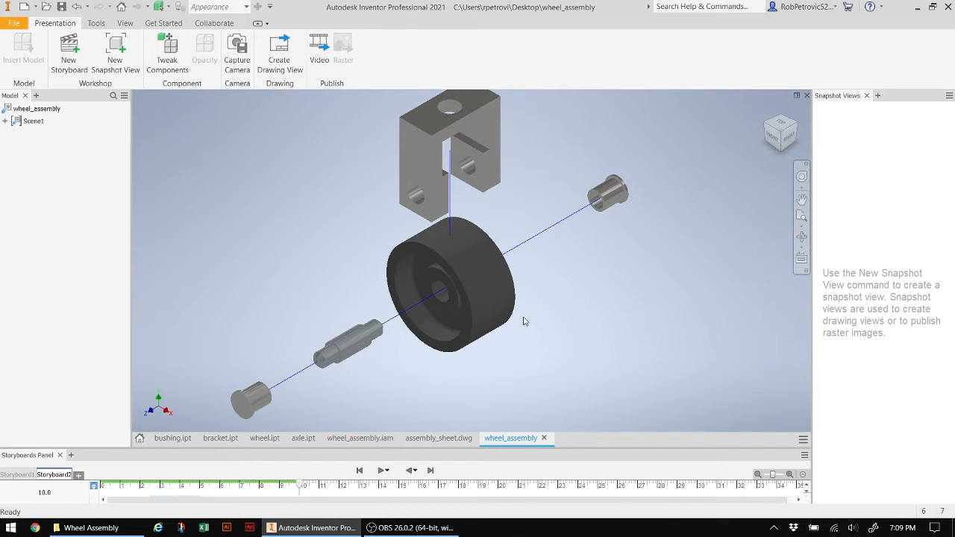
pyautogui.moveTo(413, 490)
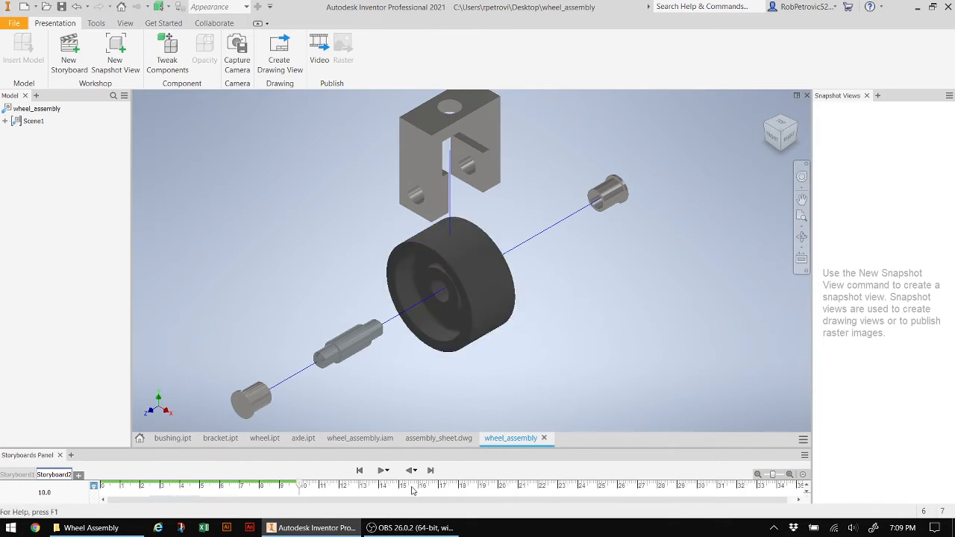
# Rewind Storyboard2 to 0.0 and play the wheel explosion animation through
pyautogui.click(359, 470)
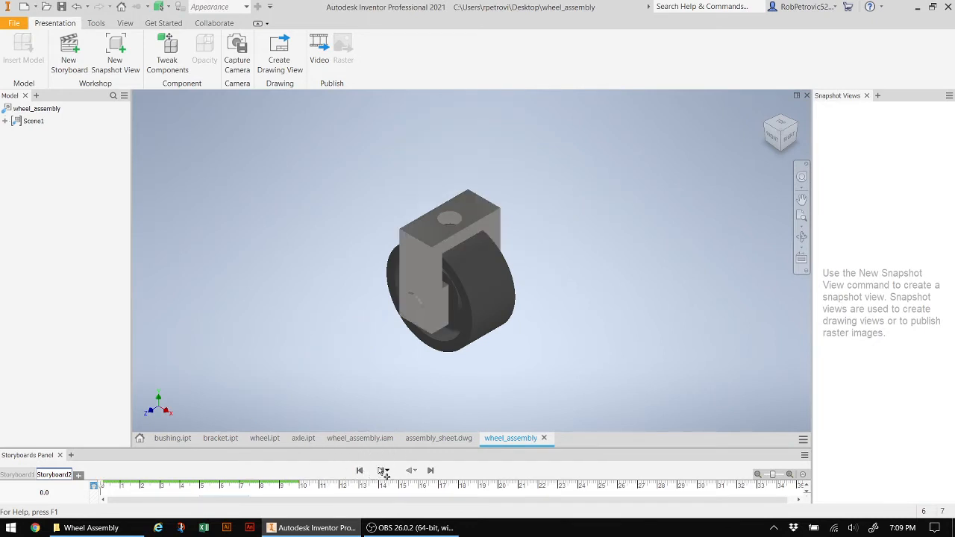
pyautogui.click(383, 470)
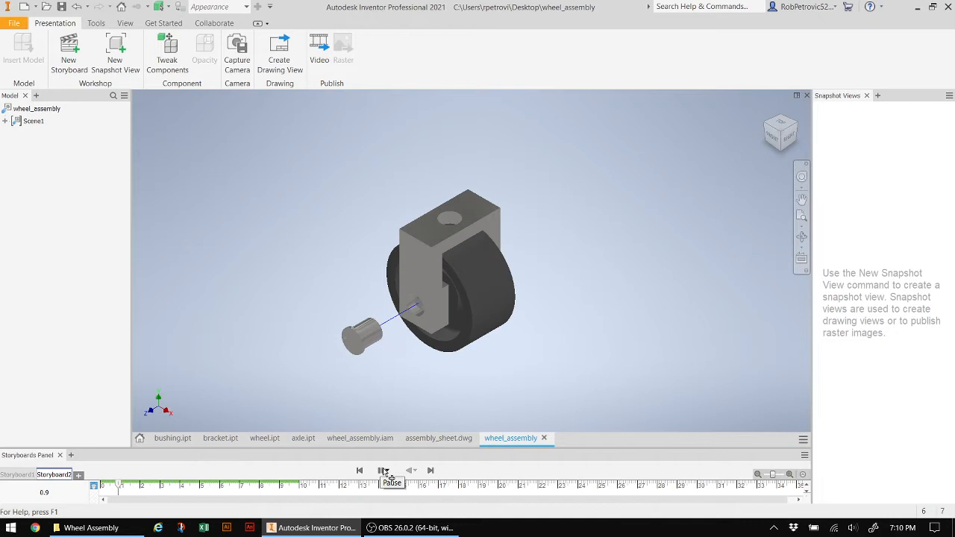
pyautogui.click(383, 470)
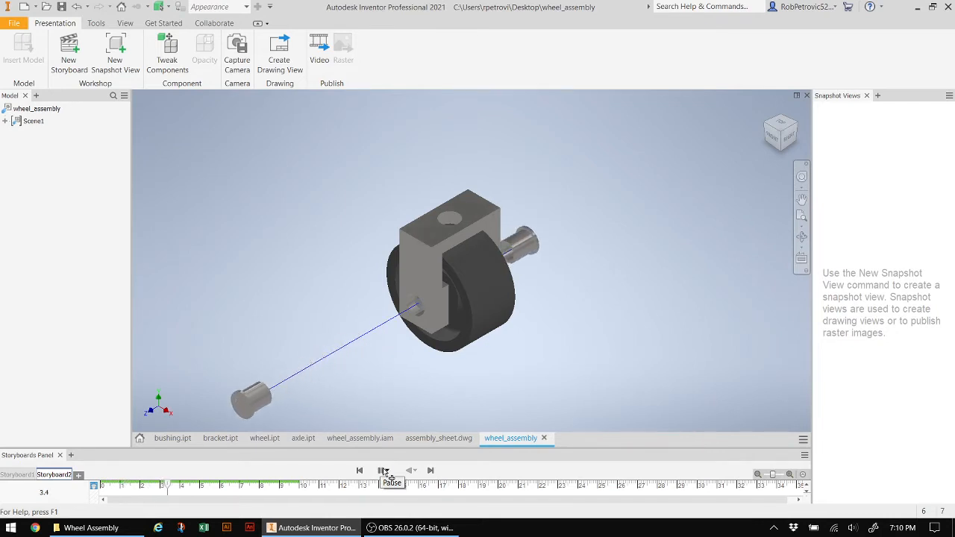
pyautogui.click(384, 470)
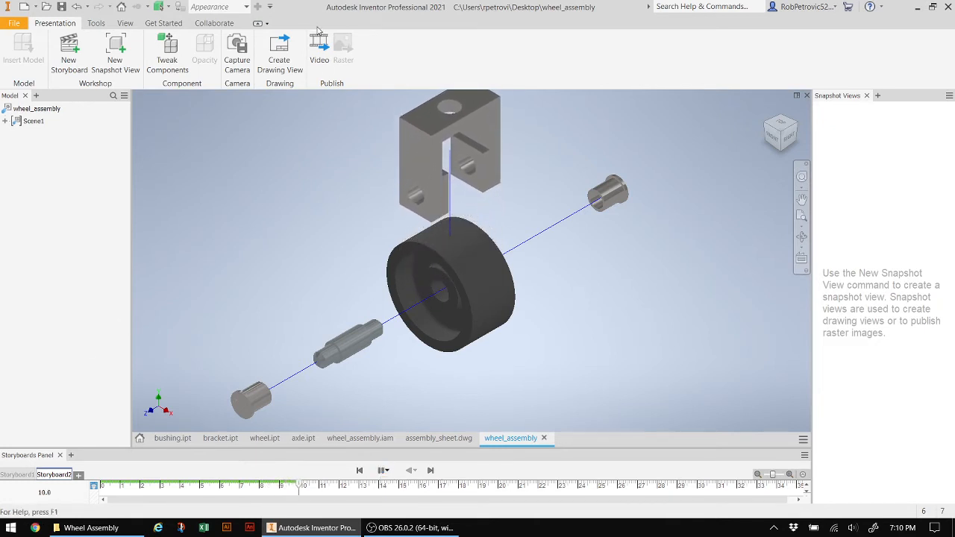
pyautogui.moveTo(319, 44)
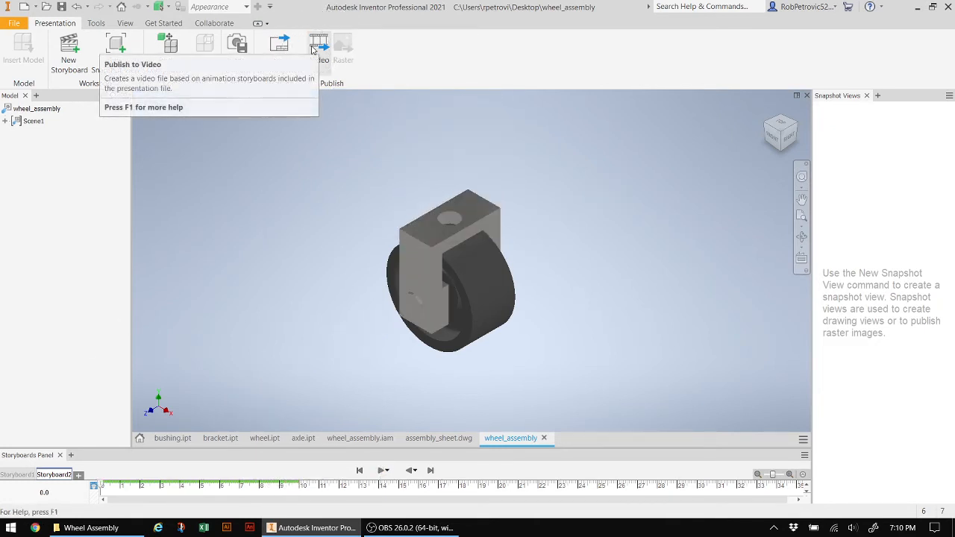
pyautogui.moveTo(246, 179)
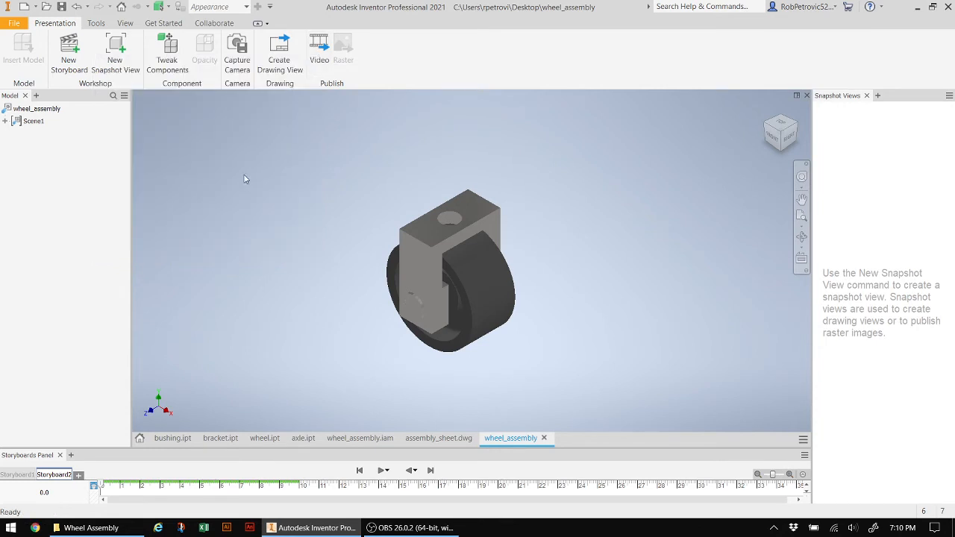
pyautogui.moveTo(396, 519)
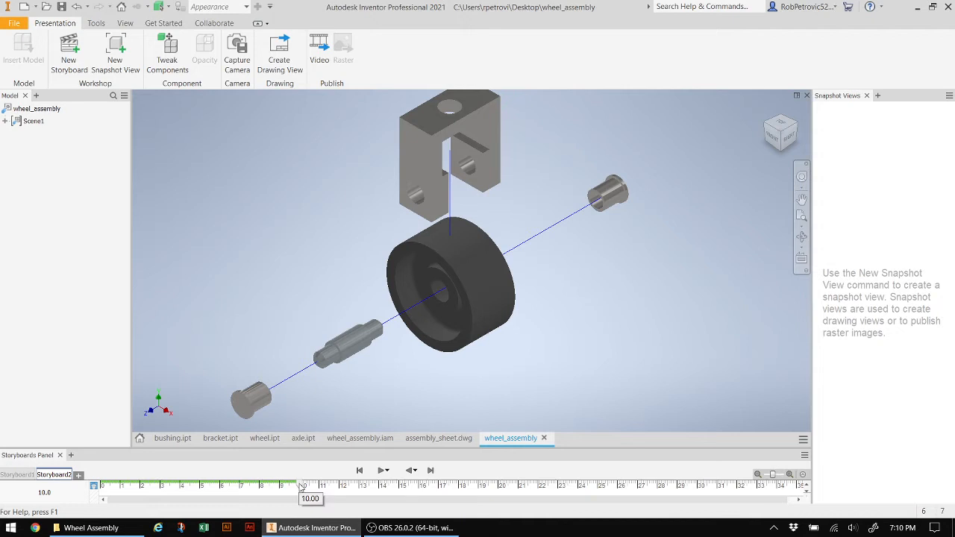
pyautogui.moveTo(141, 84)
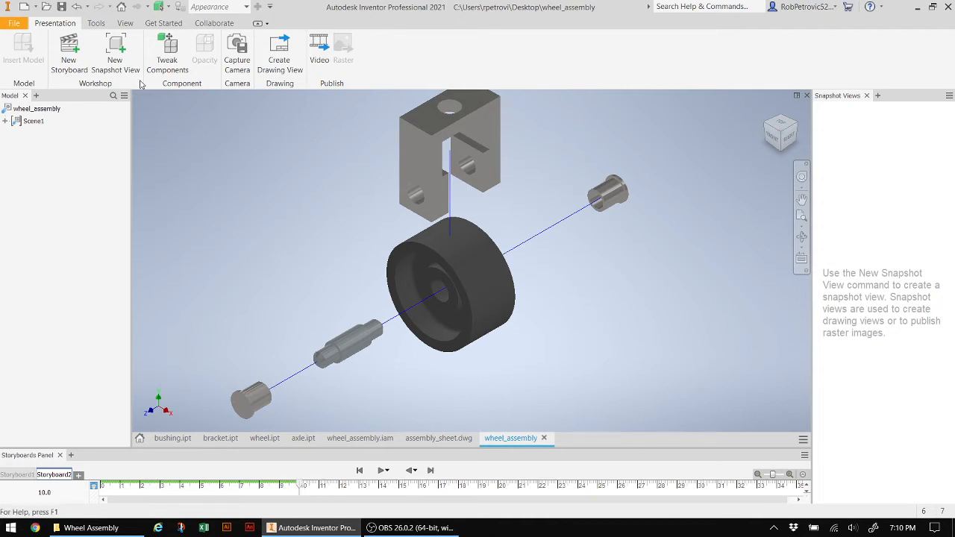
pyautogui.moveTo(116, 49)
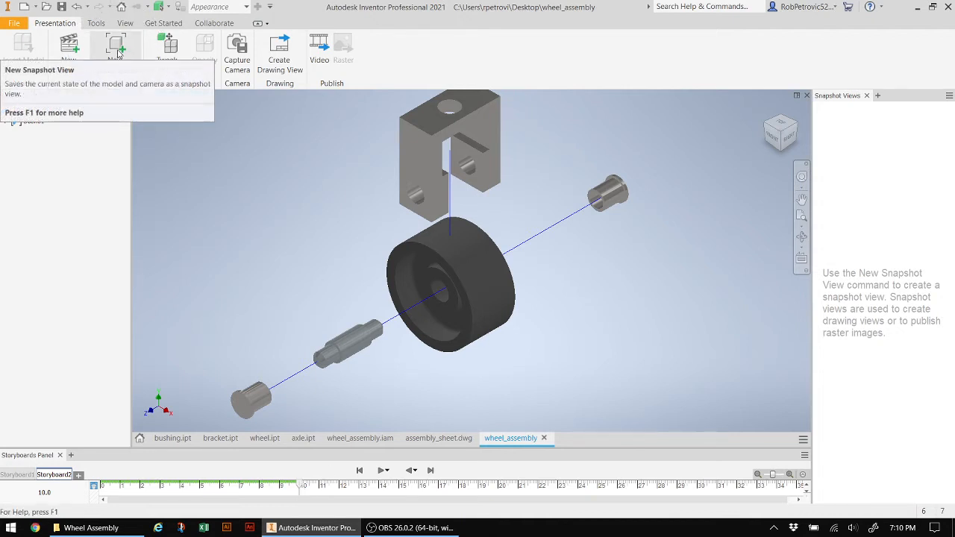
# Capture the fully exploded wheel assembly at 10 seconds as snapshot View1
pyautogui.click(115, 45)
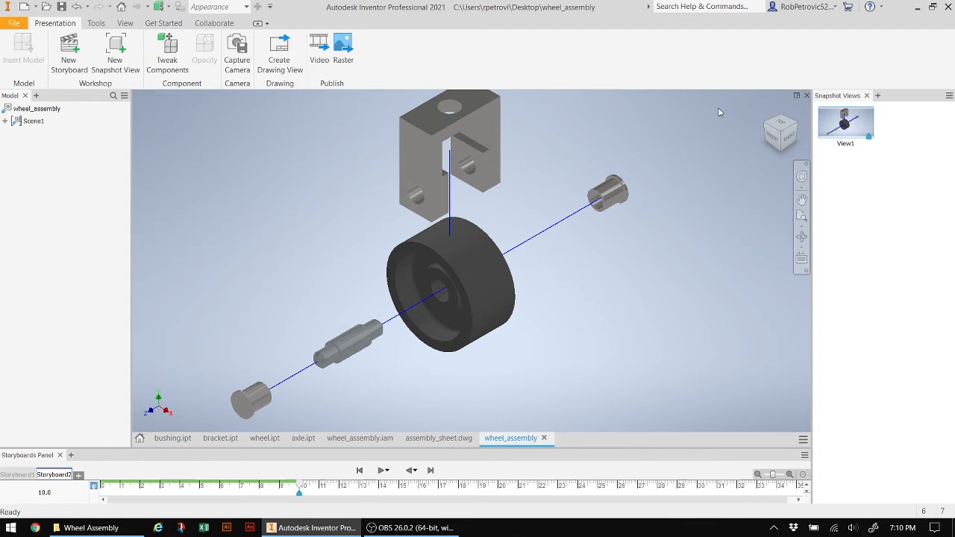
pyautogui.moveTo(845, 123)
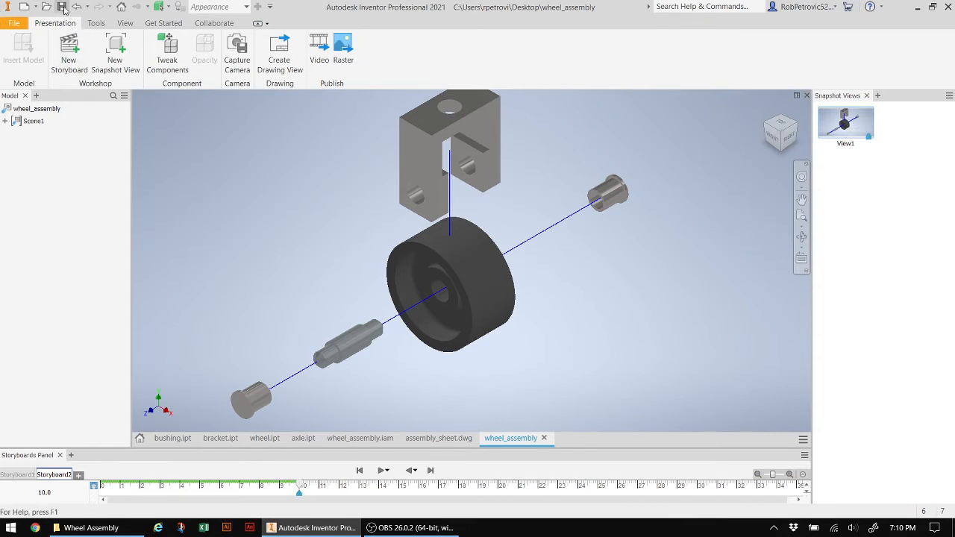
# Save the presentation to the Desktop as wheel_assembly.ipn
pyautogui.click(61, 6)
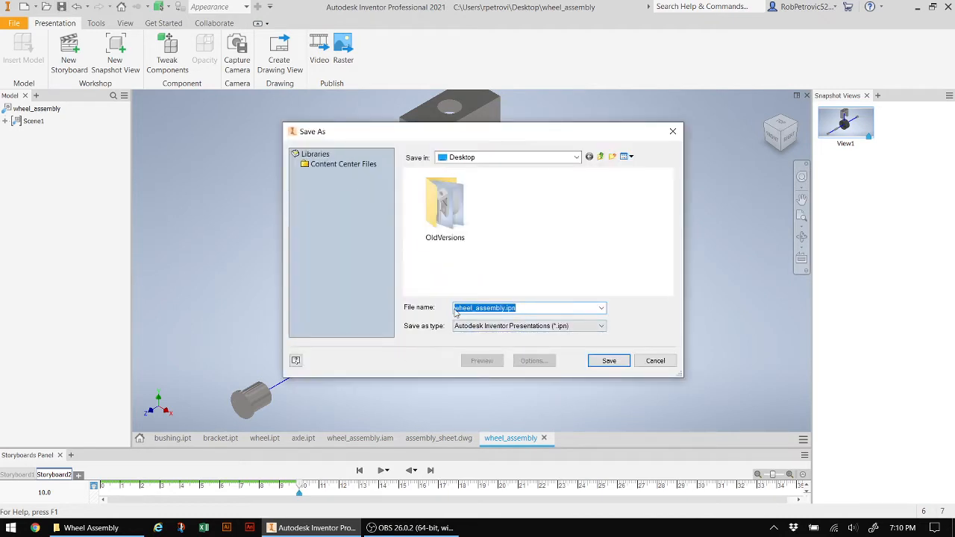
pyautogui.moveTo(512, 319)
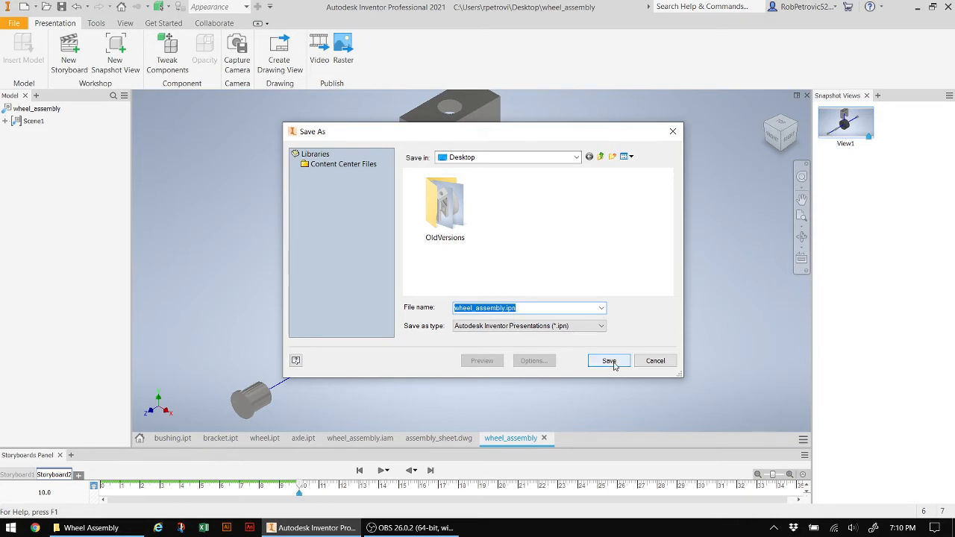
pyautogui.click(608, 360)
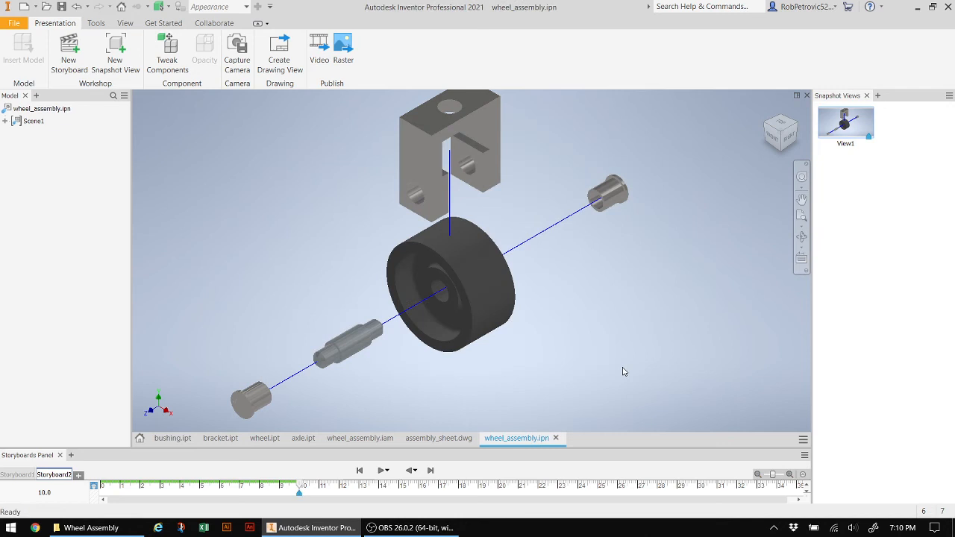
pyautogui.moveTo(147, 336)
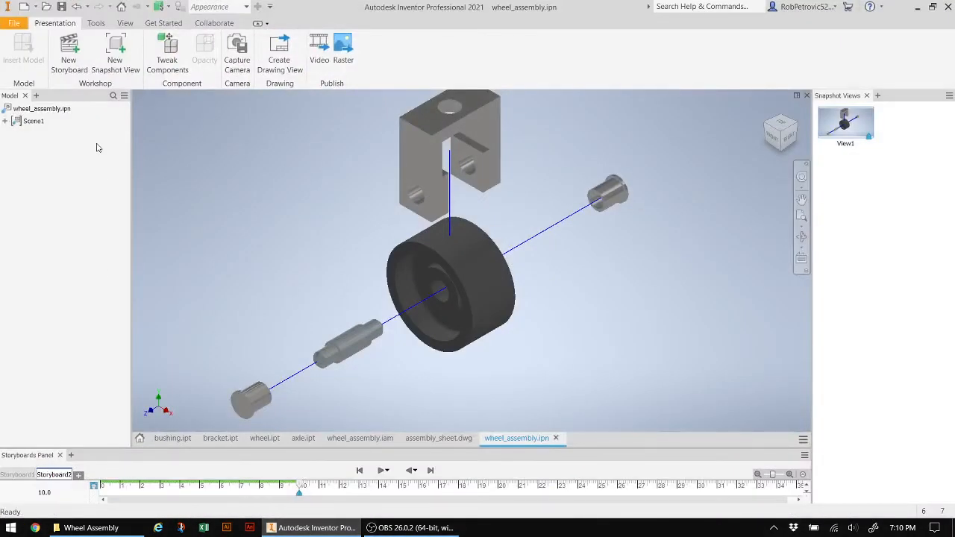
pyautogui.click(447, 141)
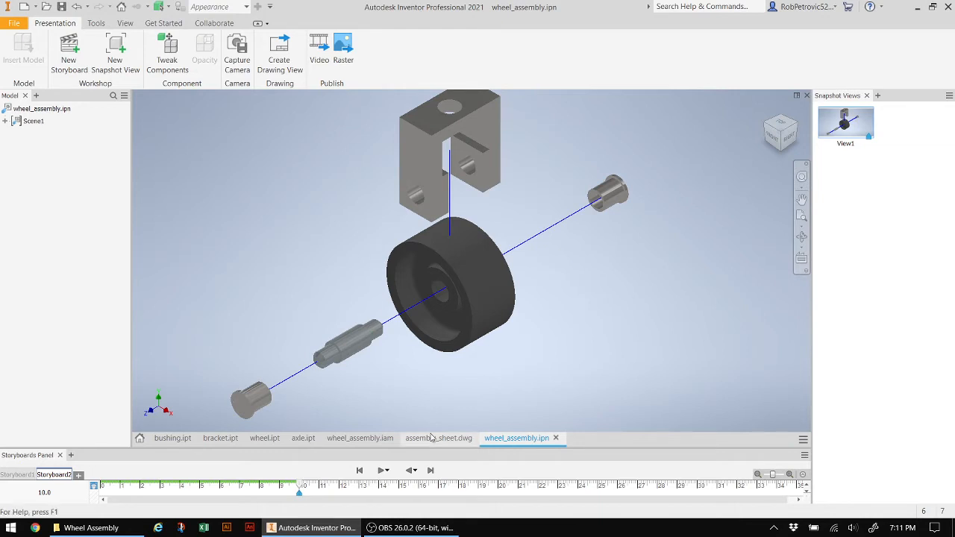
pyautogui.moveTo(173, 438)
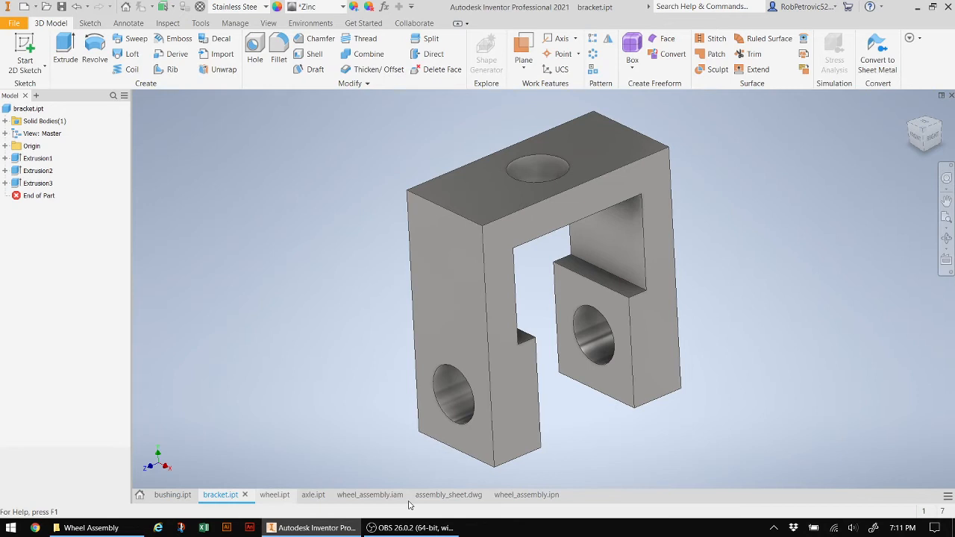
# Switch to the assembly_sheet.dwg drawing with empty Sheet 5 active
pyautogui.click(438, 495)
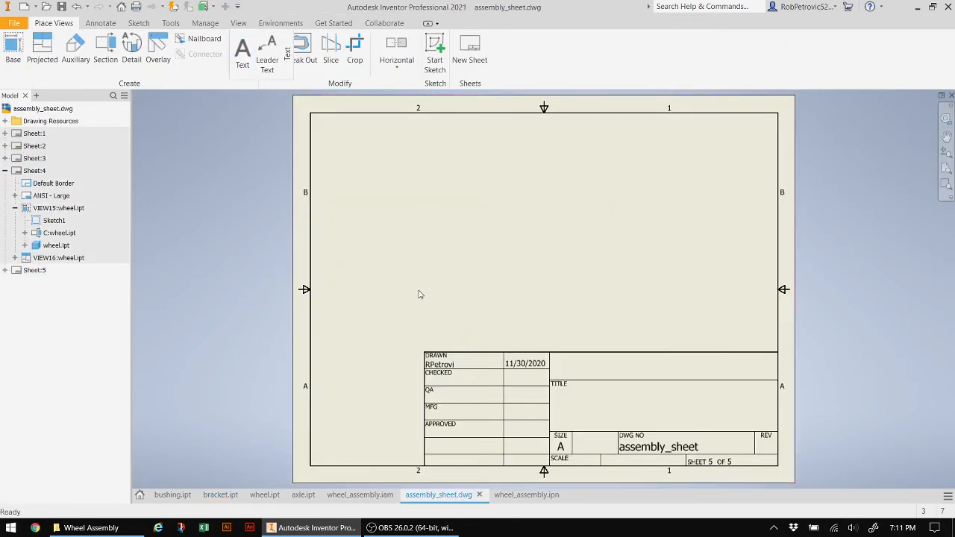
pyautogui.click(12, 49)
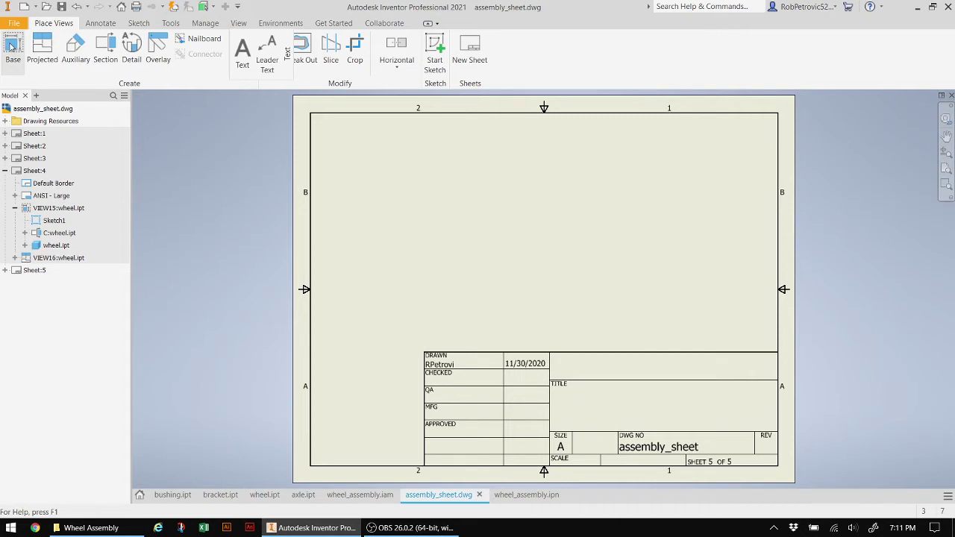
# Place an isometric base view of wheel_assembly.ipn View1 at 1/2 scale
pyautogui.click(13, 49)
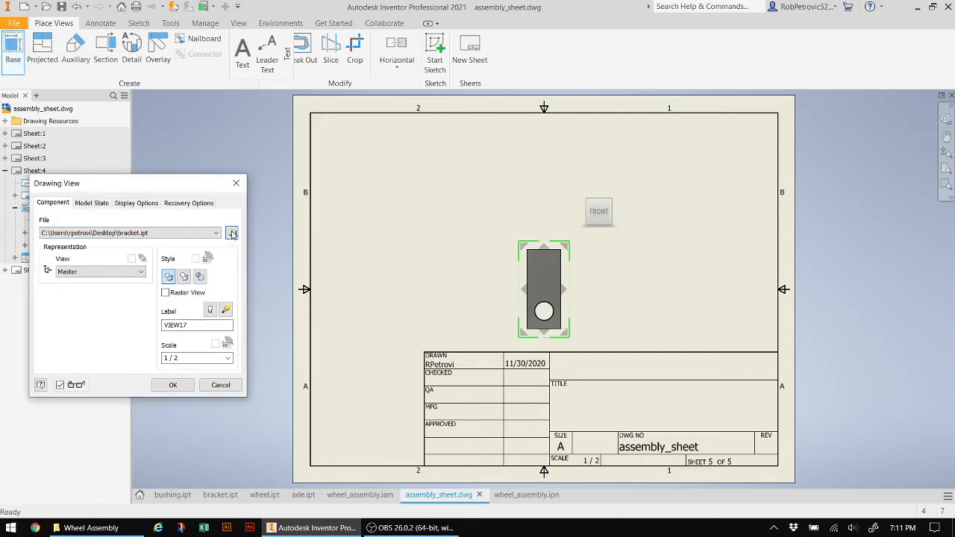
pyautogui.click(232, 232)
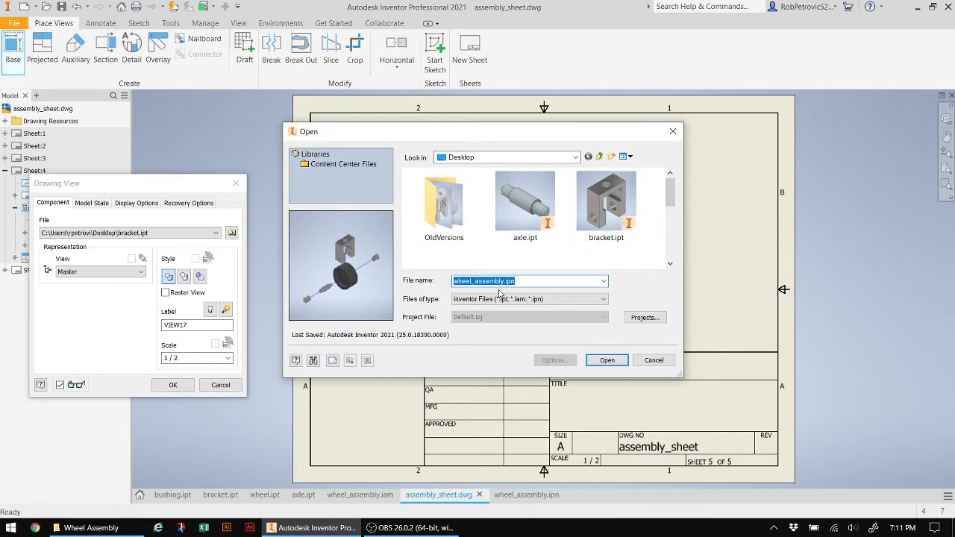
pyautogui.click(607, 359)
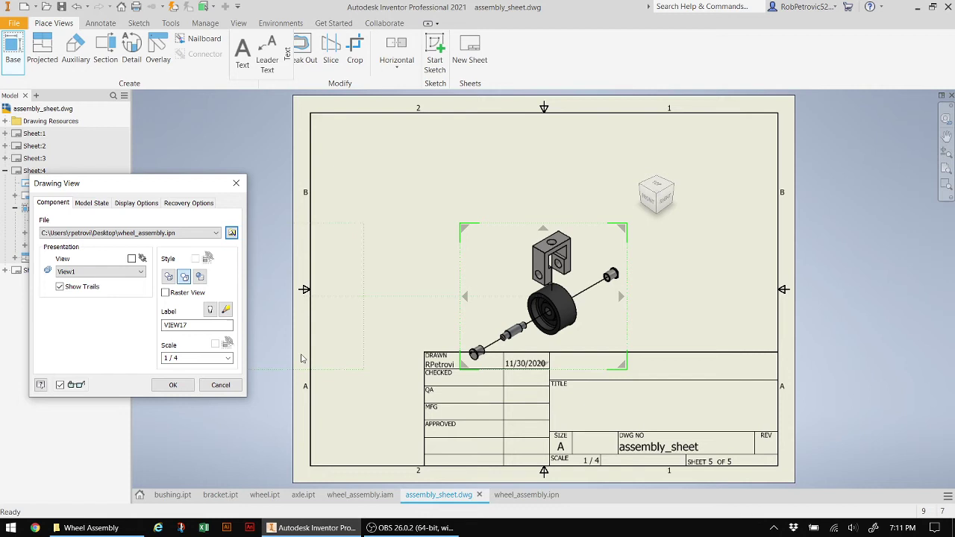
pyautogui.moveTo(416, 248)
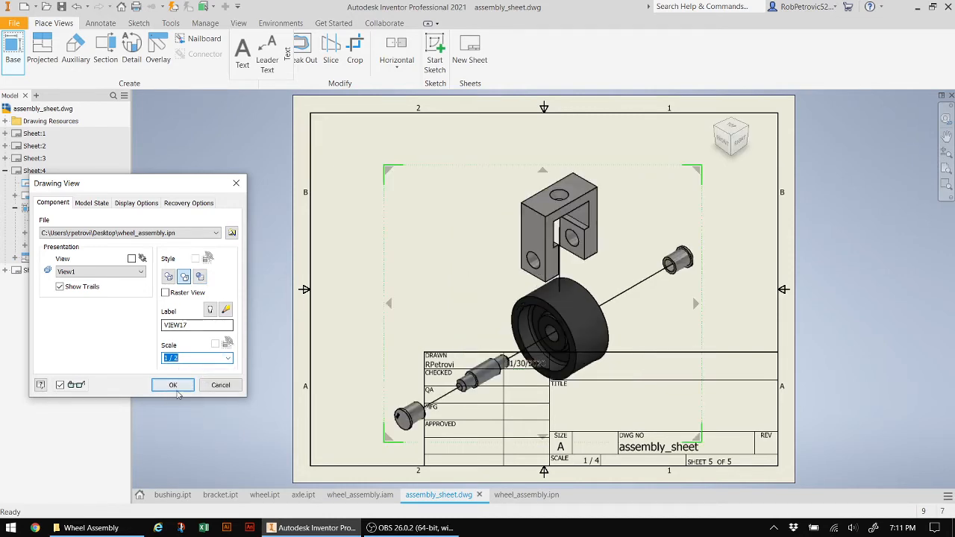
pyautogui.click(172, 384)
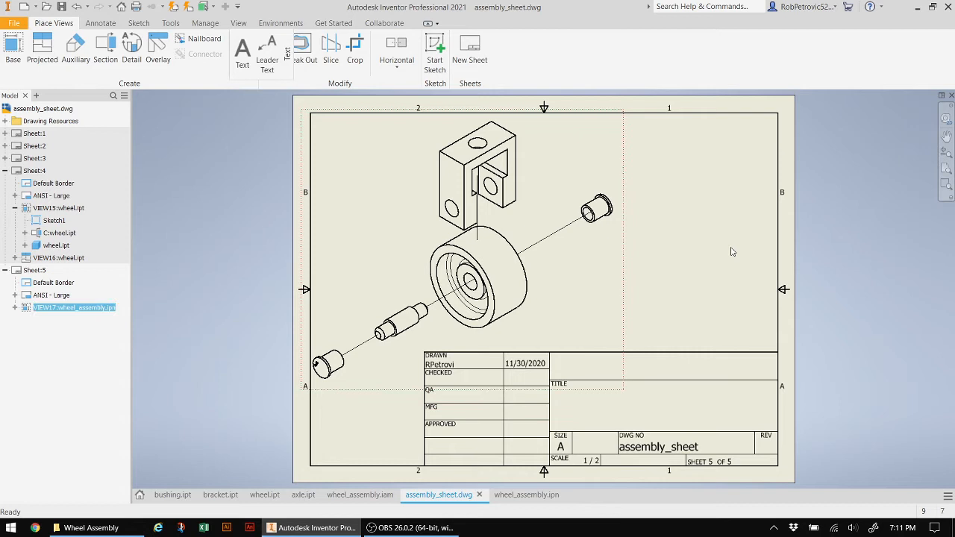
pyautogui.moveTo(698, 253)
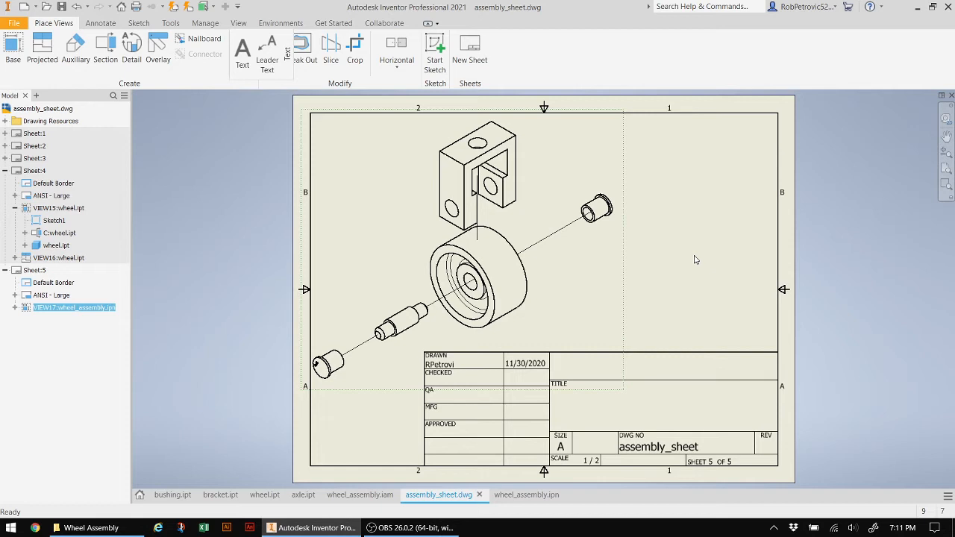
pyautogui.moveTo(280, 24)
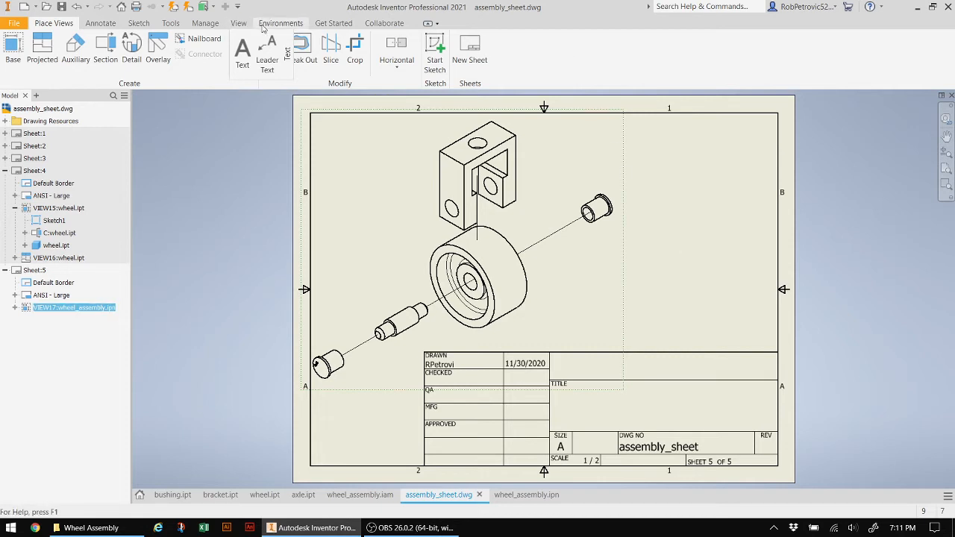
pyautogui.moveTo(206, 23)
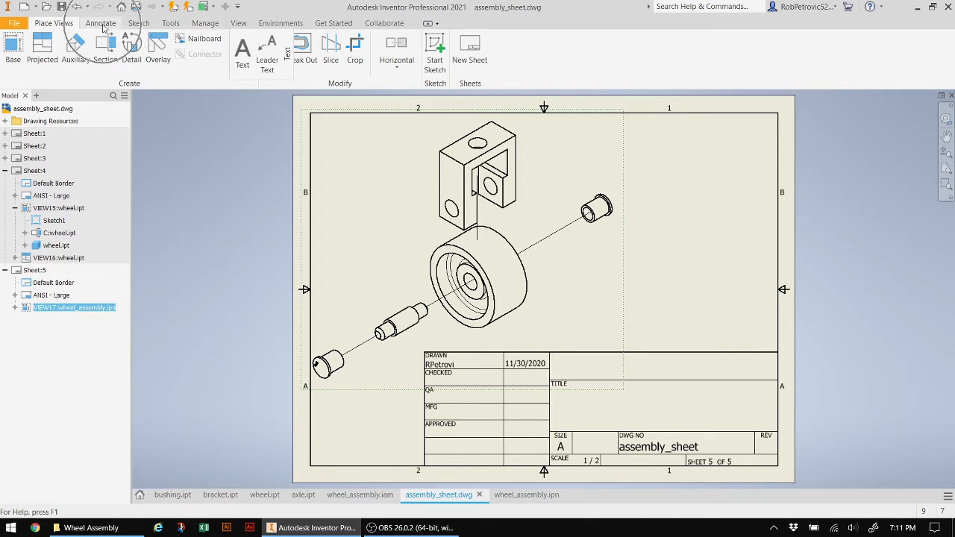
# Add a parts list for the exploded view in Sheet 5's upper-right corner
pyautogui.click(100, 22)
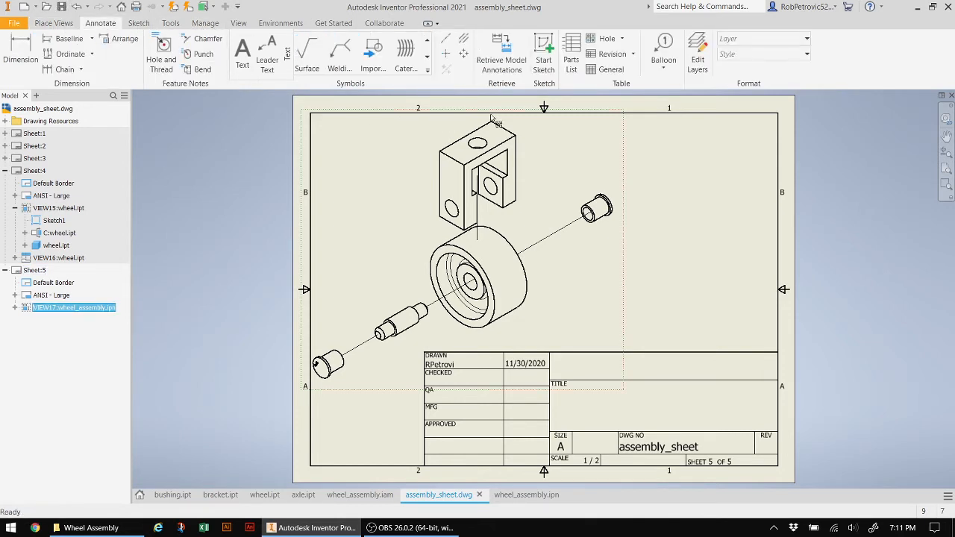
pyautogui.click(571, 49)
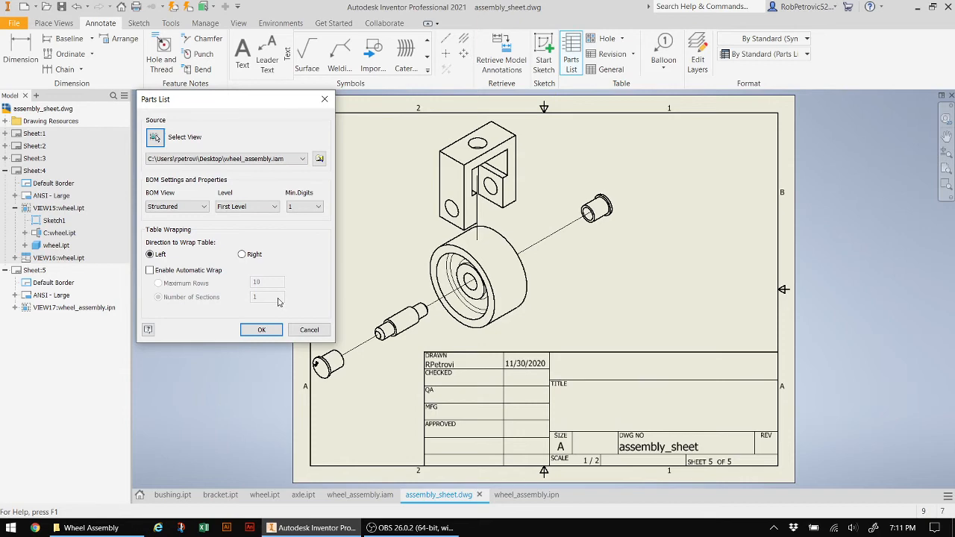
pyautogui.click(261, 330)
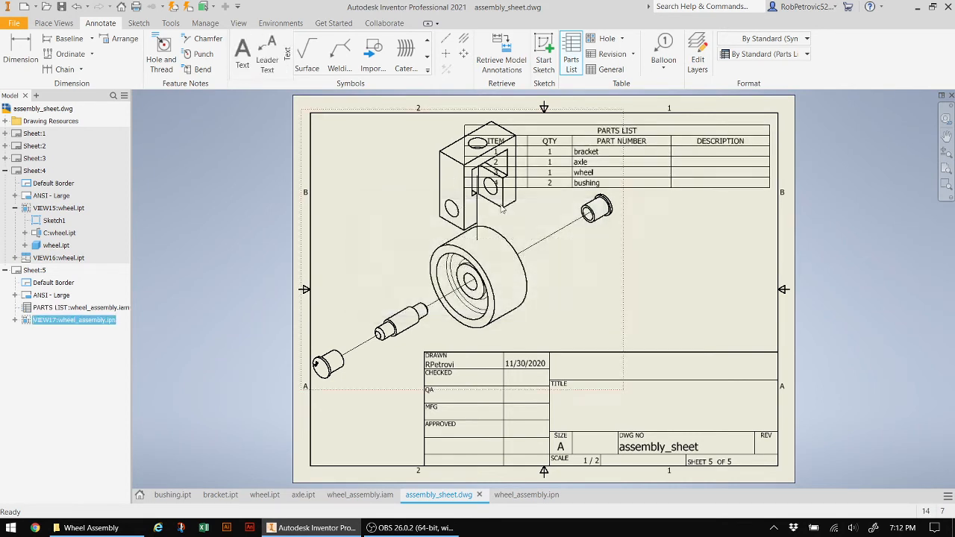
pyautogui.click(81, 308)
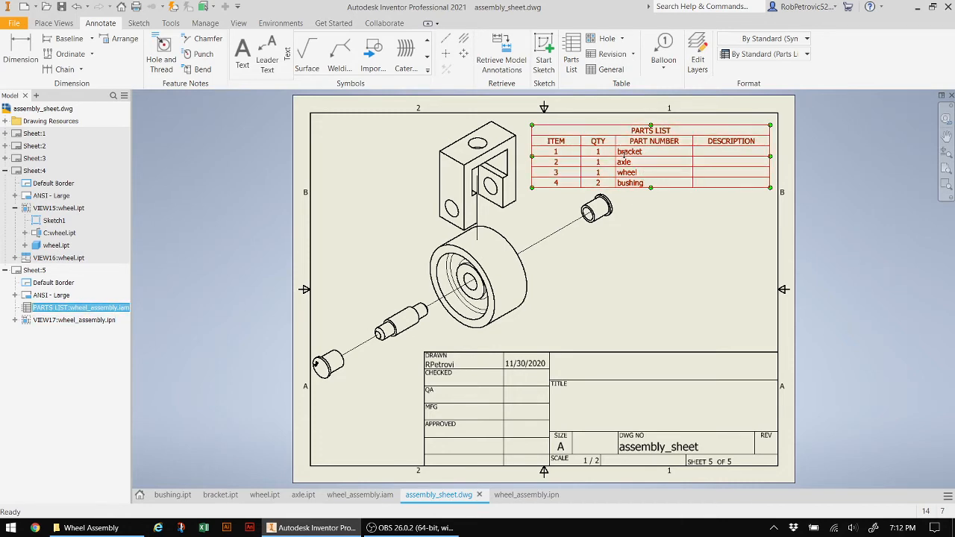
pyautogui.moveTo(640, 153)
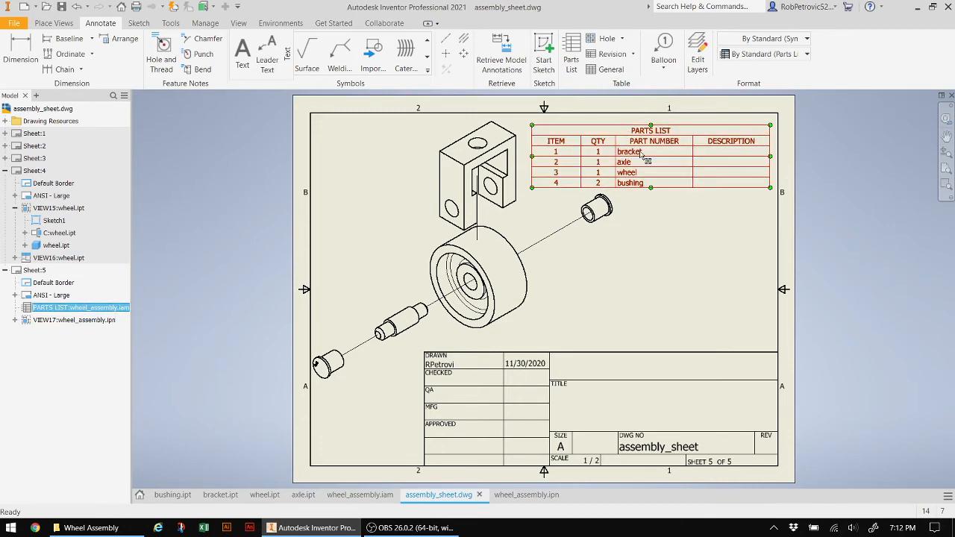
# Set part descriptions: POLISHED METAL for bracket and bushing, ZINC axle, RUBBER wheel
pyautogui.doubleClick(649, 162)
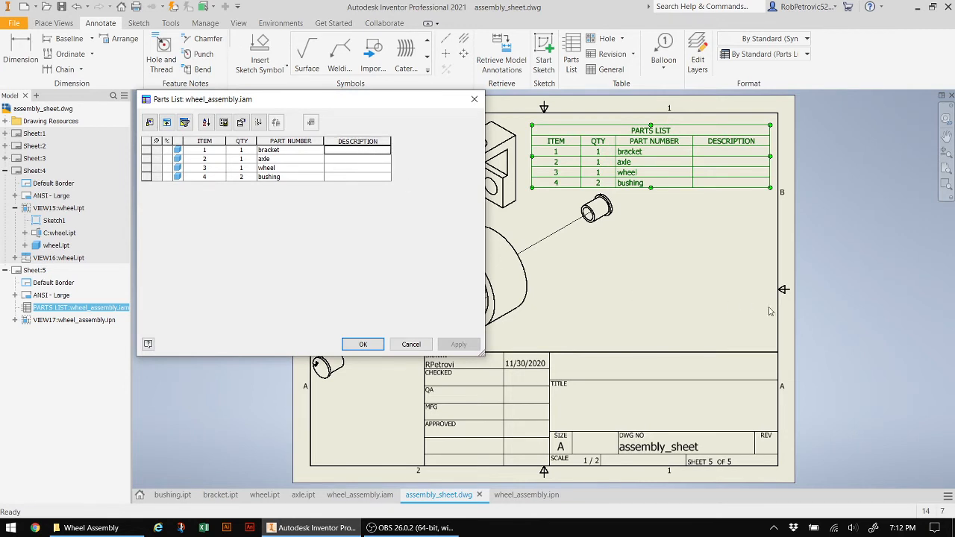
pyautogui.write('POLISHED METAL')
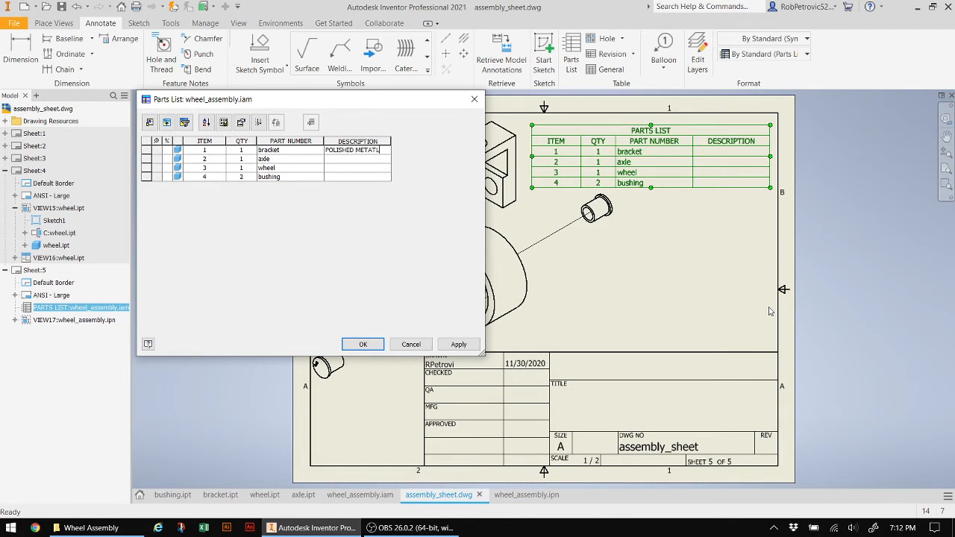
pyautogui.doubleClick(358, 150)
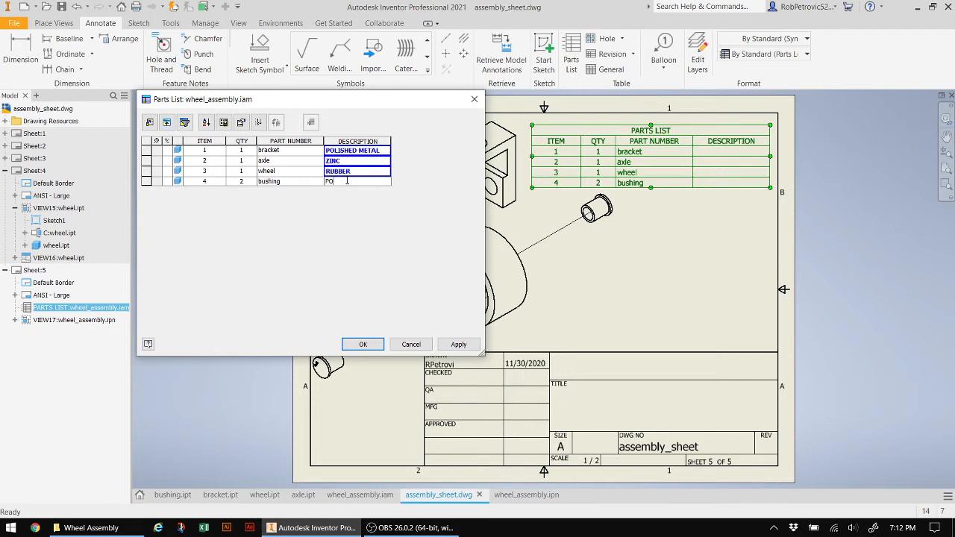
pyautogui.write('POLISHED METAL')
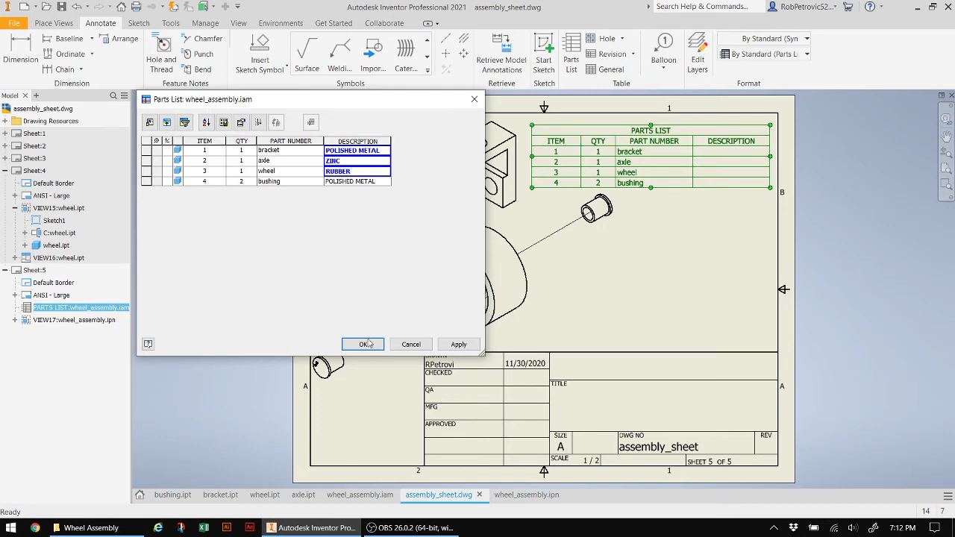
pyautogui.click(363, 344)
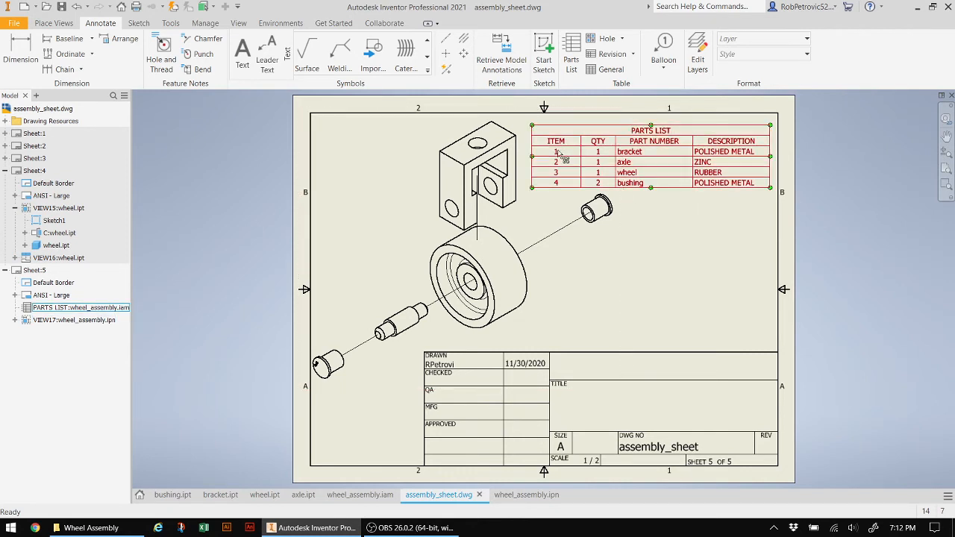
# Place item balloons 1–4 on the bushings, axle, bracket and wheel of the exploded view
pyautogui.click(546, 275)
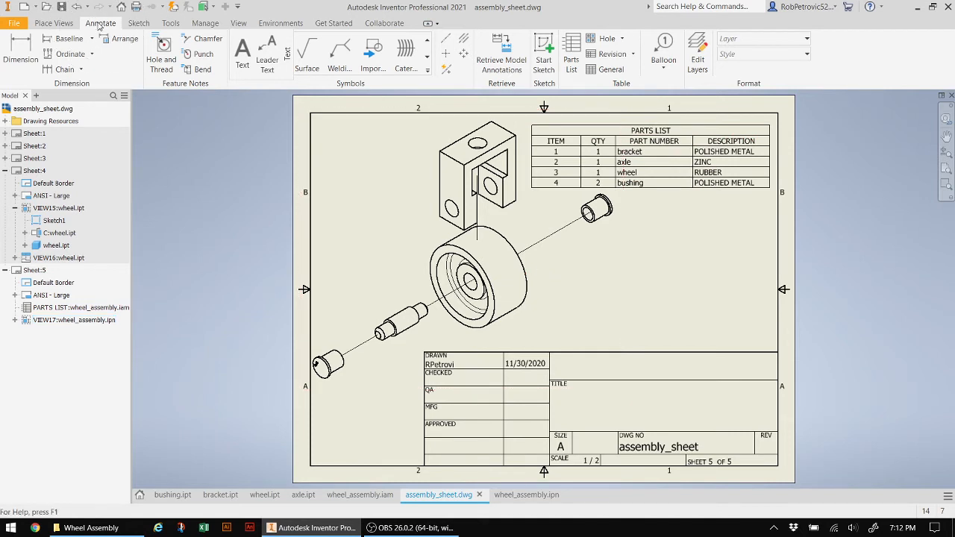
pyautogui.moveTo(169, 38)
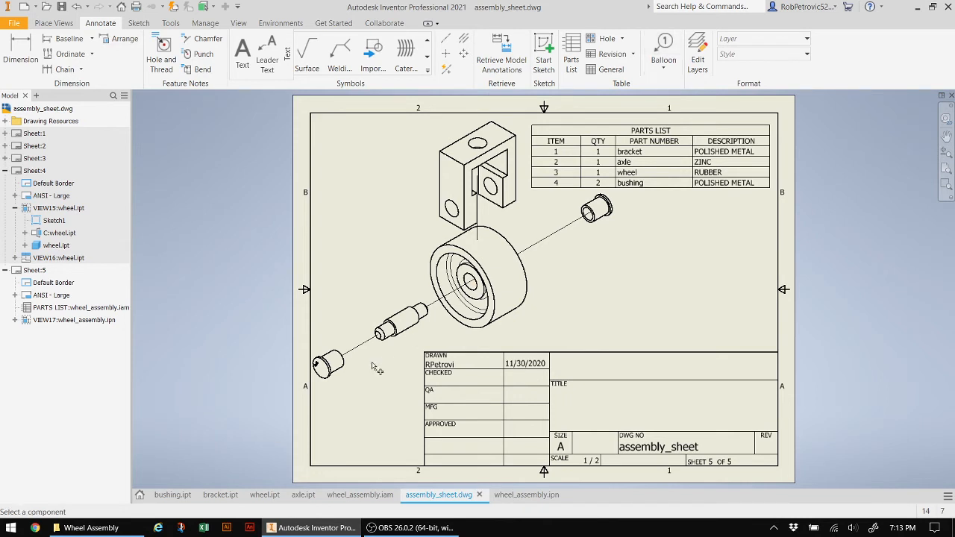
pyautogui.click(663, 50)
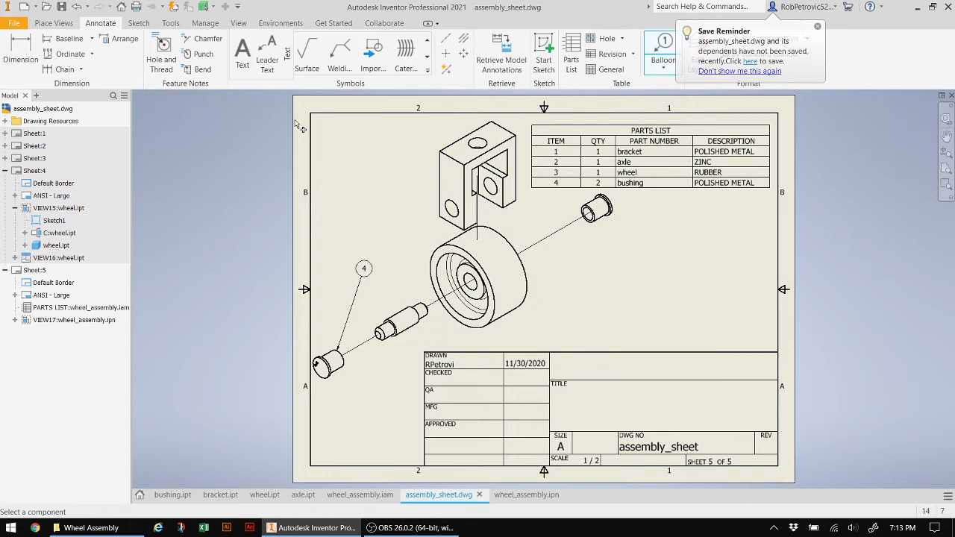
pyautogui.click(595, 213)
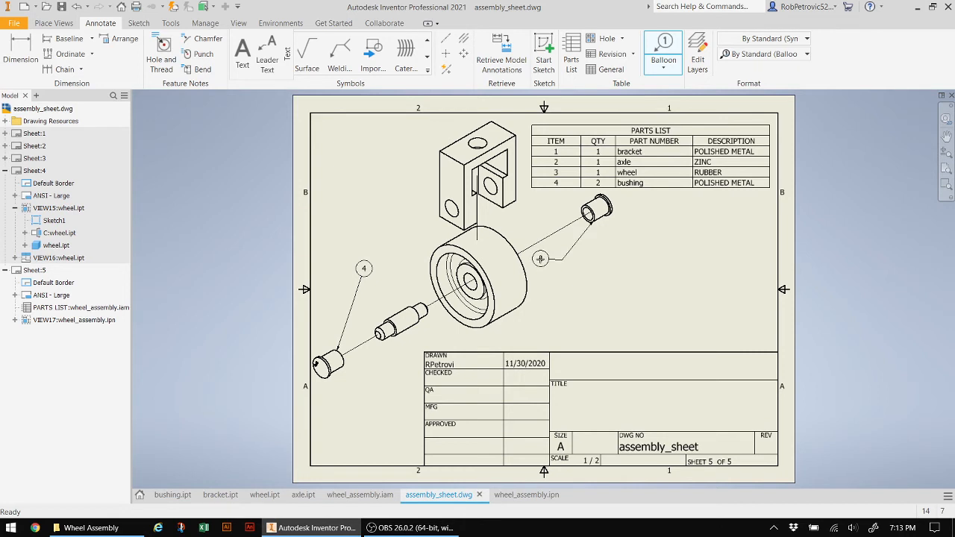
pyautogui.click(562, 259)
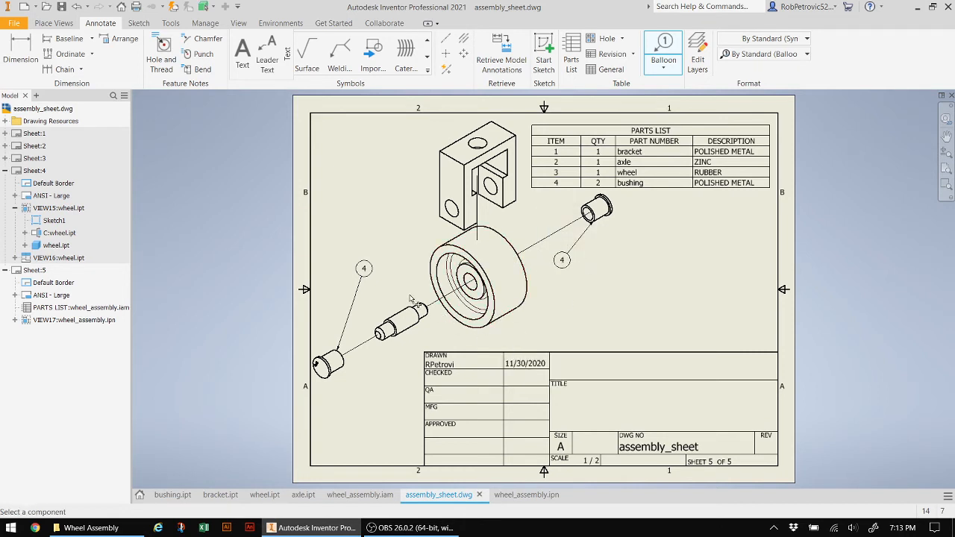
pyautogui.click(399, 317)
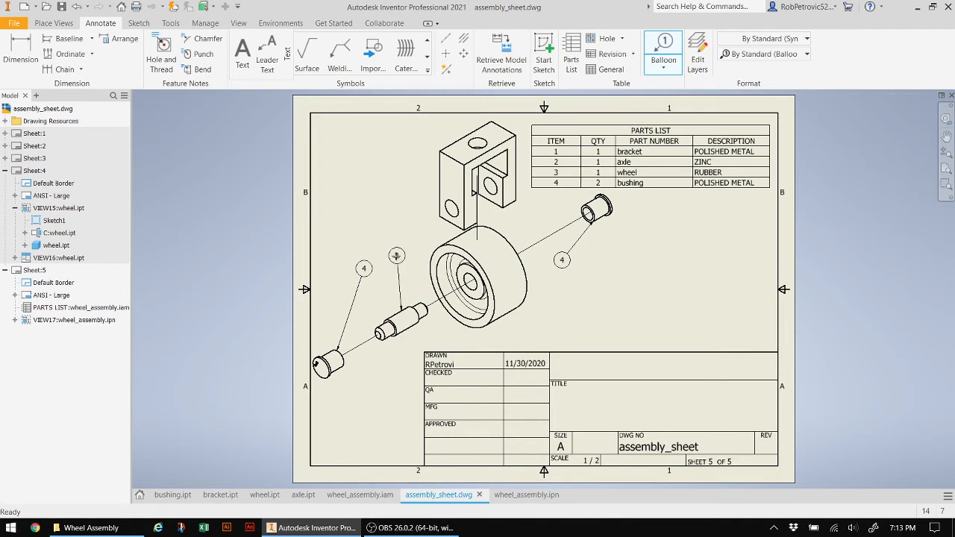
pyautogui.moveTo(414, 237)
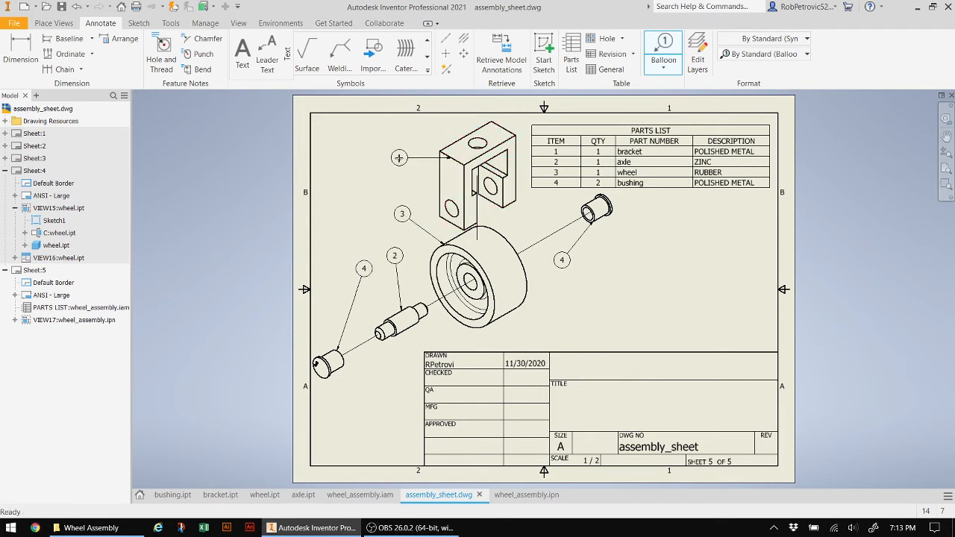
pyautogui.rightClick(399, 149)
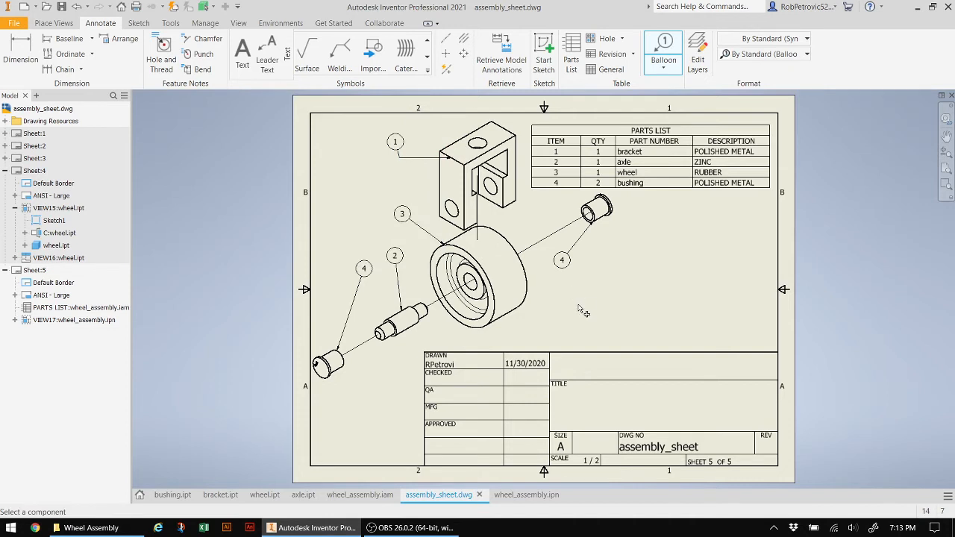
pyautogui.click(395, 141)
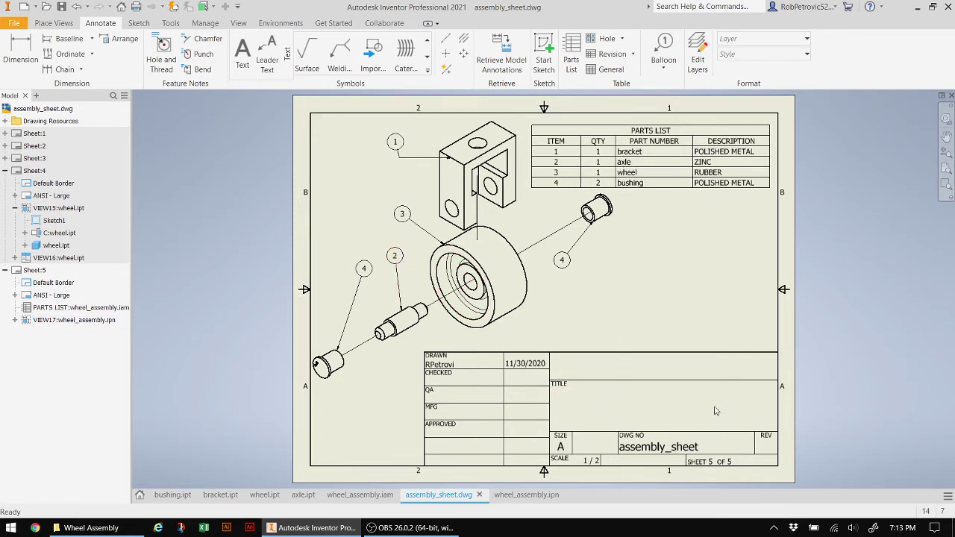
pyautogui.moveTo(578, 408)
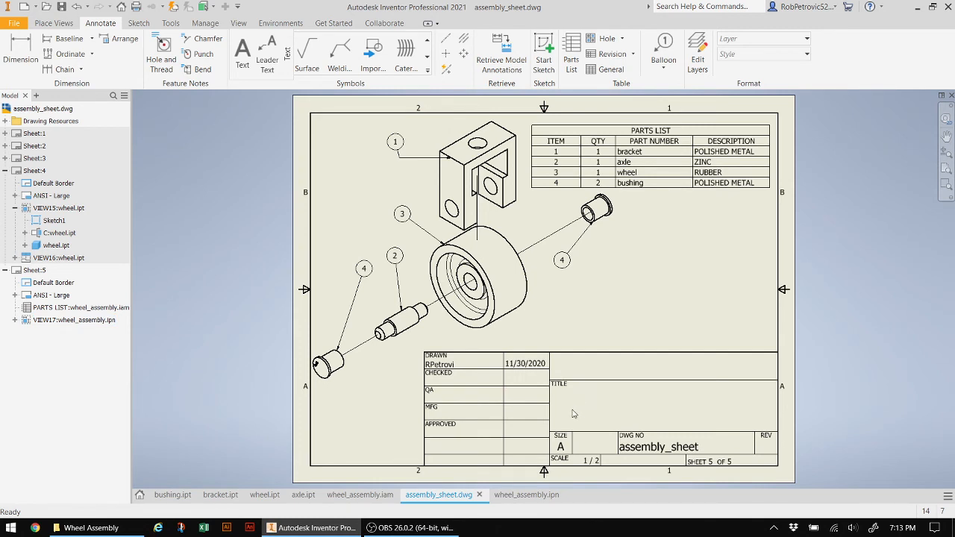
pyautogui.moveTo(657, 330)
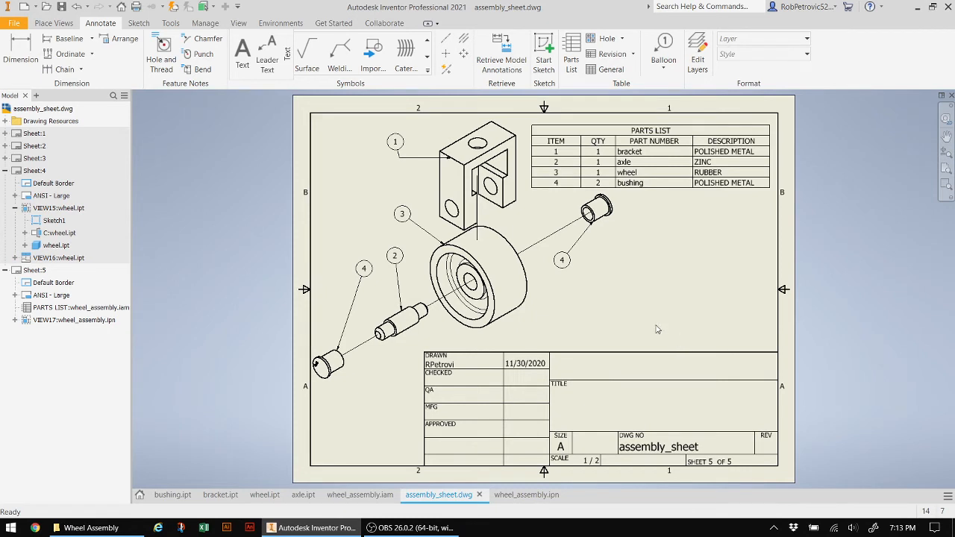
pyautogui.moveTo(168, 181)
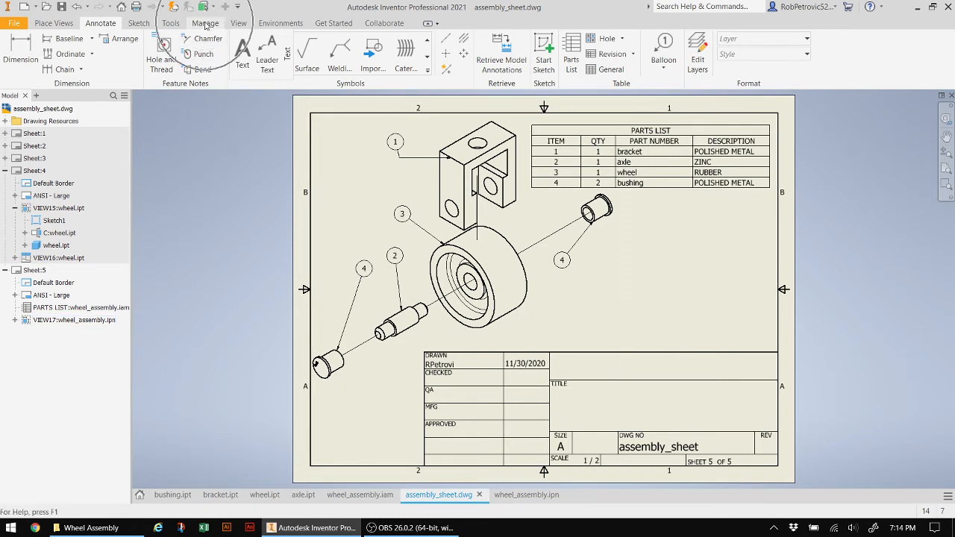
# Browse the Manage, View, Get Started, Sketch and Annotate tabs, ending on Manage
pyautogui.click(205, 23)
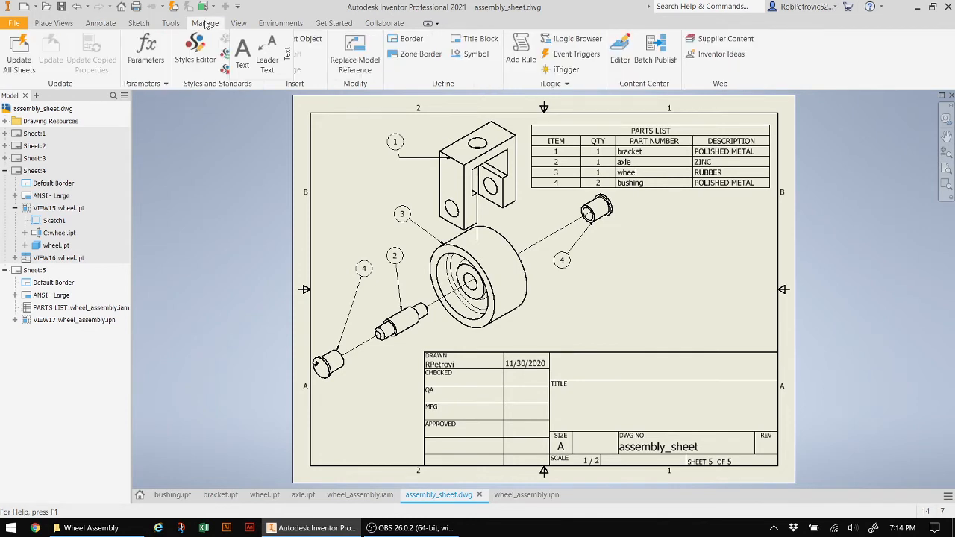
pyautogui.moveTo(229, 152)
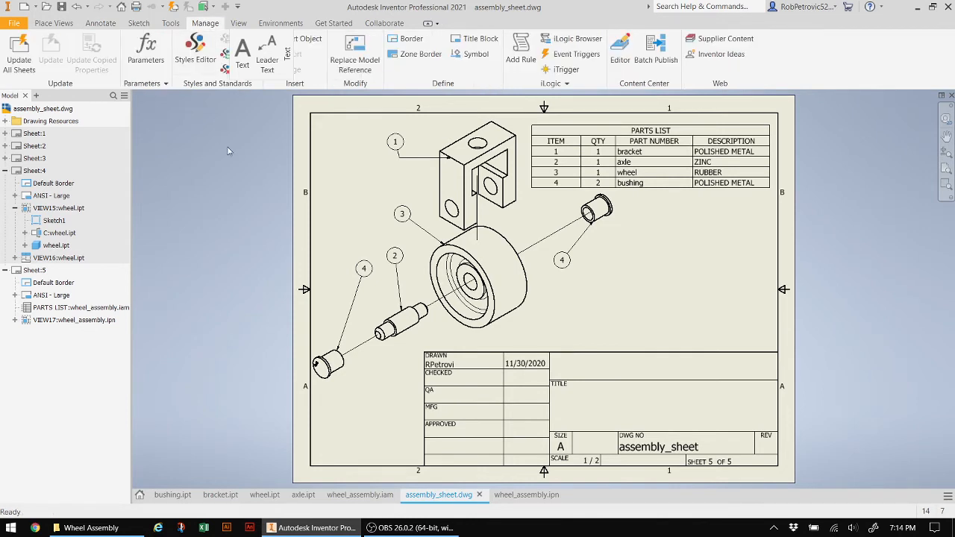
pyautogui.moveTo(189, 144)
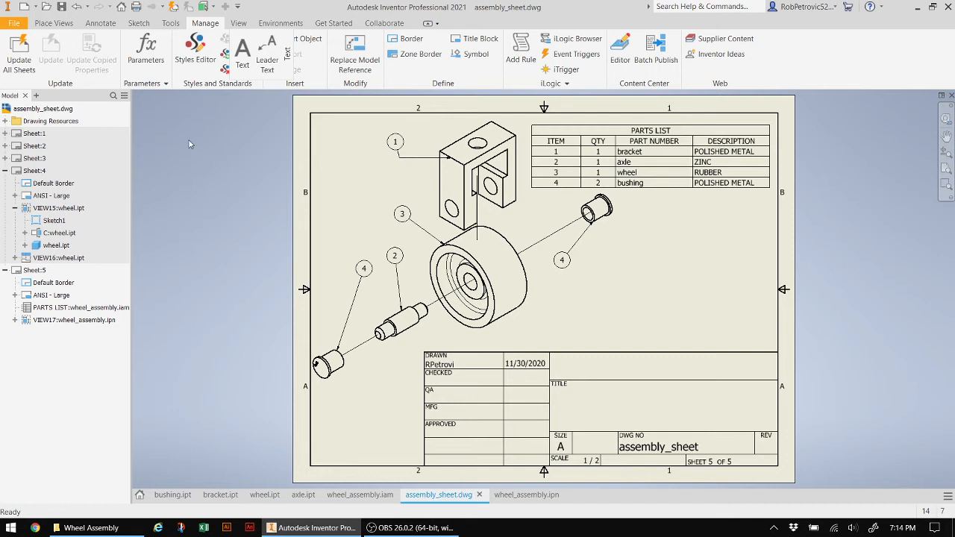
pyautogui.moveTo(269, 195)
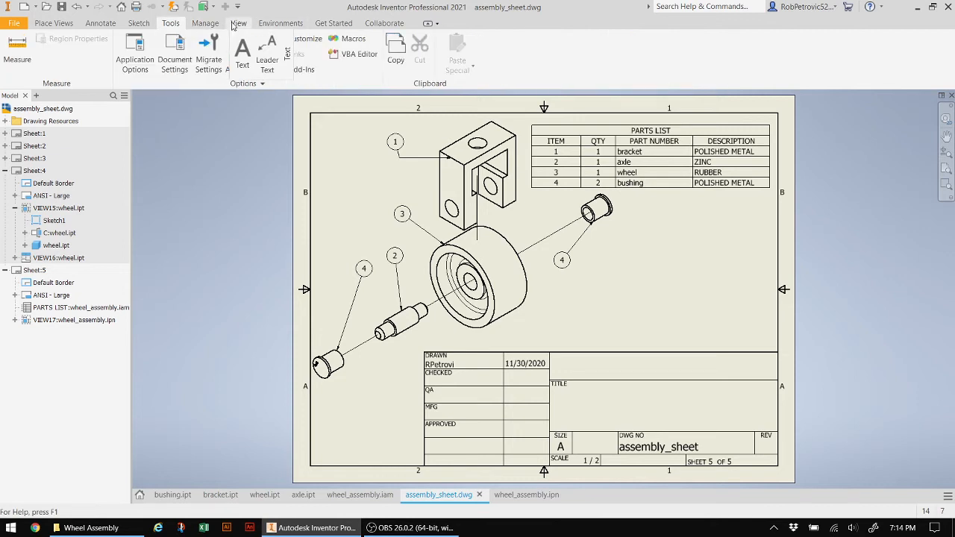
pyautogui.click(239, 23)
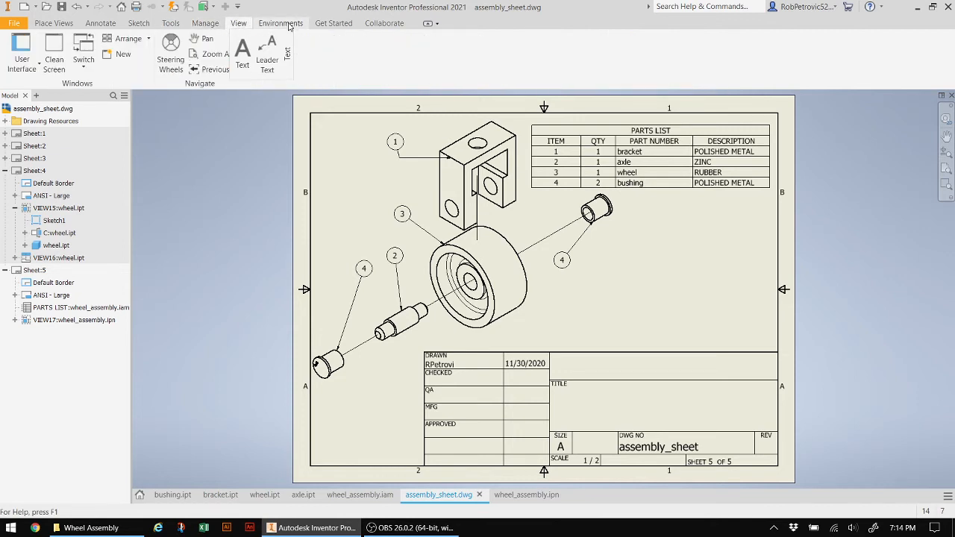
pyautogui.click(333, 22)
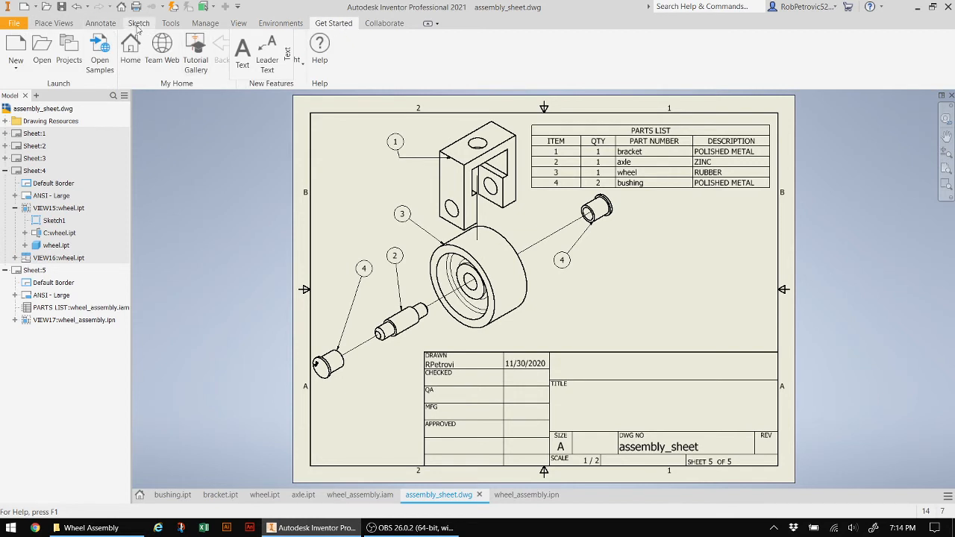
pyautogui.click(139, 22)
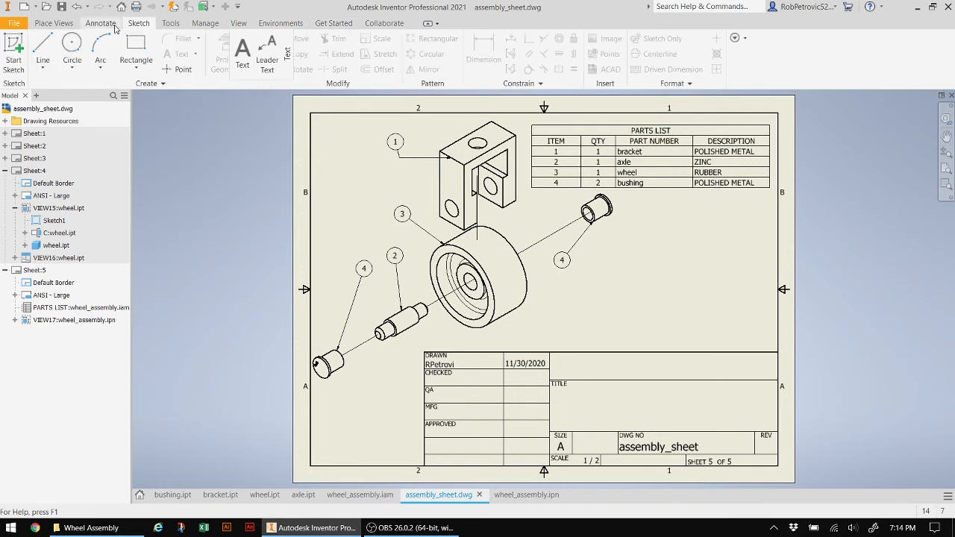
pyautogui.click(205, 24)
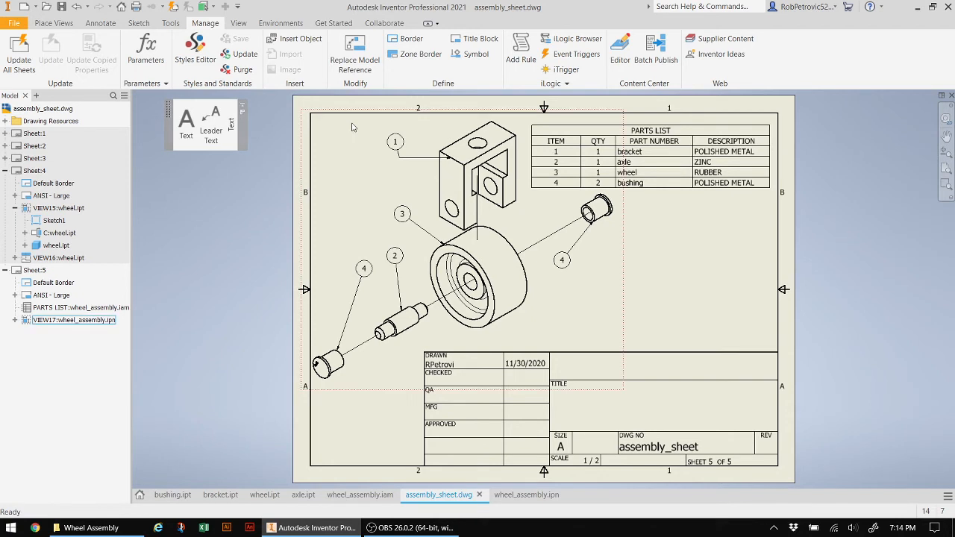
pyautogui.click(99, 22)
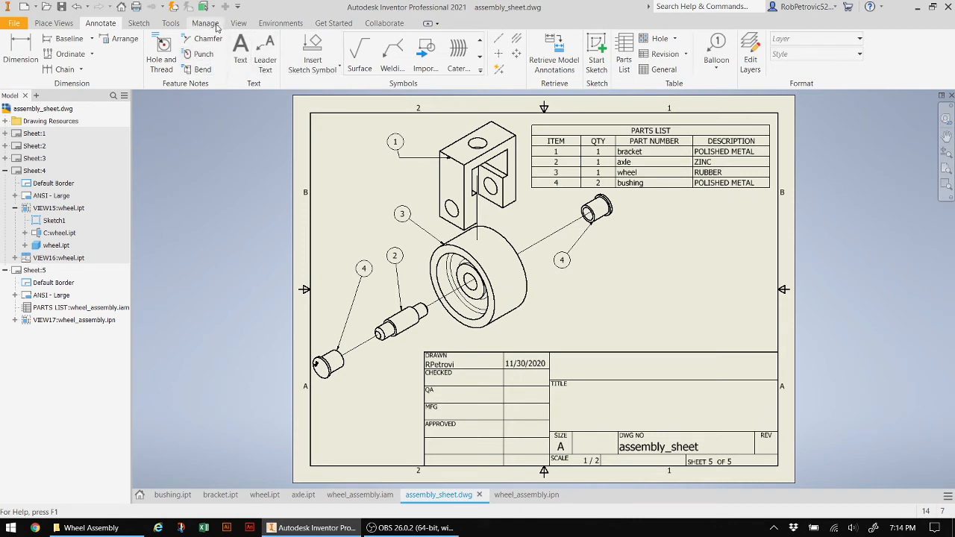
pyautogui.click(204, 23)
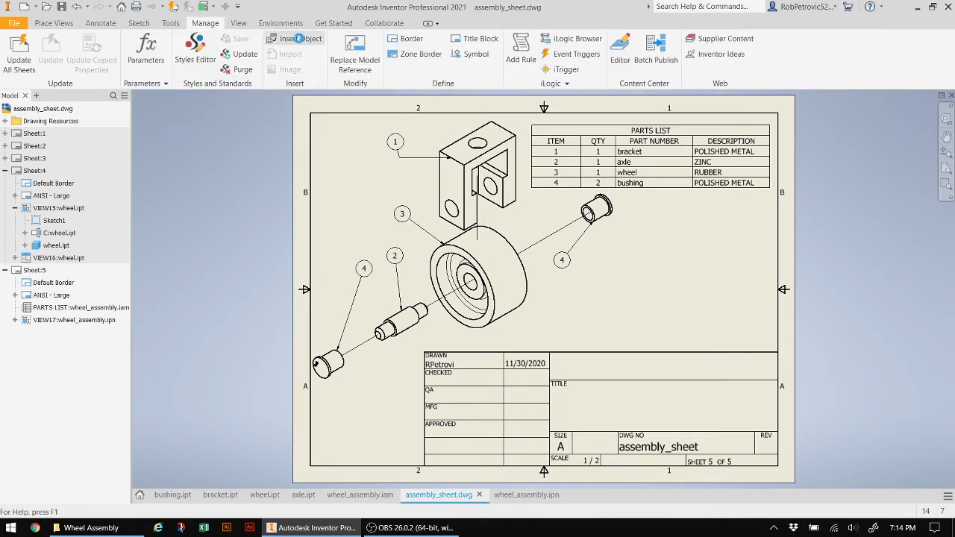
# Insert an object from file, selecting wheel_assembly2.jpg from the Desktop
pyautogui.click(299, 38)
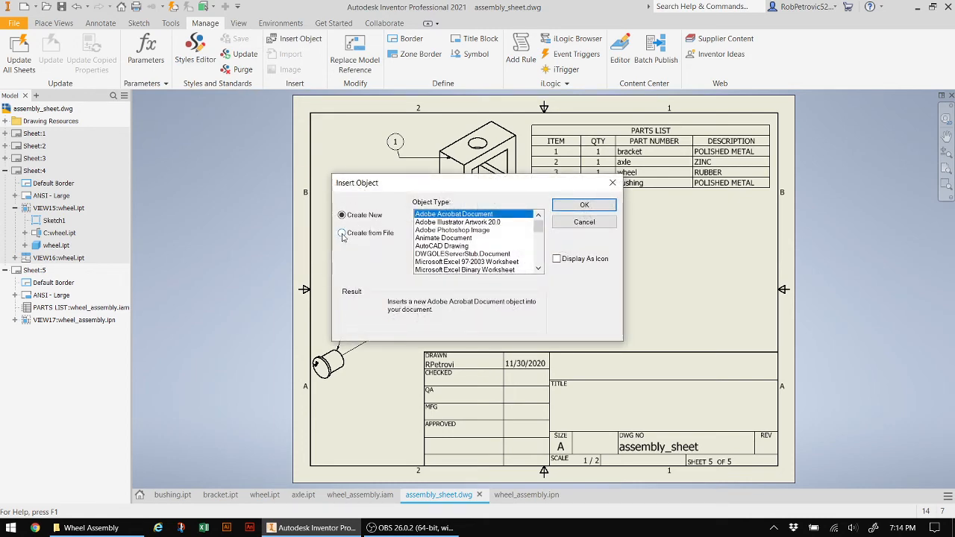
pyautogui.click(342, 233)
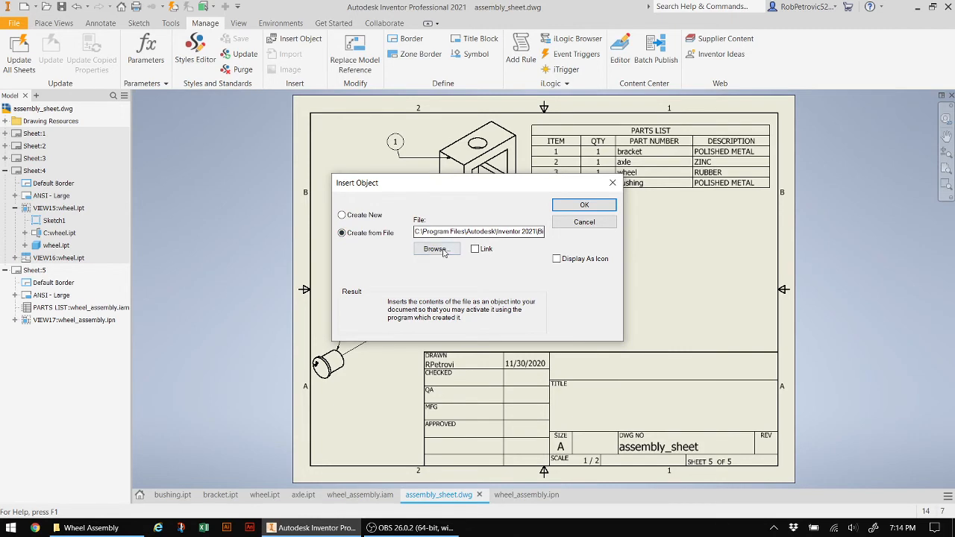
pyautogui.click(435, 249)
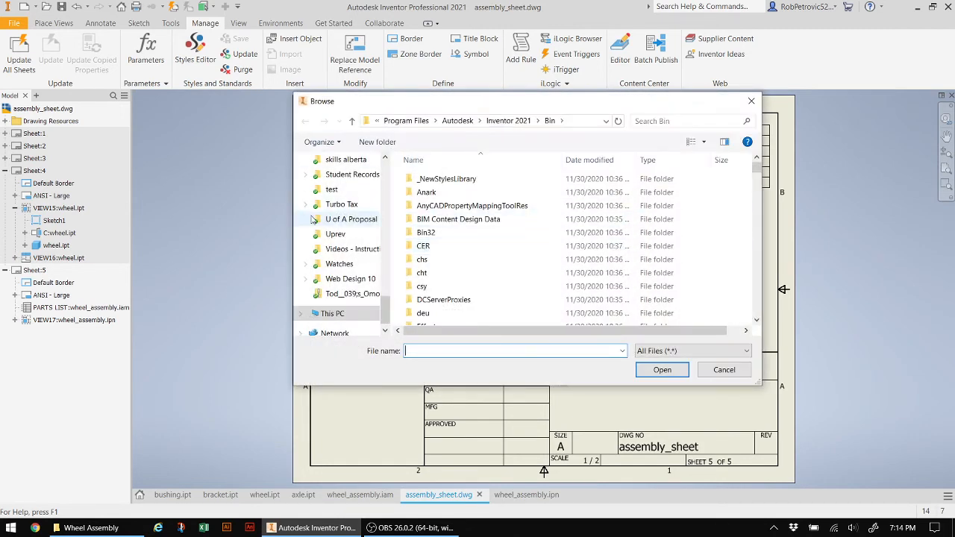
pyautogui.scroll(3)
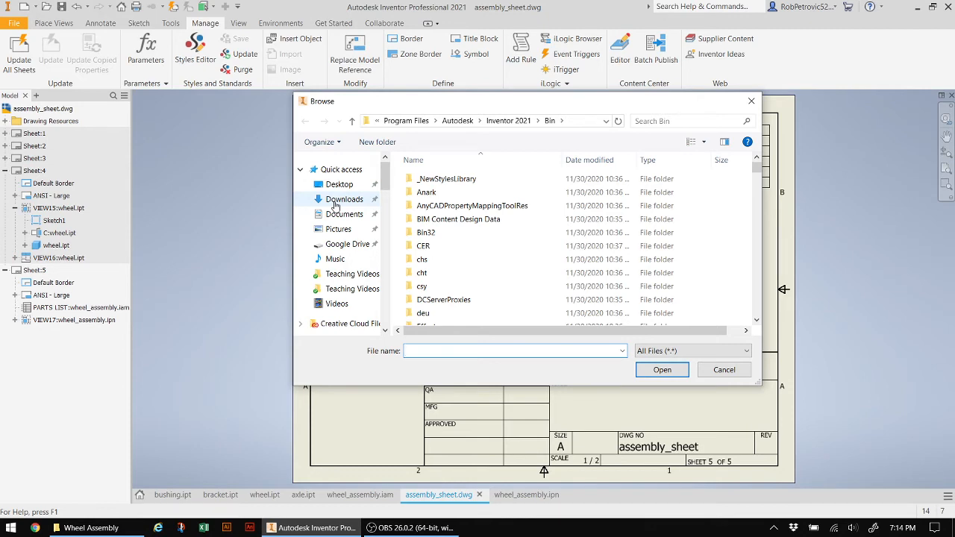
pyautogui.click(339, 184)
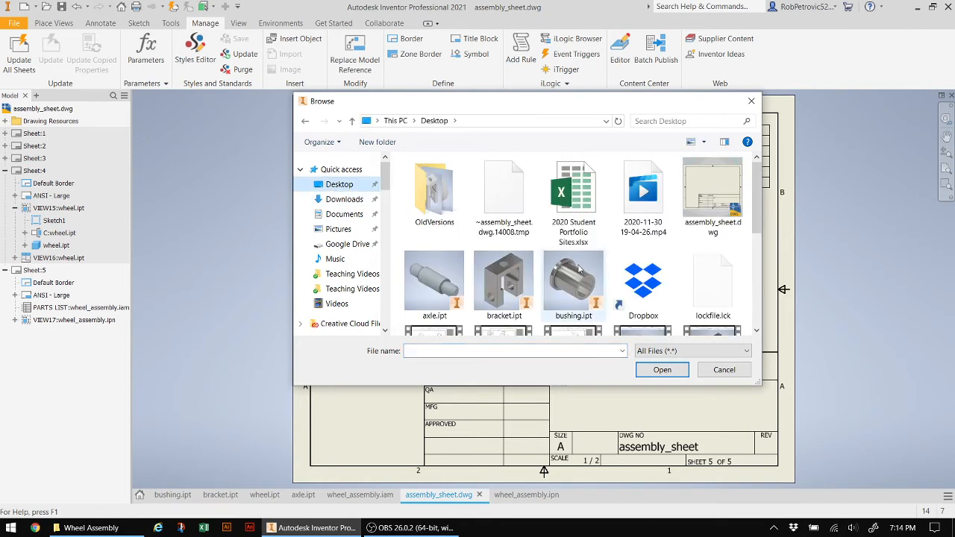
pyautogui.scroll(-3)
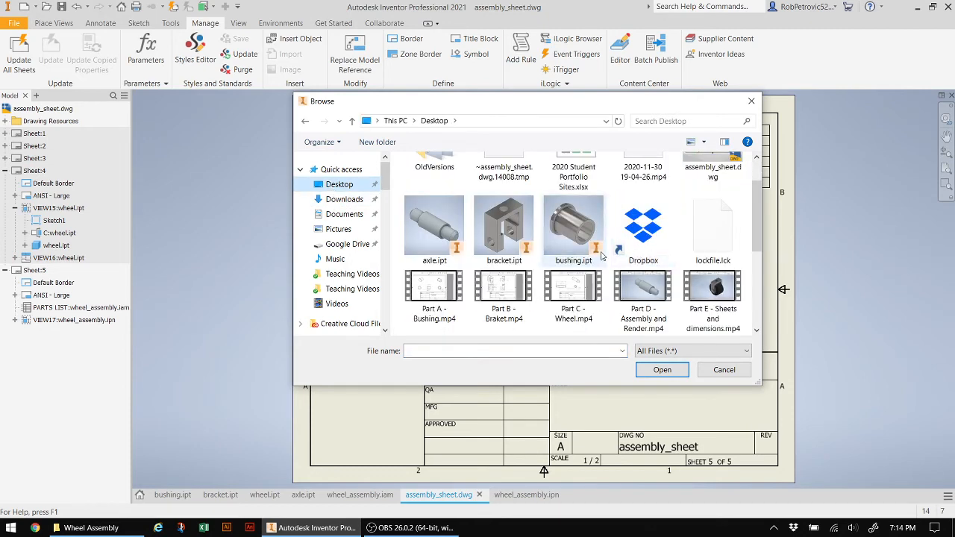
pyautogui.scroll(-3)
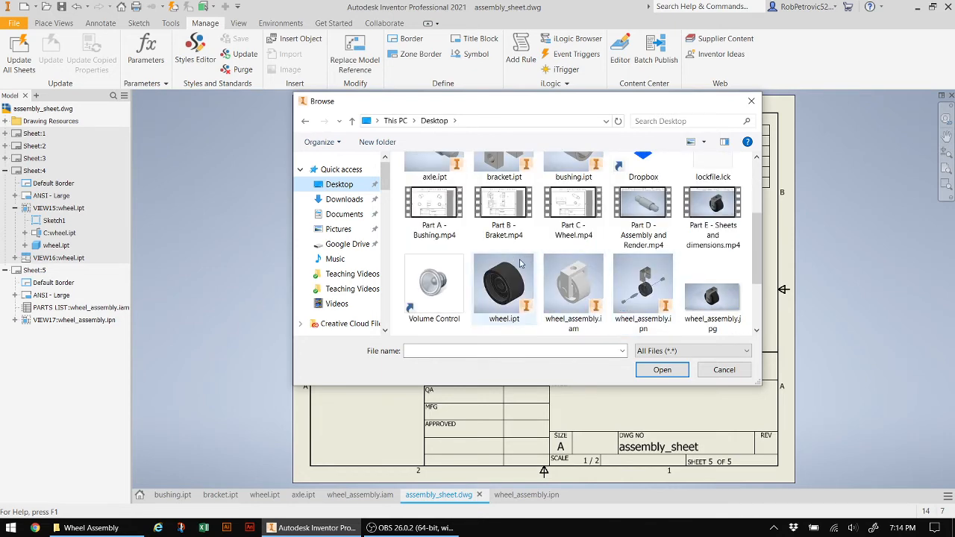
pyautogui.scroll(-3)
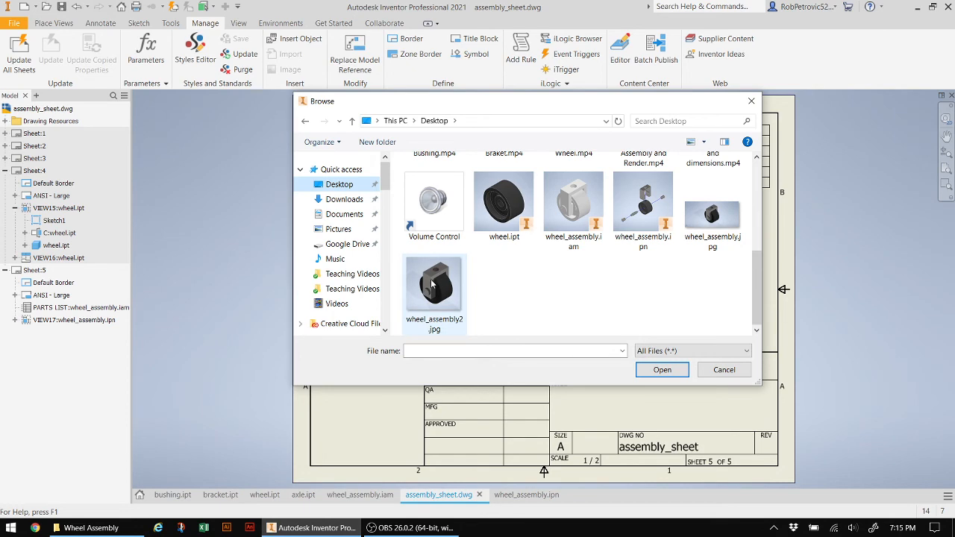
pyautogui.click(661, 369)
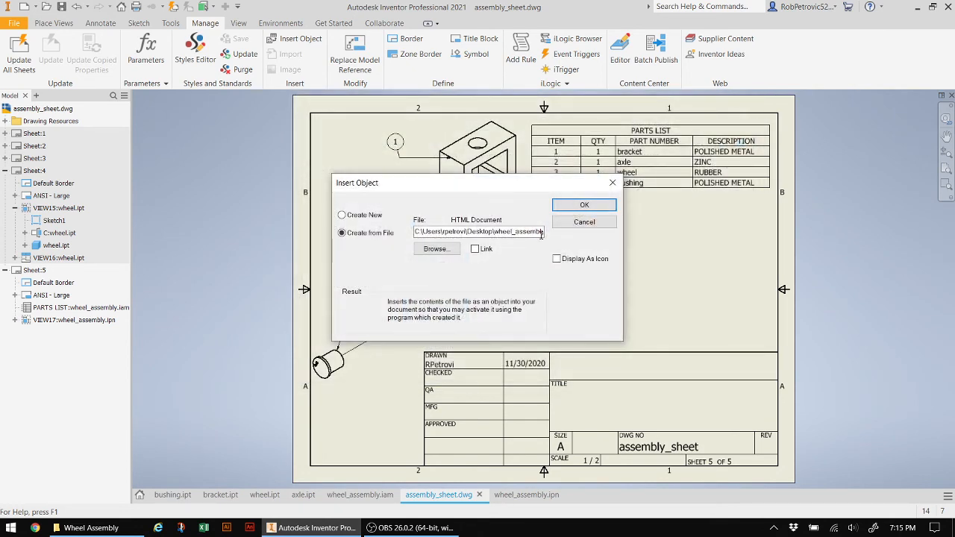
# Place the shaded wheel_assembly2 image right of the exploded view, below the parts list
pyautogui.click(584, 222)
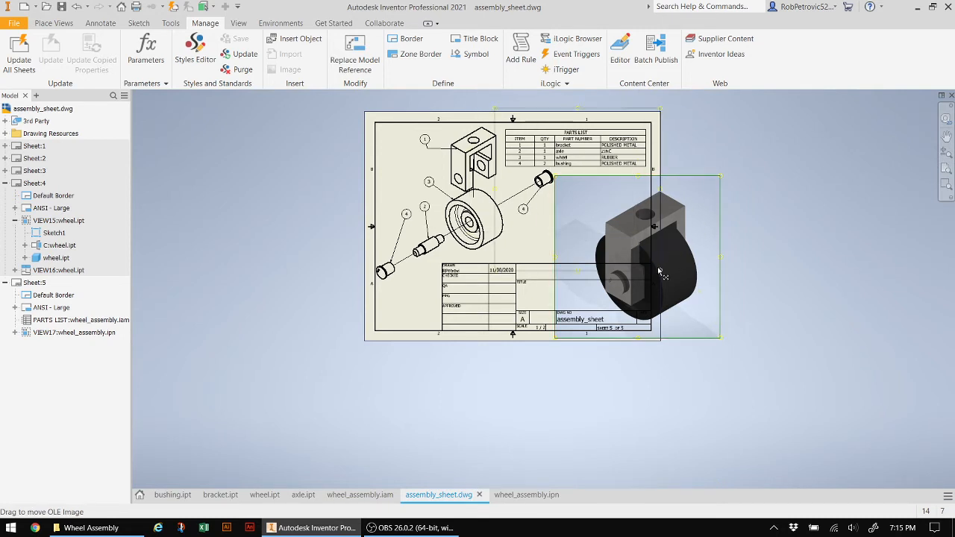
pyautogui.moveTo(639, 258); pyautogui.dragTo(579, 187)
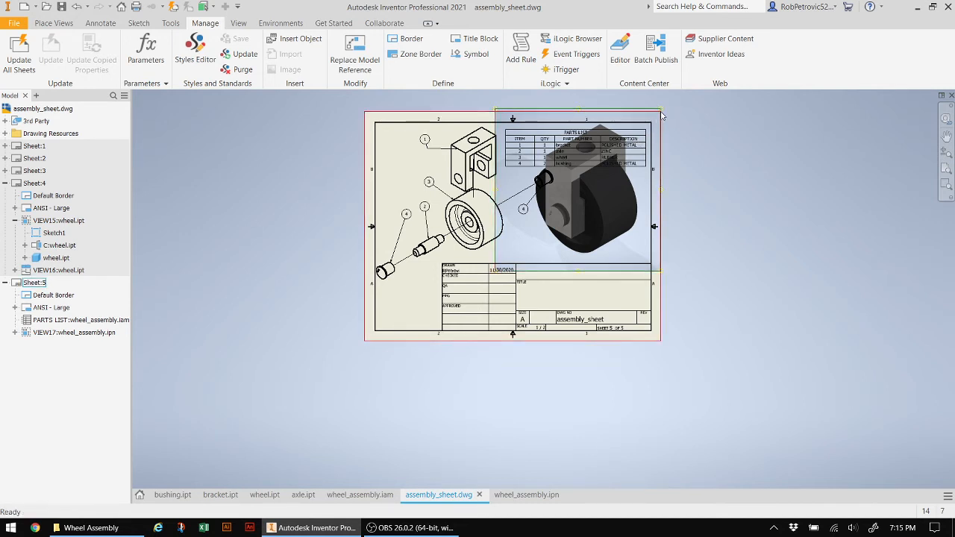
pyautogui.click(581, 187)
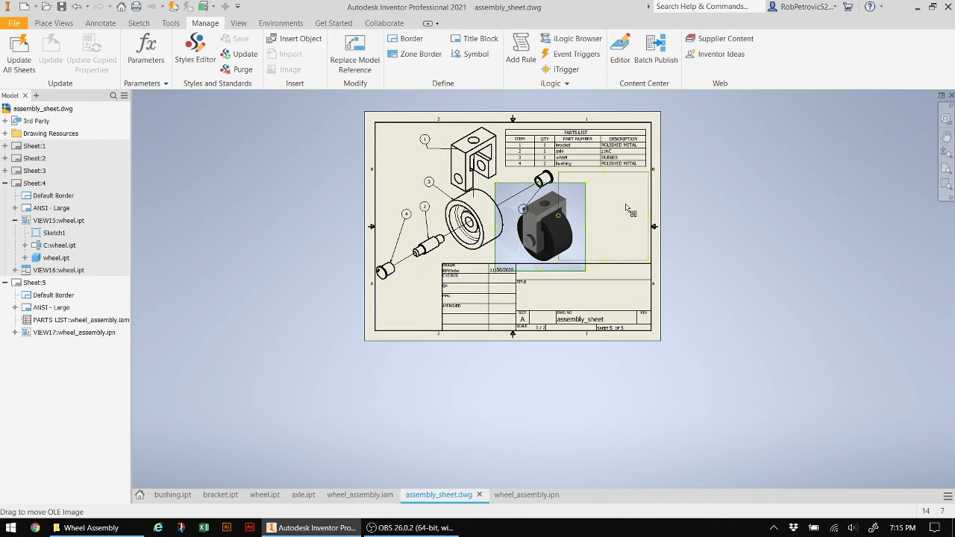
pyautogui.moveTo(545, 224); pyautogui.dragTo(604, 220)
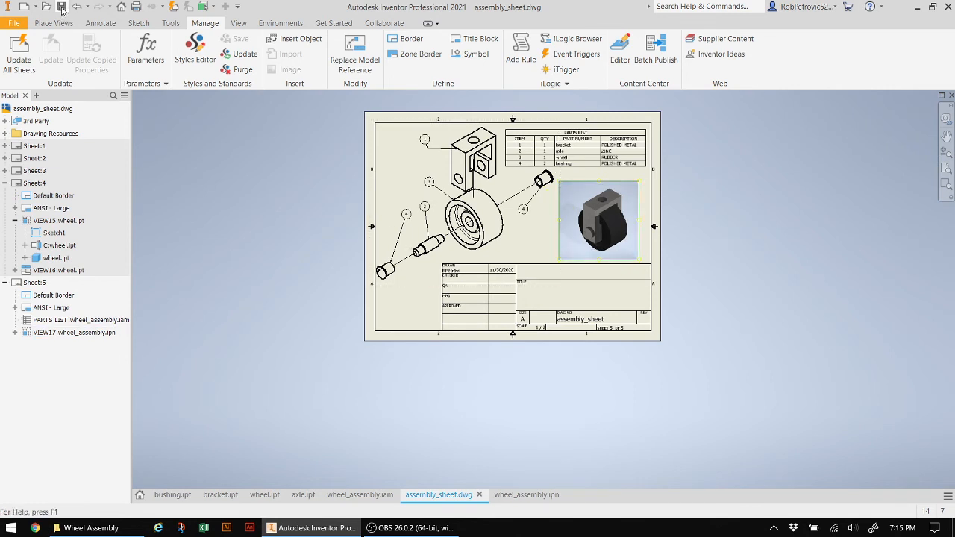
# Save the assembly_sheet drawing, accepting Yes to All for dependent files
pyautogui.click(61, 5)
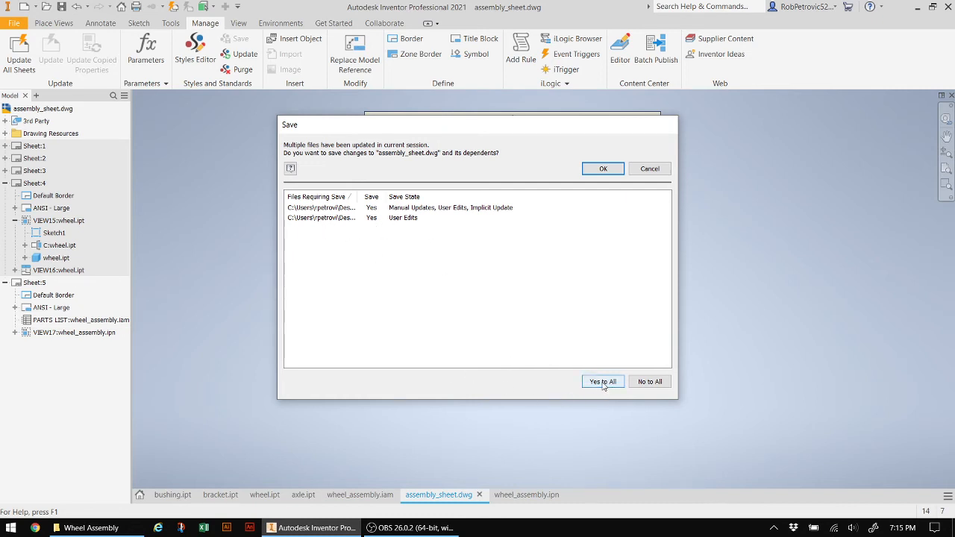
pyautogui.click(602, 381)
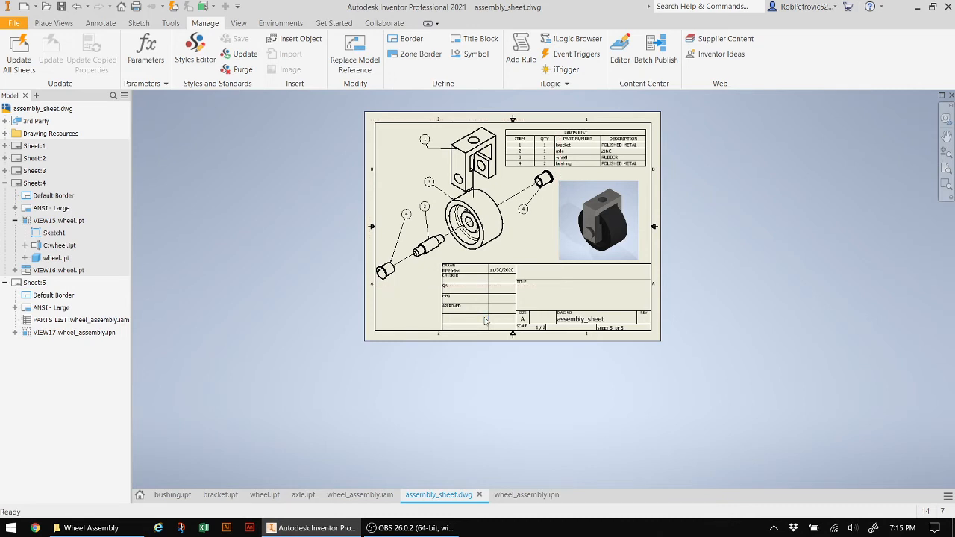
pyautogui.moveTo(470, 373)
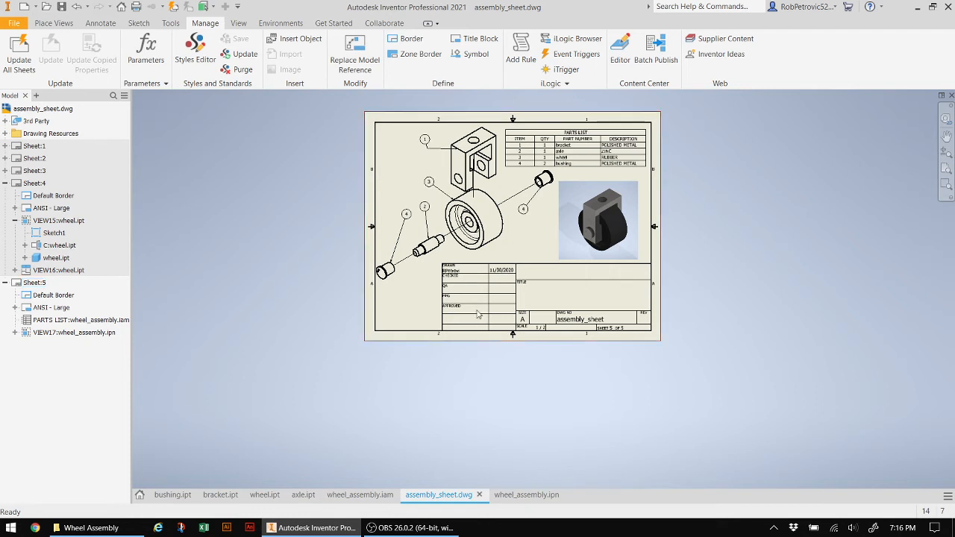
pyautogui.click(72, 331)
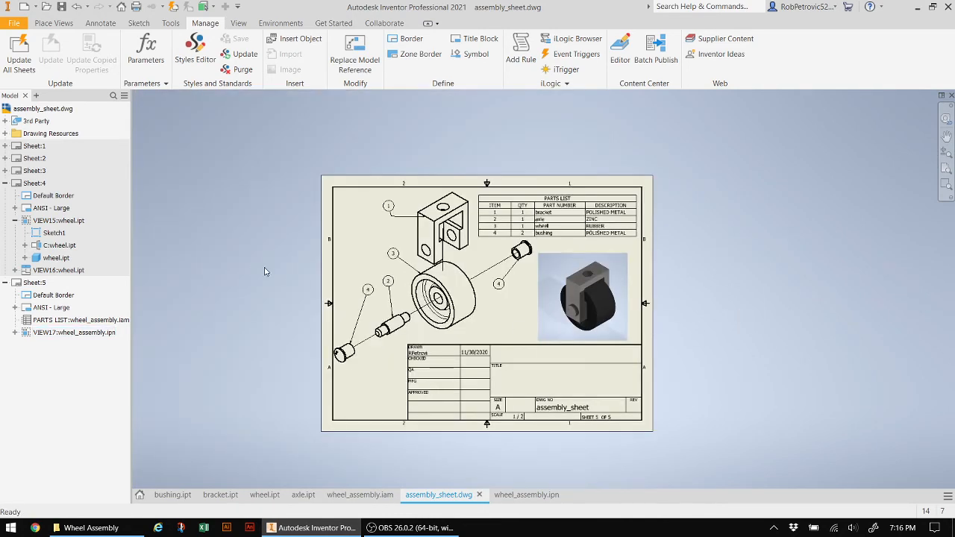
pyautogui.moveTo(142, 254)
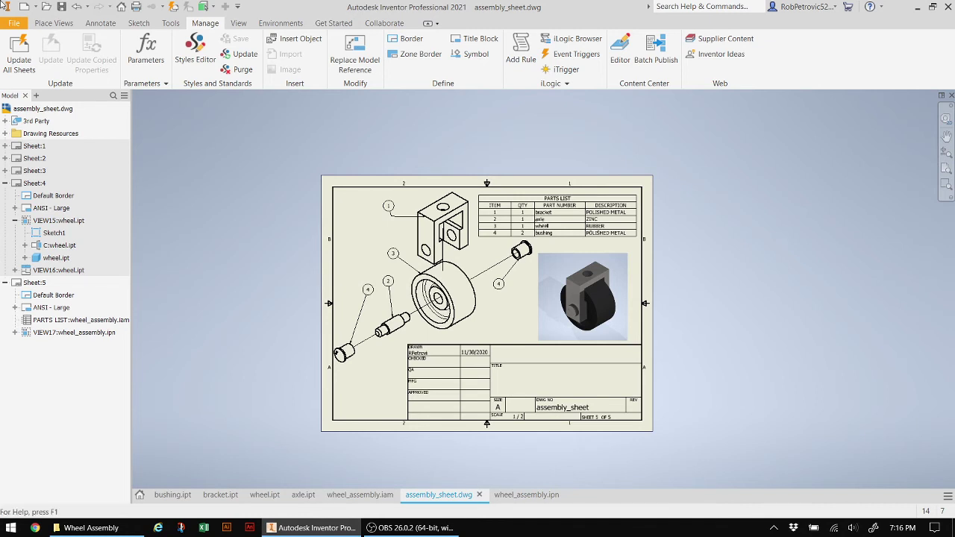
# Print all sheets of the drawing to Microsoft Print to PDF
pyautogui.click(15, 23)
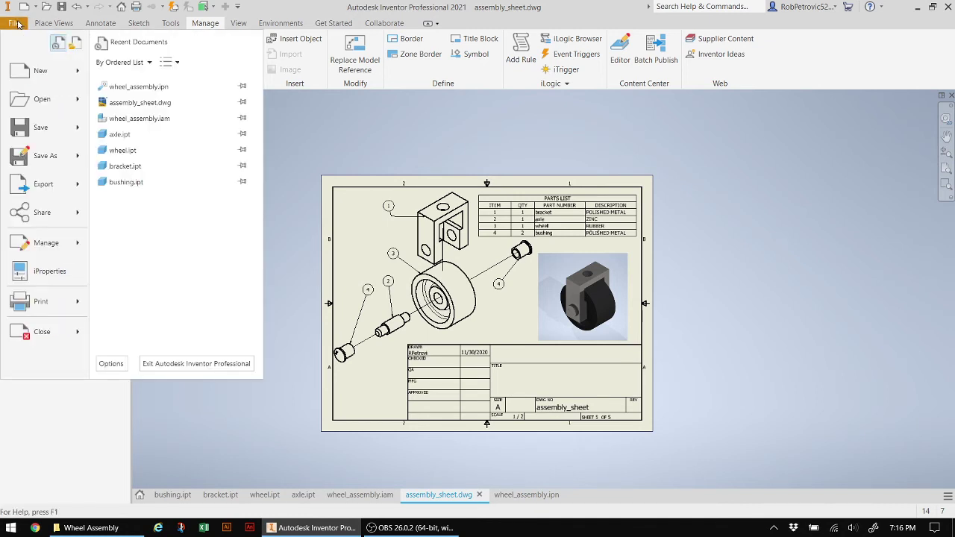
pyautogui.moveTo(49, 271)
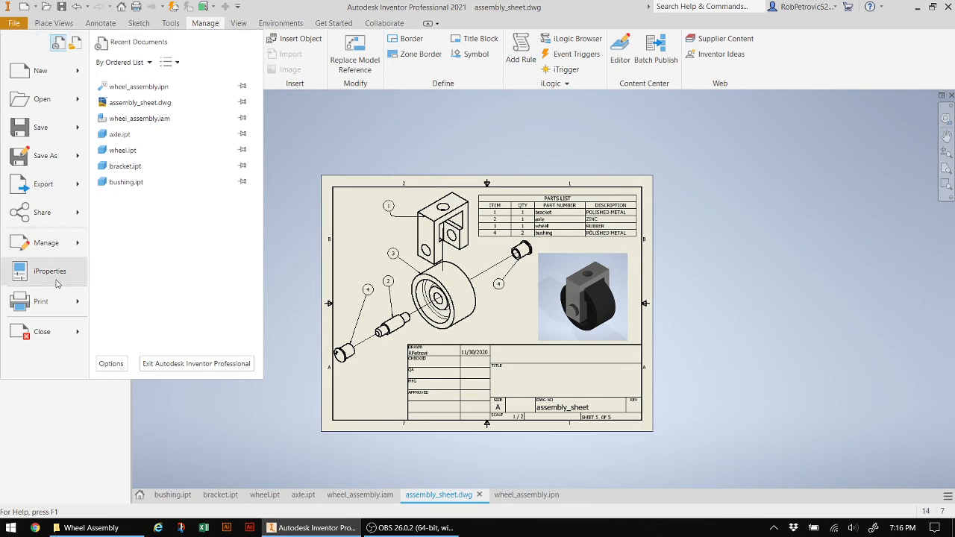
pyautogui.click(40, 301)
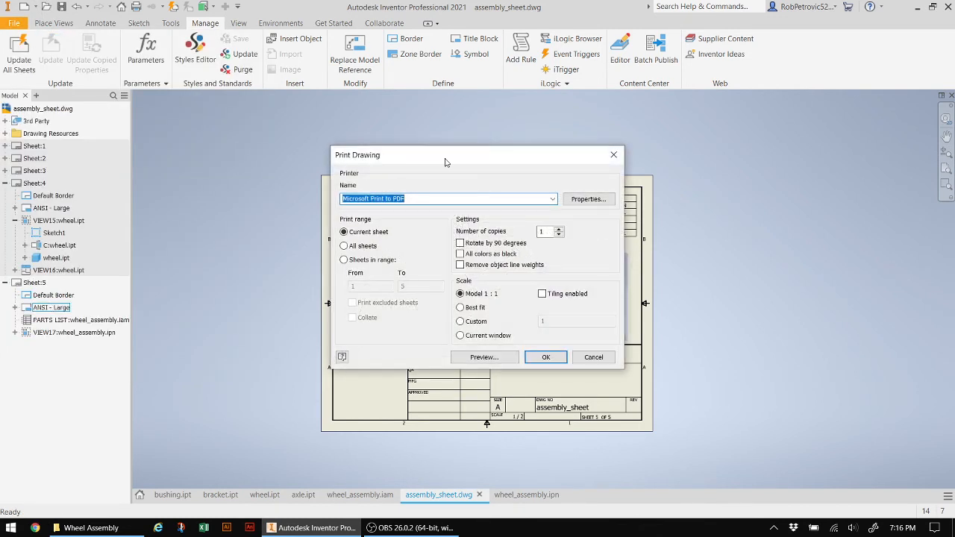
pyautogui.click(552, 198)
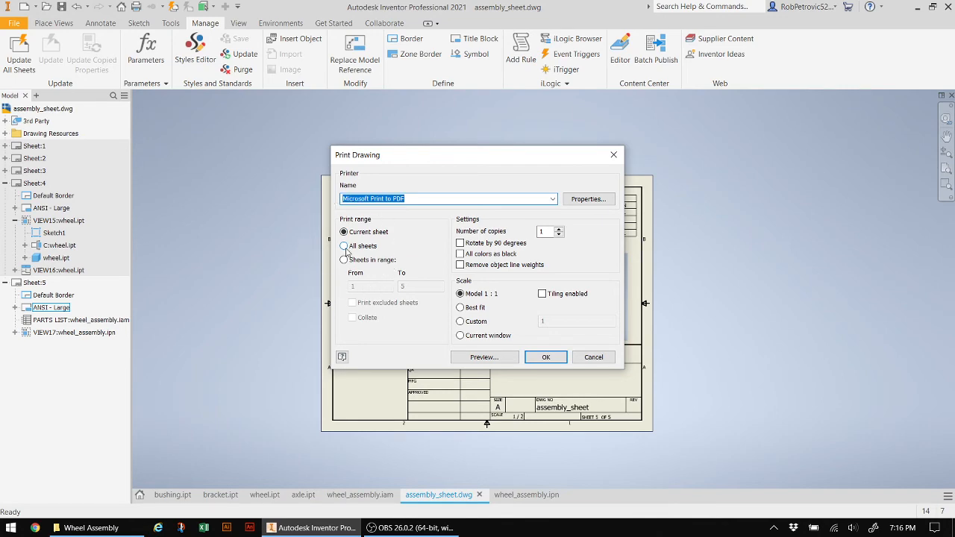
pyautogui.click(343, 246)
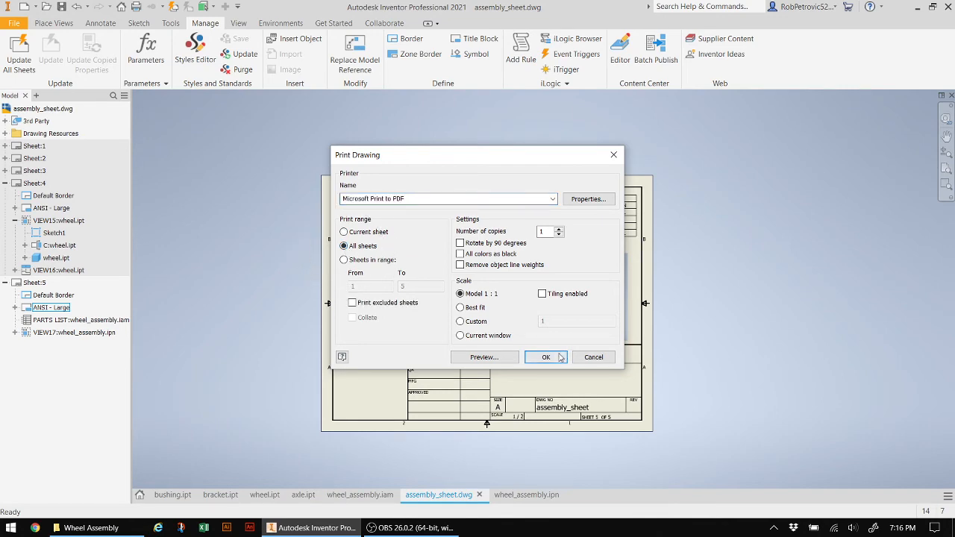
pyautogui.click(545, 356)
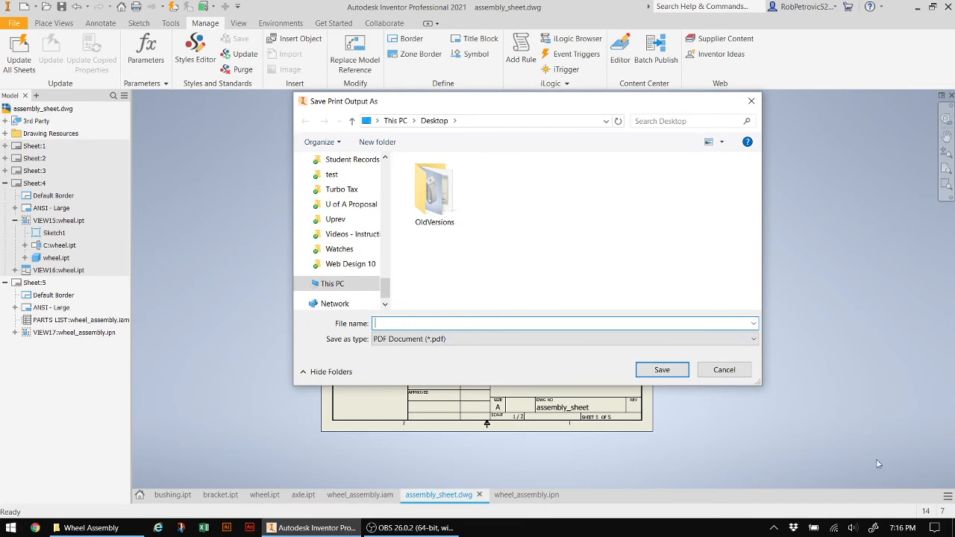
# Save the PDF as assembly_sheet on the Desktop and move its icon to centre
pyautogui.write('assembly_sheet')
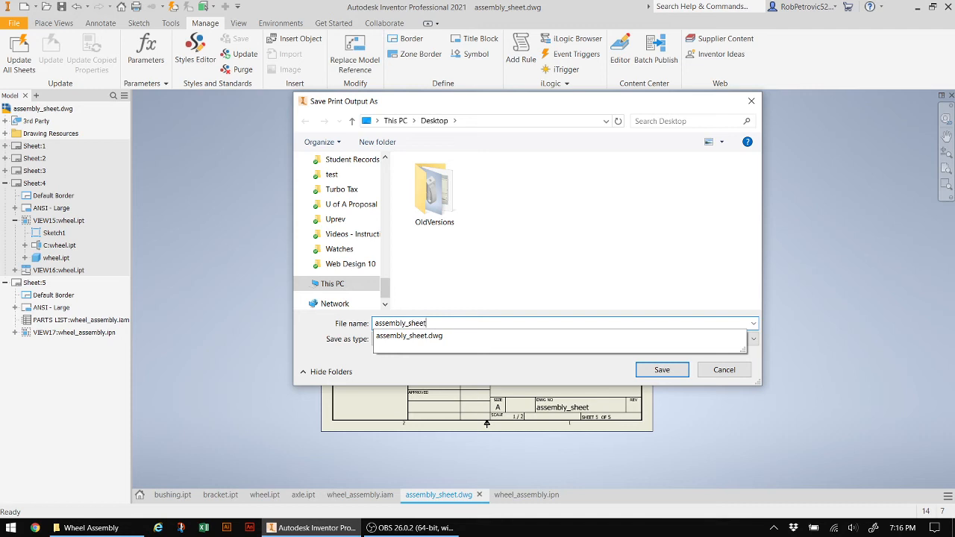
pyautogui.moveTo(480, 379)
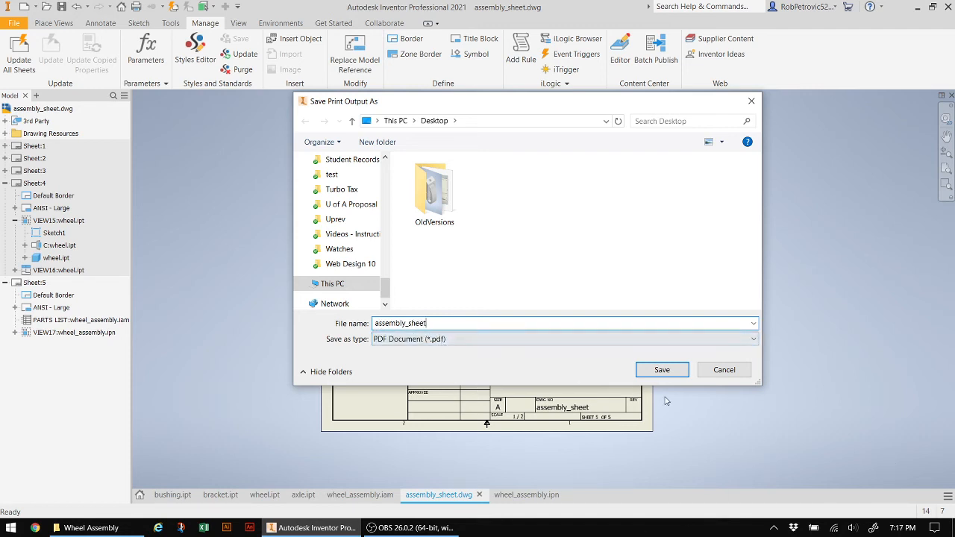
pyautogui.click(660, 369)
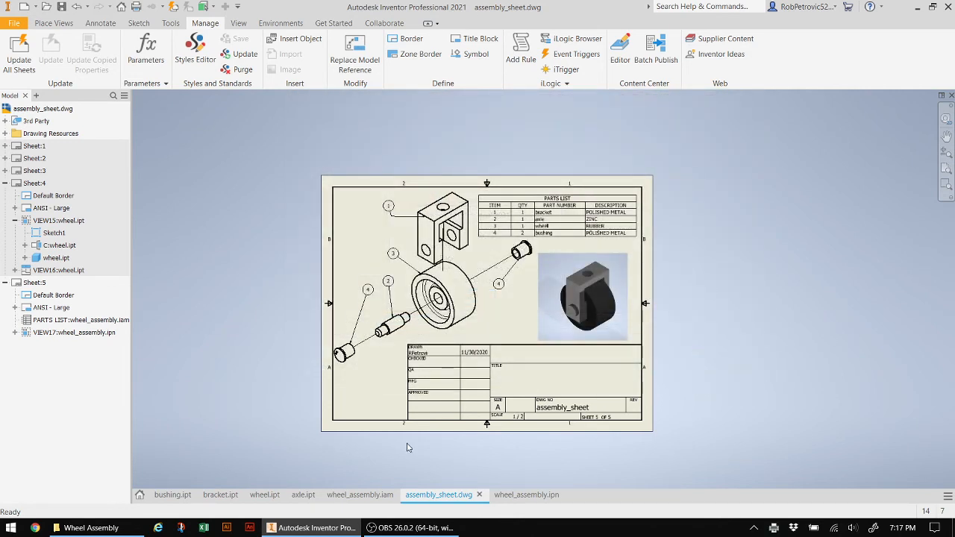
pyautogui.moveTo(630, 361)
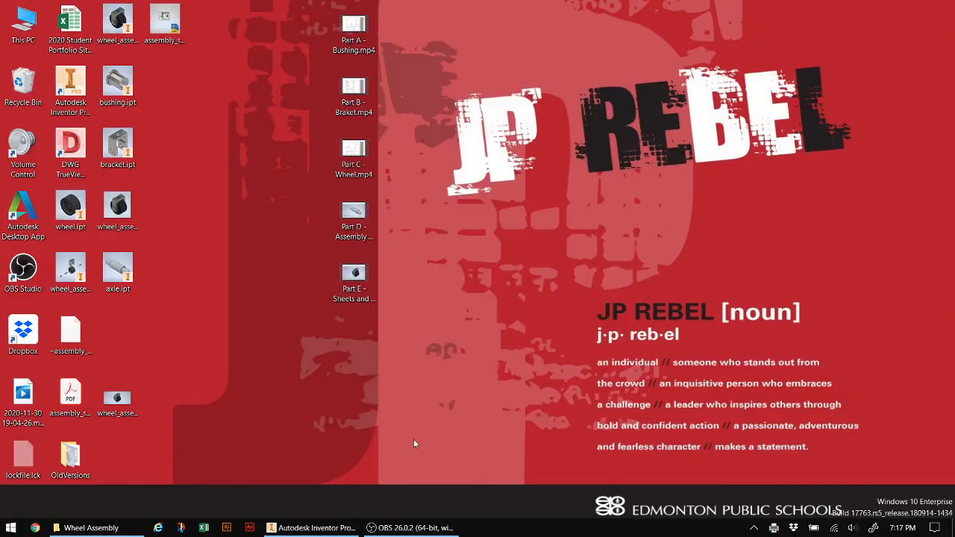
pyautogui.moveTo(71, 399); pyautogui.dragTo(610, 298)
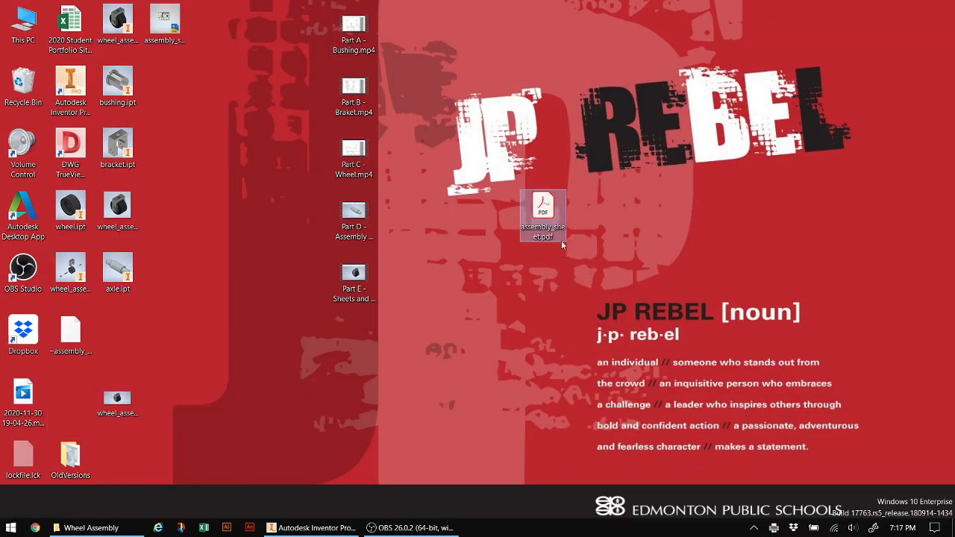
# Open assembly_sheet.pdf in Acrobat Reader and page through to sheet 5
pyautogui.doubleClick(542, 216)
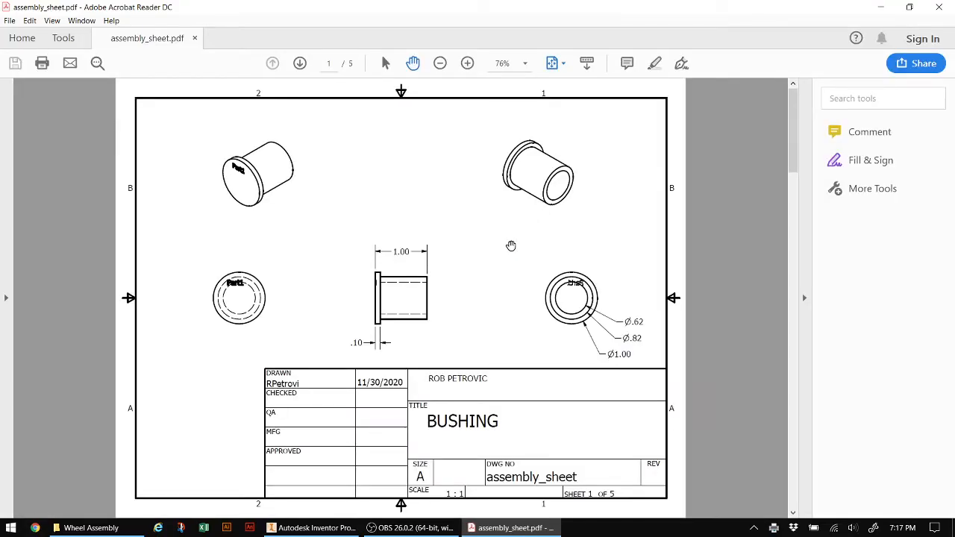
pyautogui.moveTo(212, 133)
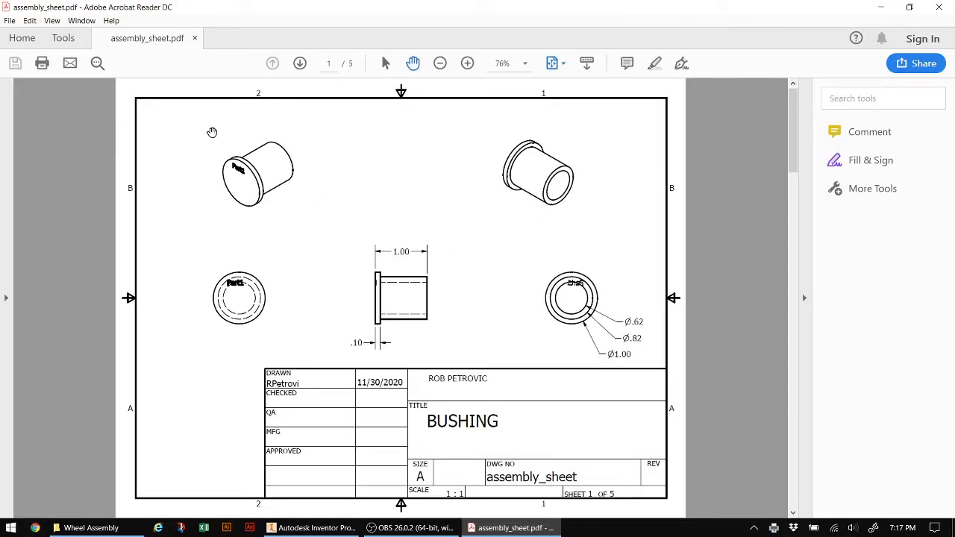
pyautogui.moveTo(446, 226)
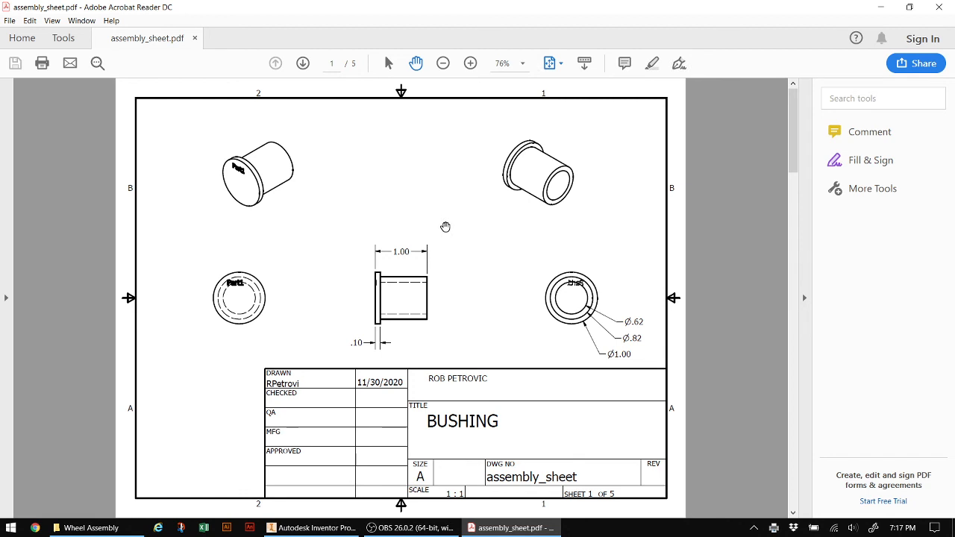
pyautogui.click(303, 63)
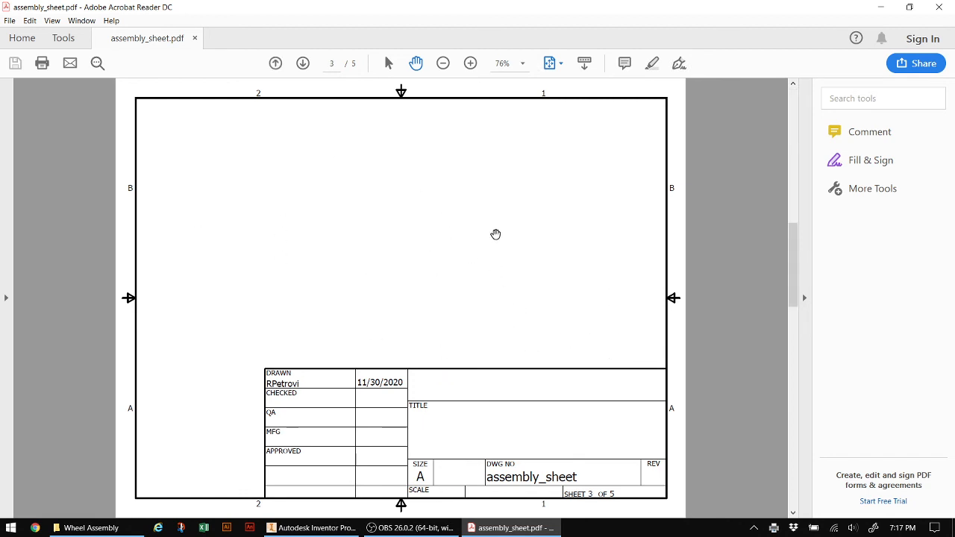
pyautogui.click(276, 62)
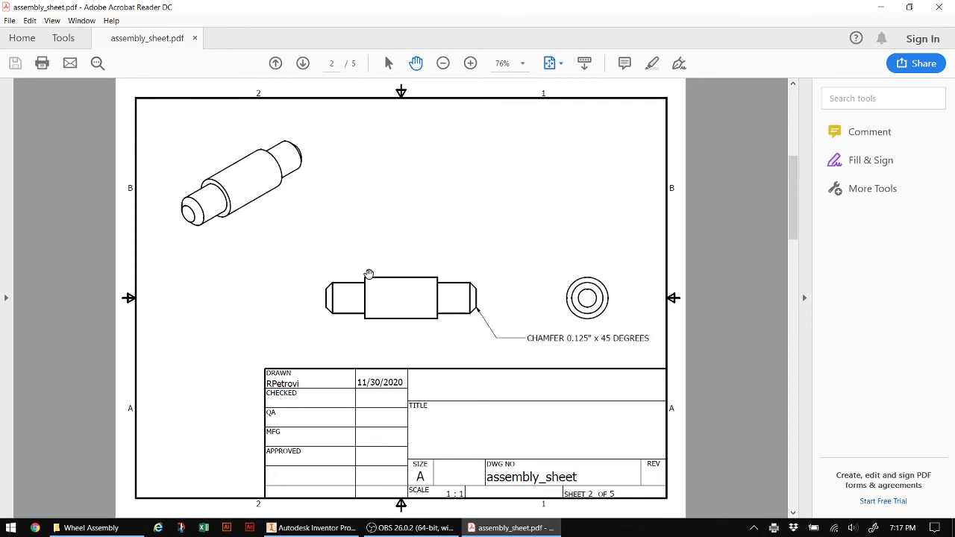
pyautogui.click(303, 63)
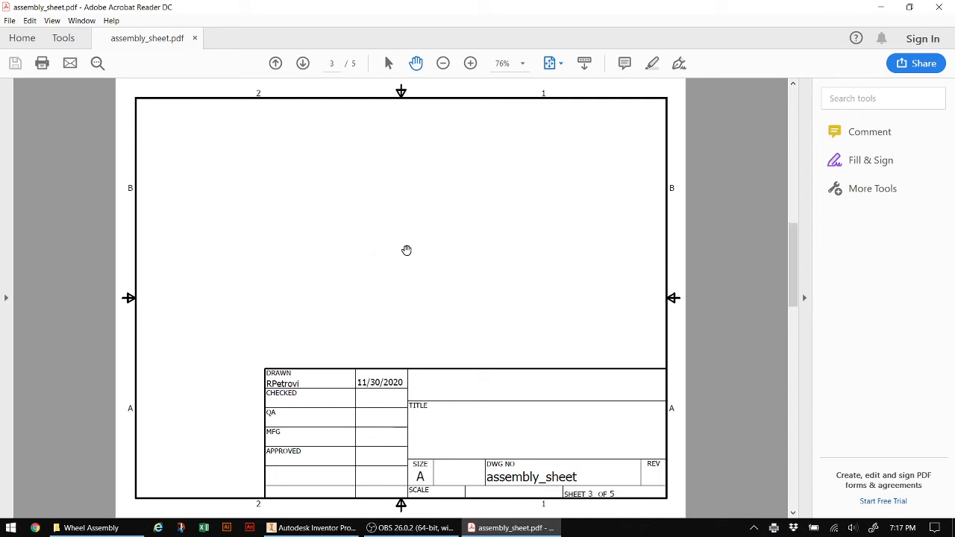
pyautogui.moveTo(421, 262)
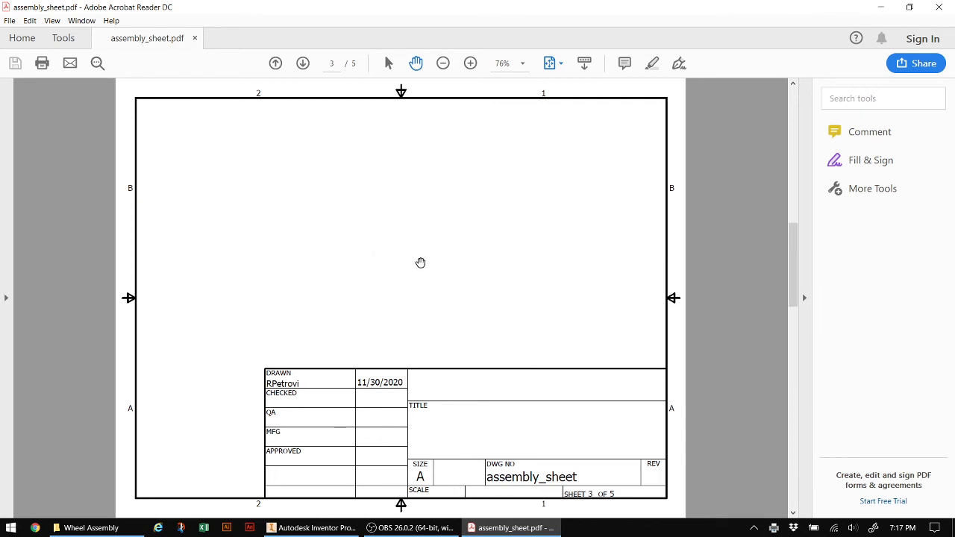
pyautogui.click(303, 62)
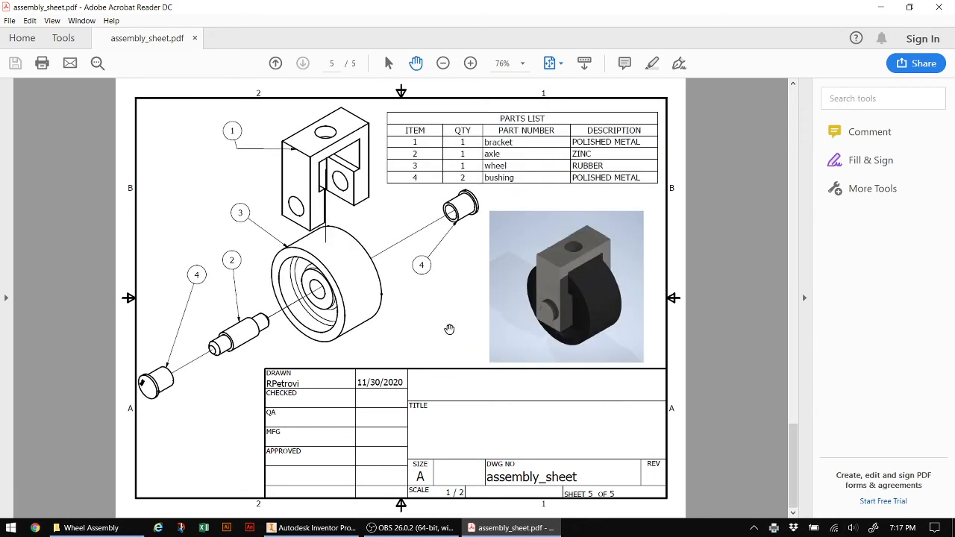
pyautogui.moveTo(490, 387)
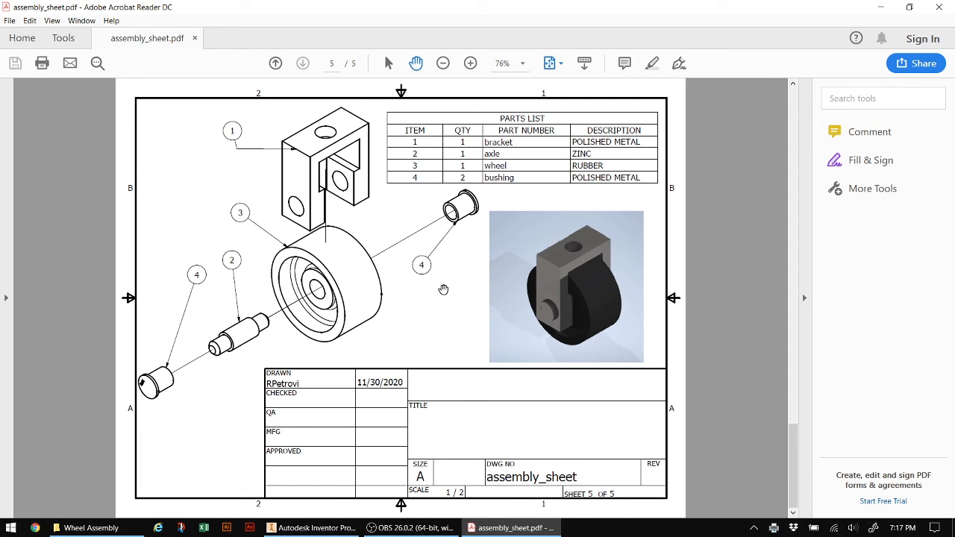
pyautogui.moveTo(439, 292)
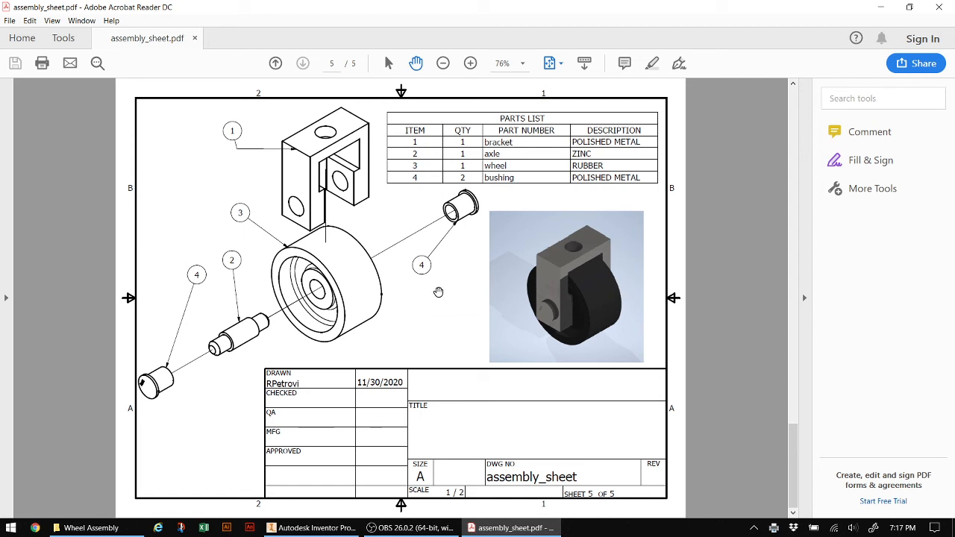
pyautogui.moveTo(208, 199)
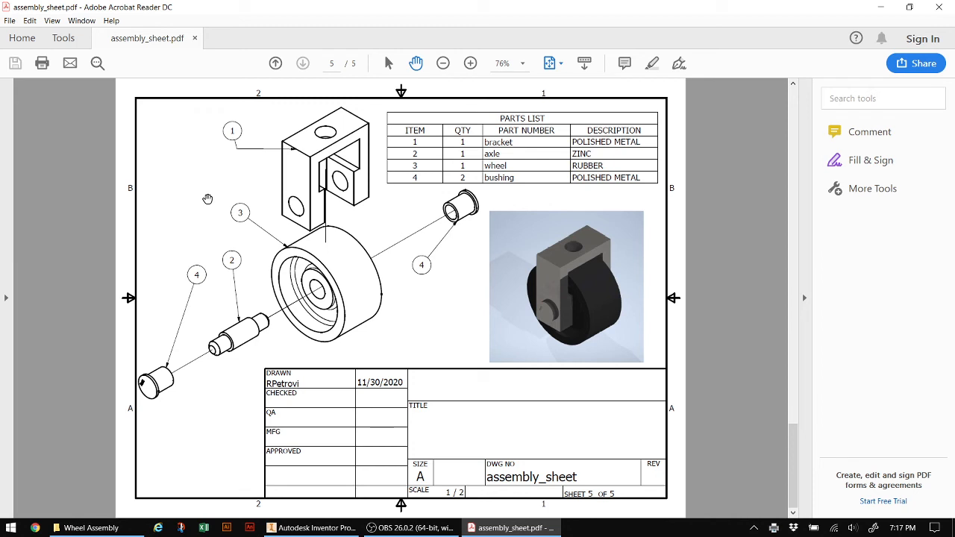
pyautogui.moveTo(404, 169)
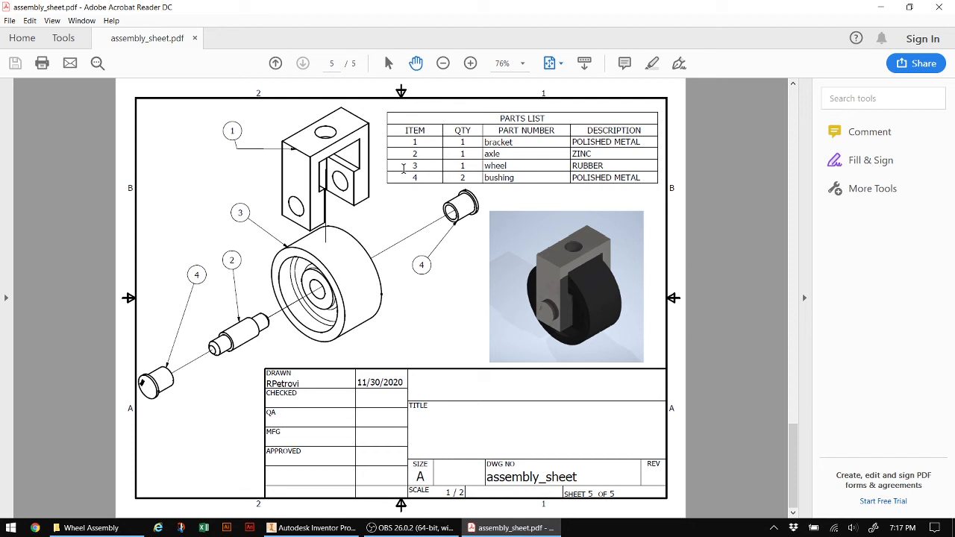
pyautogui.moveTo(756, 16)
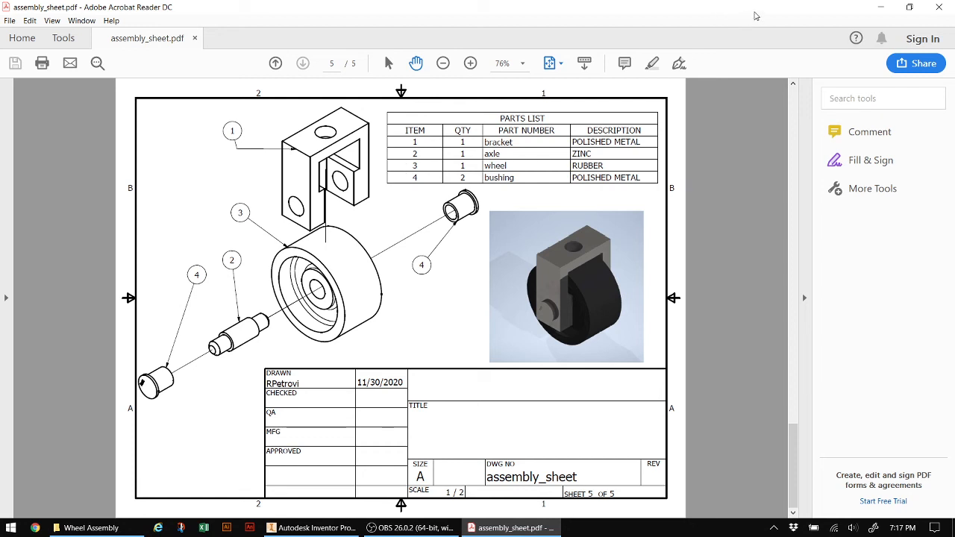
pyautogui.moveTo(772, 17)
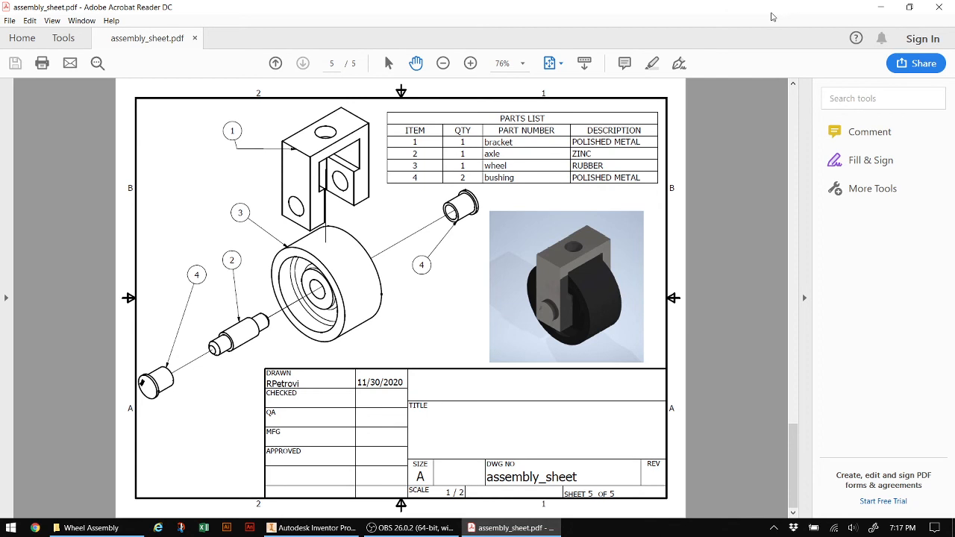
pyautogui.moveTo(939, 7)
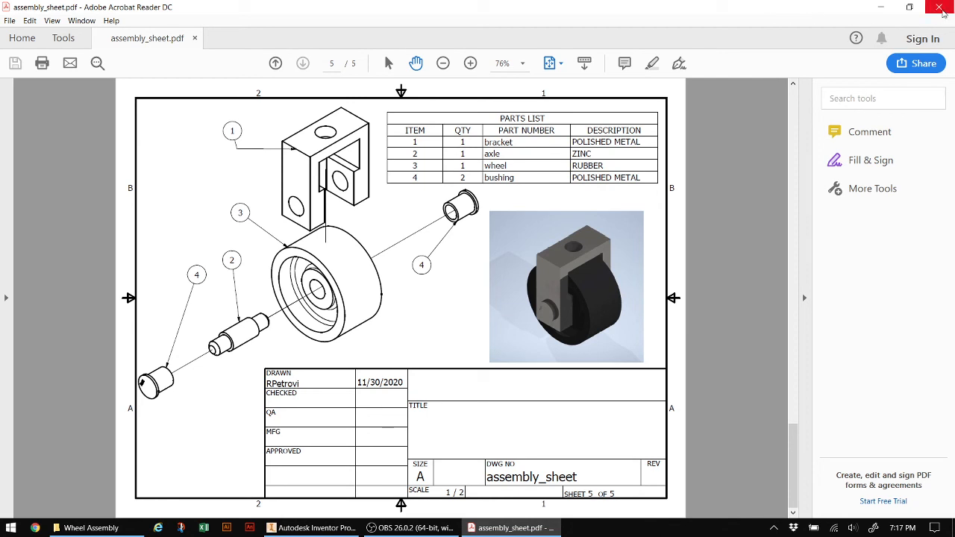
# Close Acrobat Reader
pyautogui.click(938, 7)
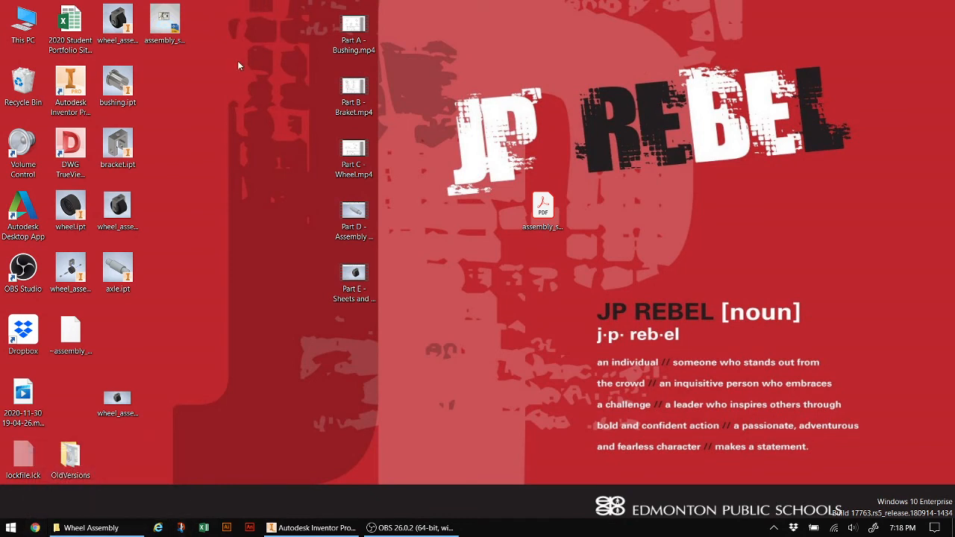
pyautogui.moveTo(232, 134)
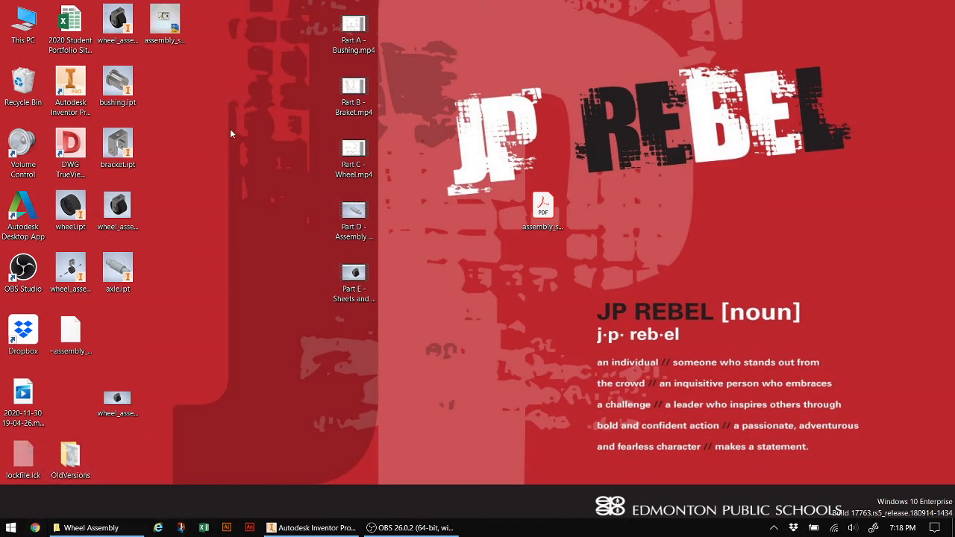
pyautogui.moveTo(369, 401)
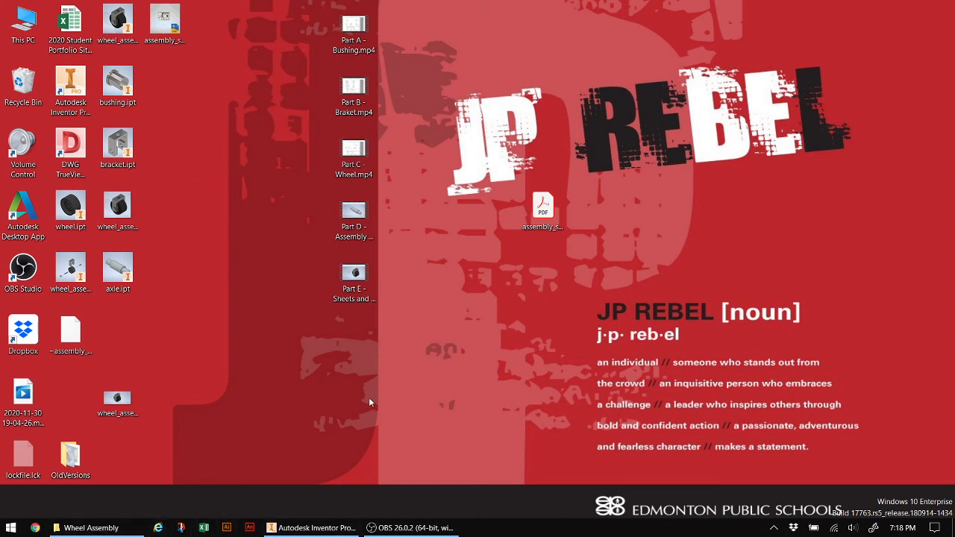
pyautogui.moveTo(391, 417)
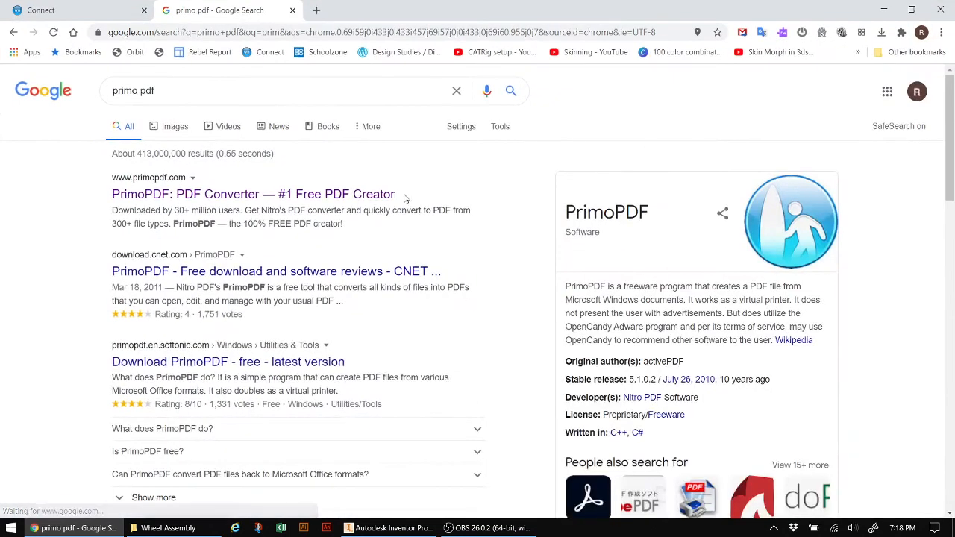
# Open the PrimoPDF result, scroll its page, and minimize Chrome
pyautogui.click(253, 194)
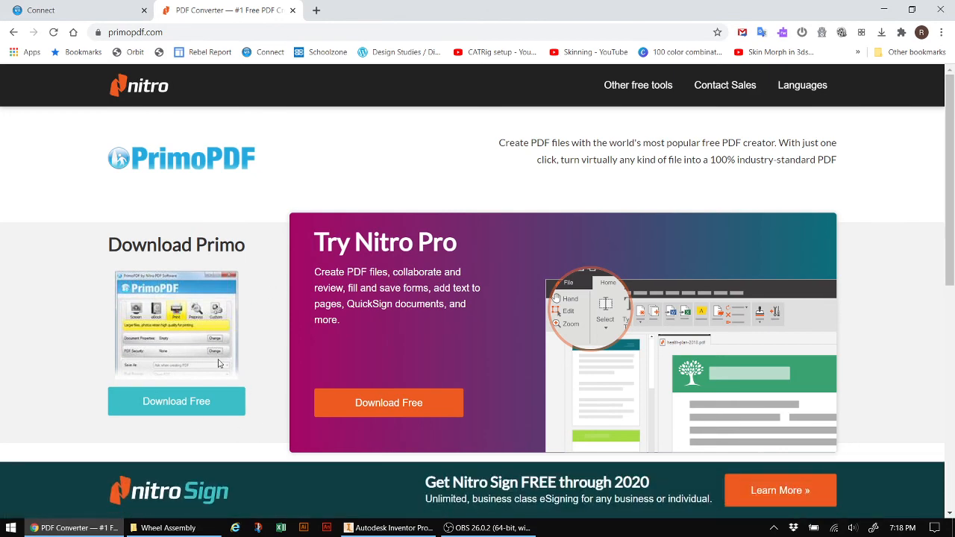
pyautogui.scroll(-3)
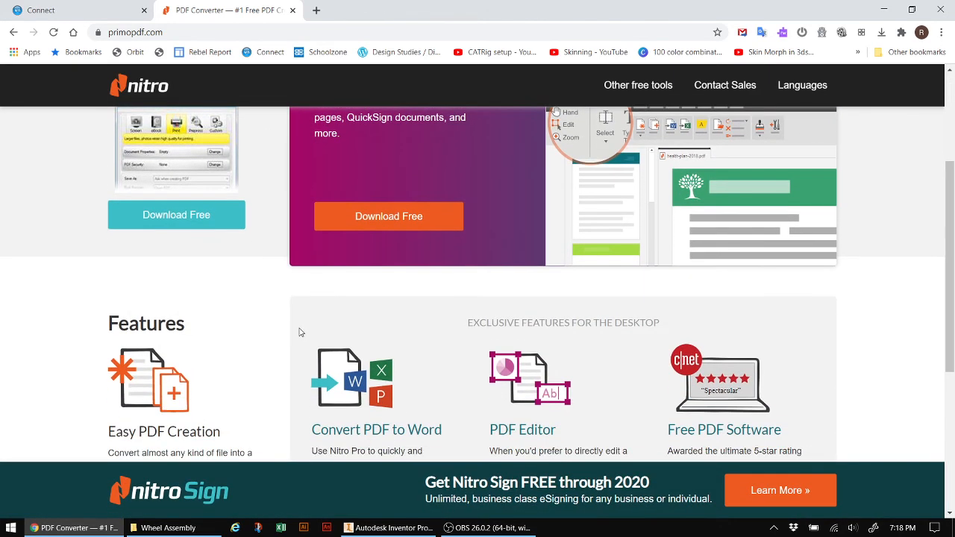
pyautogui.scroll(3)
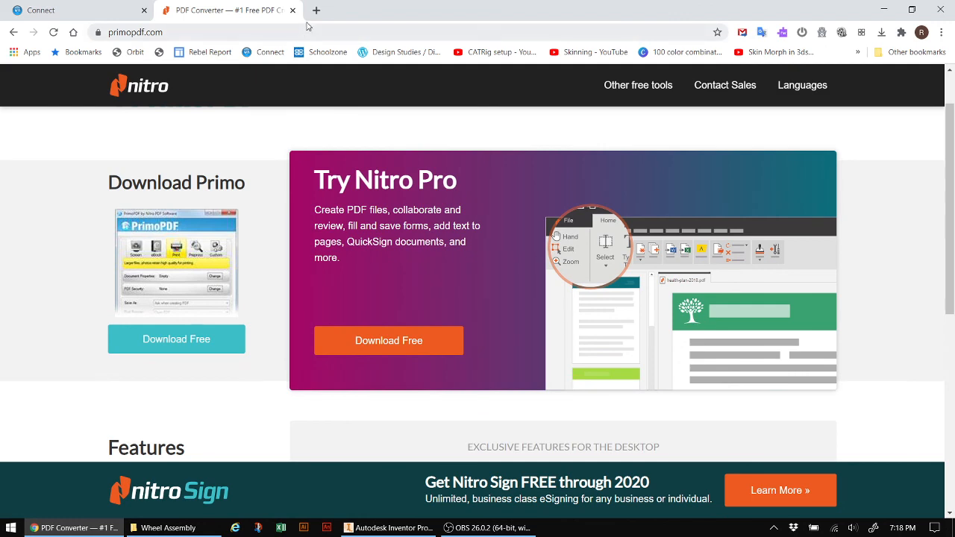
pyautogui.moveTo(884, 9)
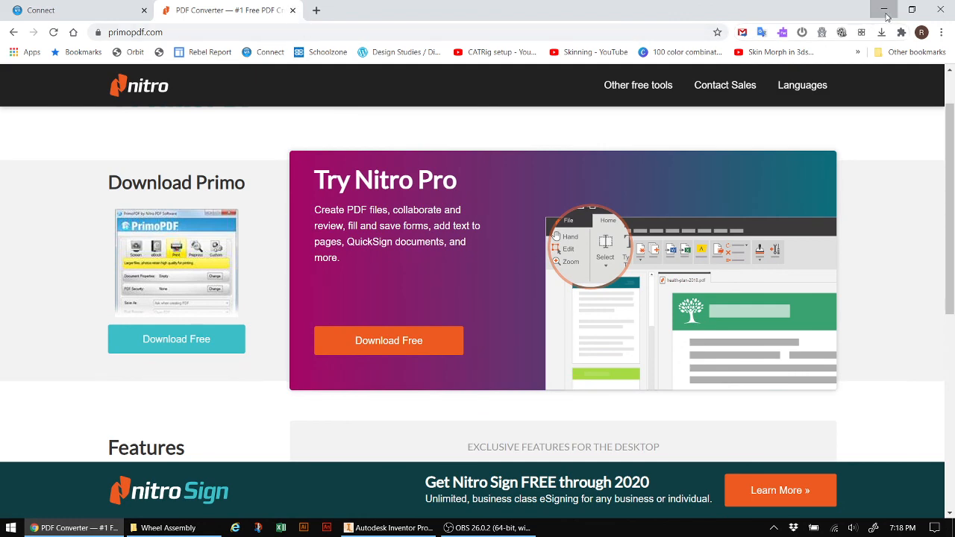
pyautogui.click(883, 9)
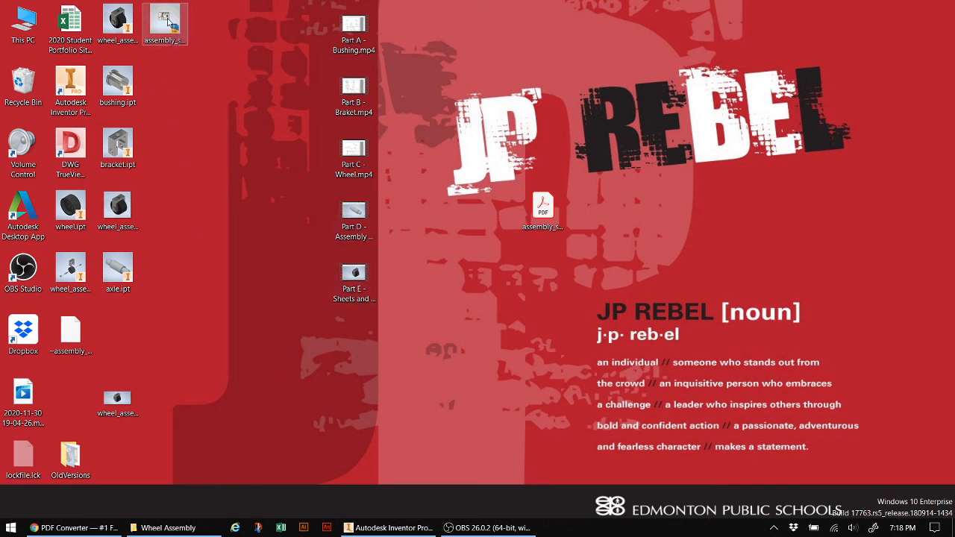
# Drag the wheel assembly project files and wheel_assembly.jpg together at desktop centre
pyautogui.moveTo(165, 24); pyautogui.dragTo(542, 277)
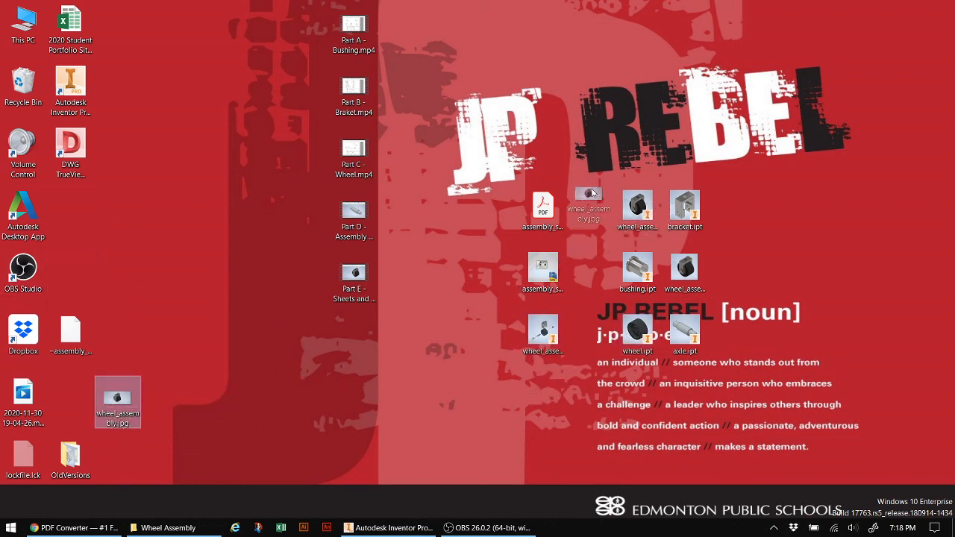
pyautogui.moveTo(118, 403); pyautogui.dragTo(542, 153)
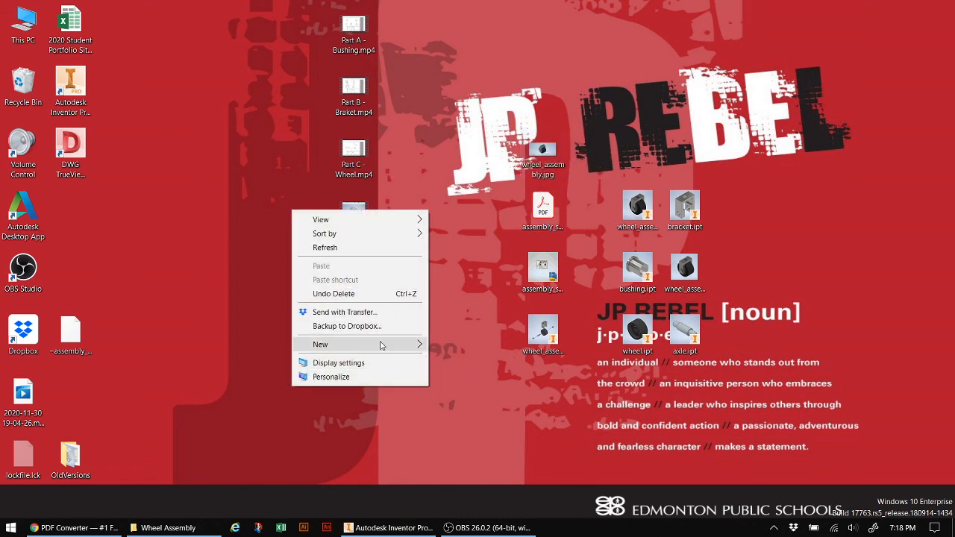
# Create a Wheel Assembly folder on the desktop and move the gathered files into it
pyautogui.click(320, 344)
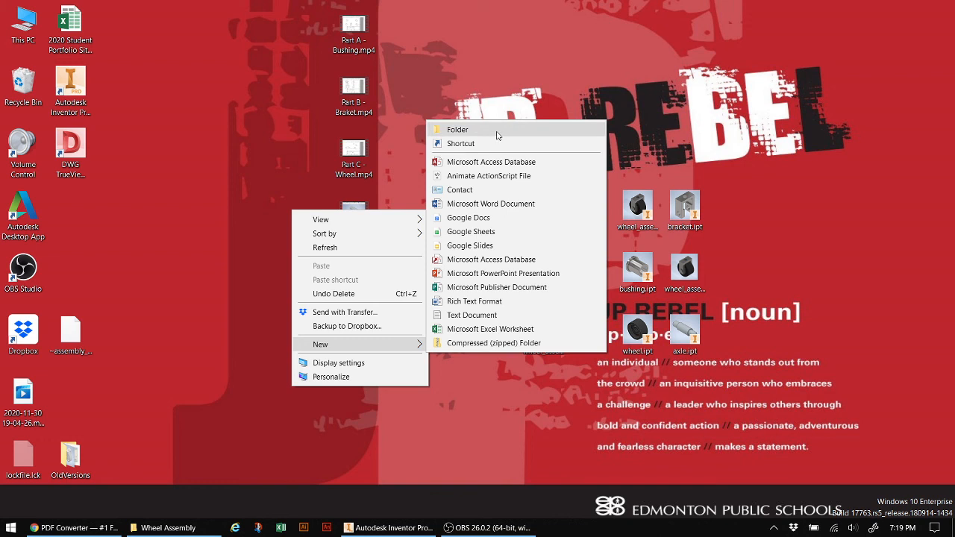
pyautogui.click(457, 129)
pyautogui.write('Wheel Assembly')
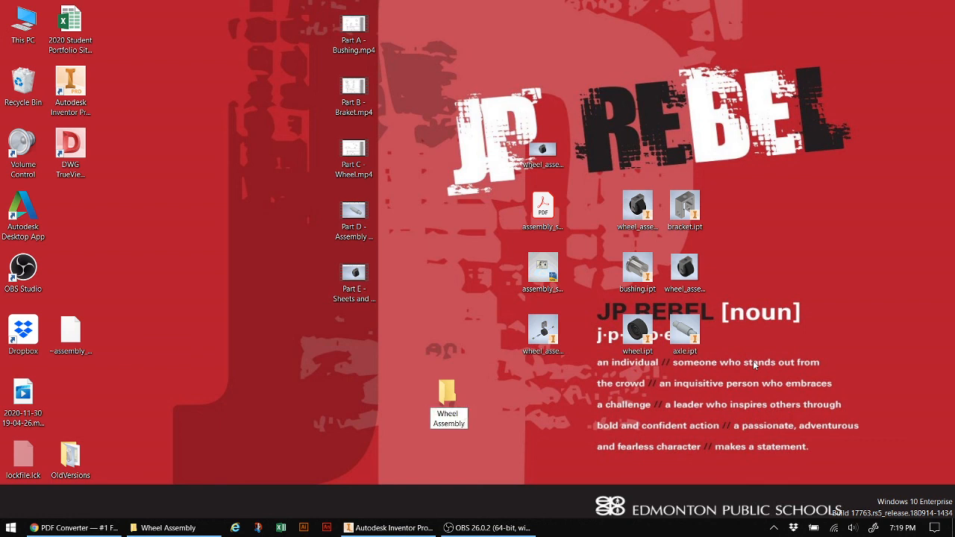
pyautogui.moveTo(514, 112); pyautogui.dragTo(846, 473)
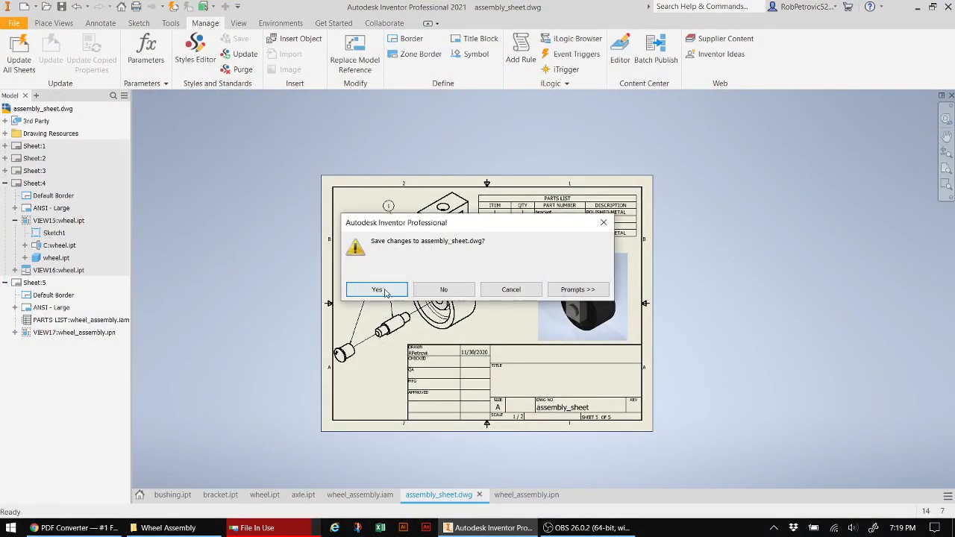
# Save and close assembly_sheet.dwg, then bring the File In Use warning back to front
pyautogui.click(376, 289)
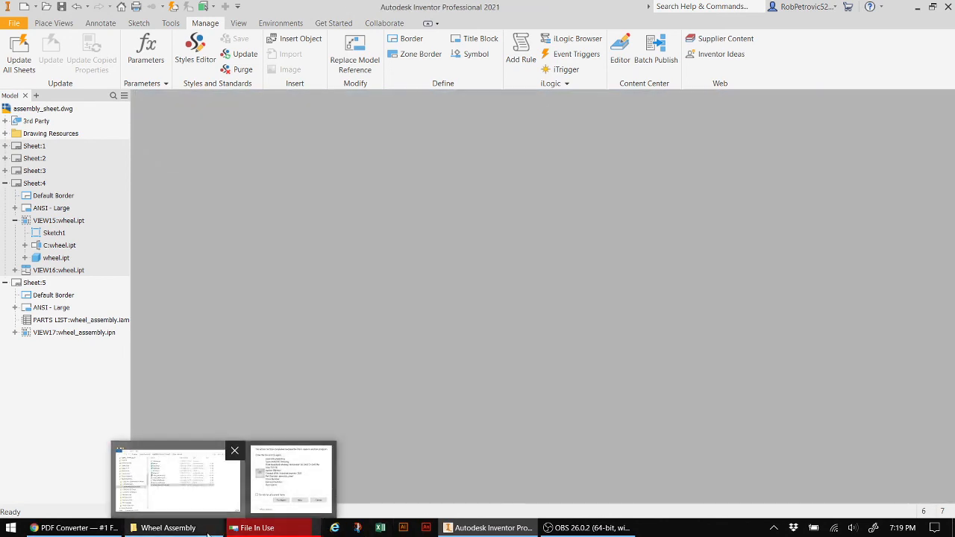
pyautogui.click(291, 478)
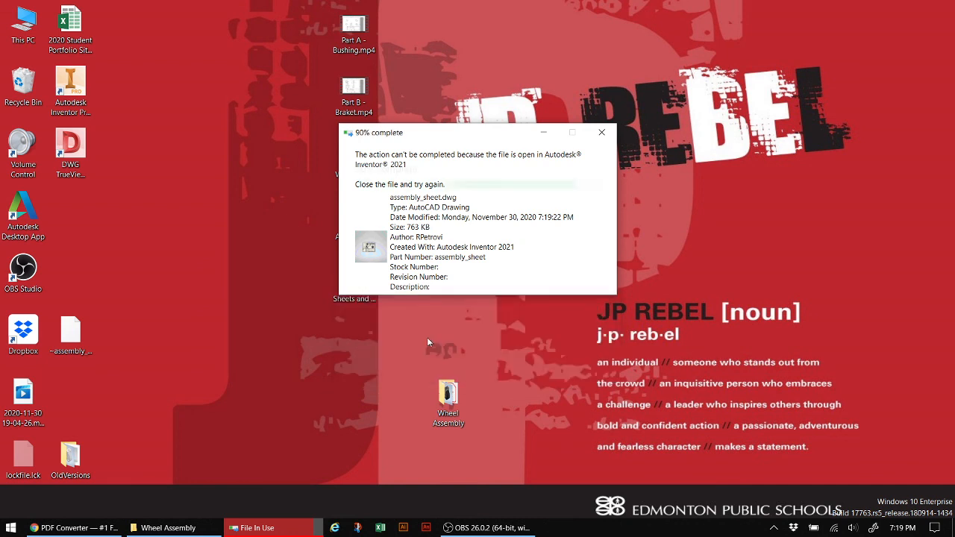
# Retry moving assembly_sheet.dwg into Wheel Assembly, then reposition that folder higher on the desktop
pyautogui.click(601, 132)
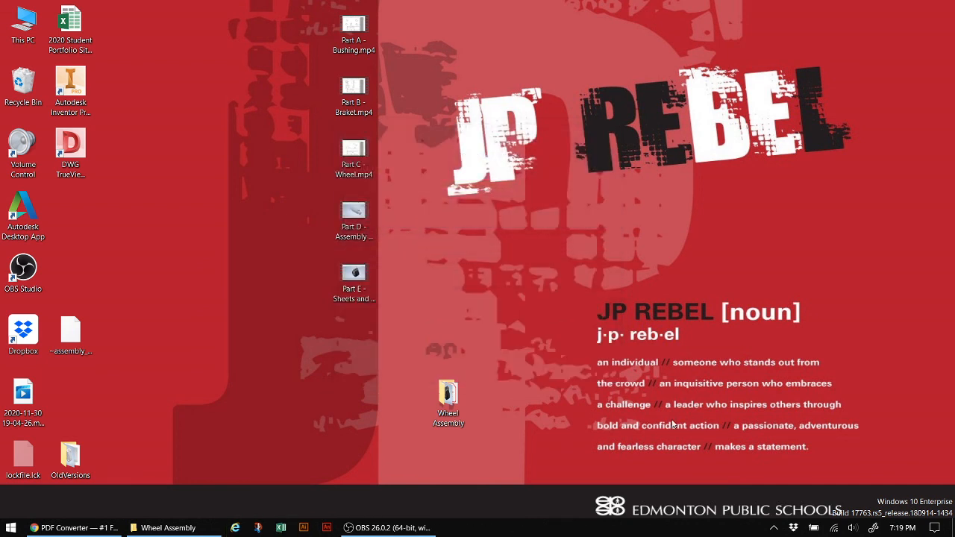
pyautogui.moveTo(448, 399); pyautogui.dragTo(589, 217)
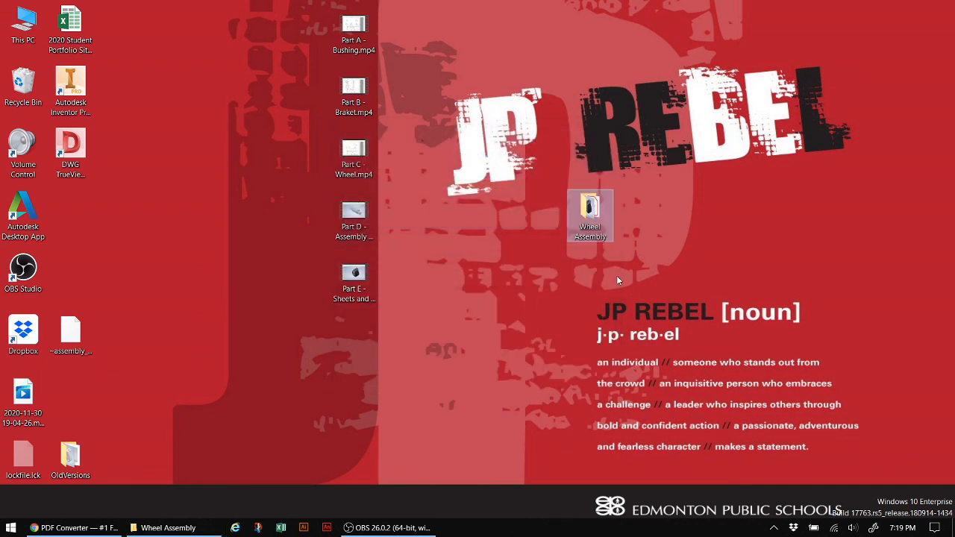
pyautogui.moveTo(443, 307)
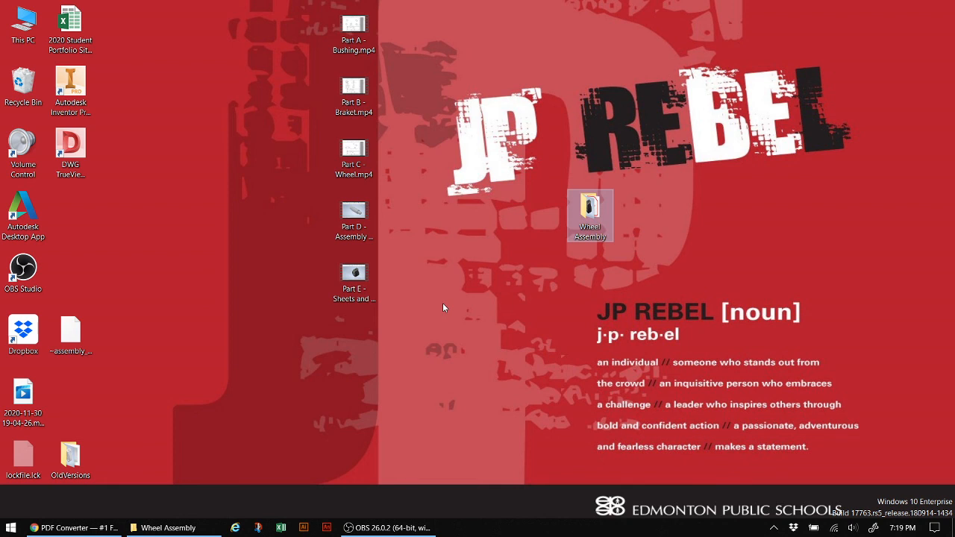
pyautogui.moveTo(573, 274)
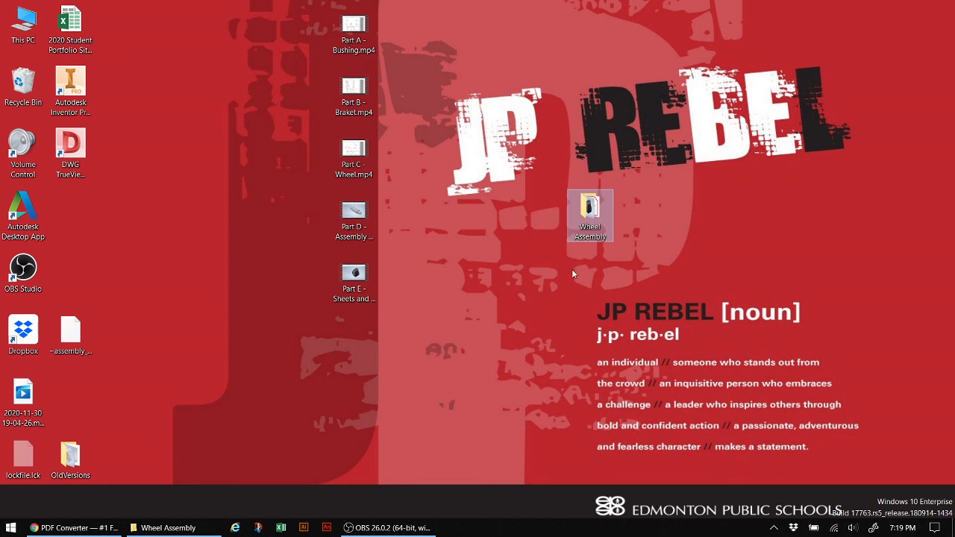
pyautogui.moveTo(537, 314)
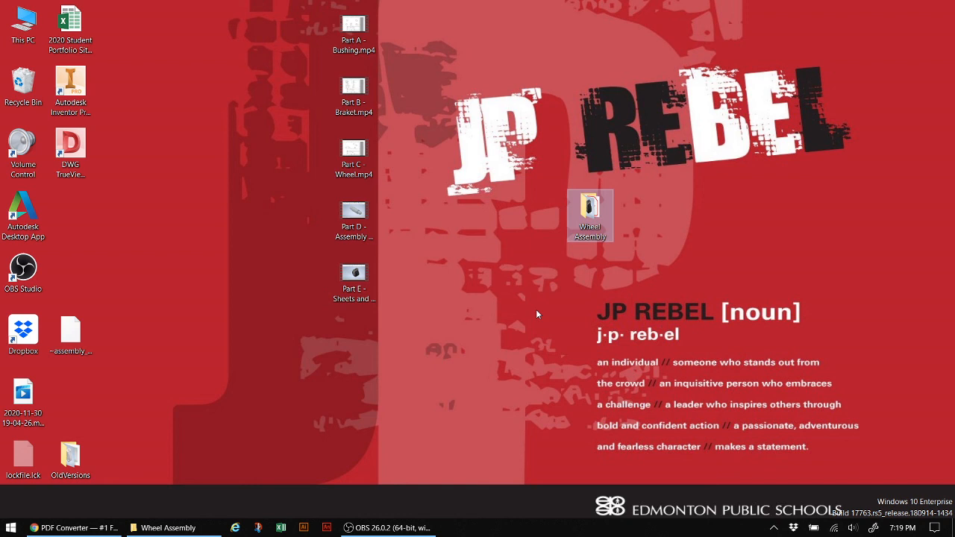
pyautogui.moveTo(736, 286)
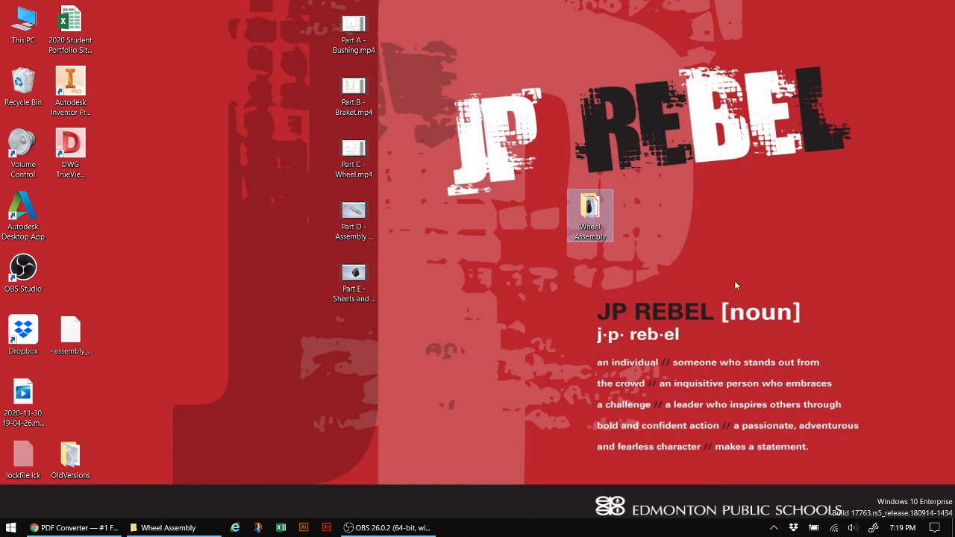
pyautogui.moveTo(950, 256)
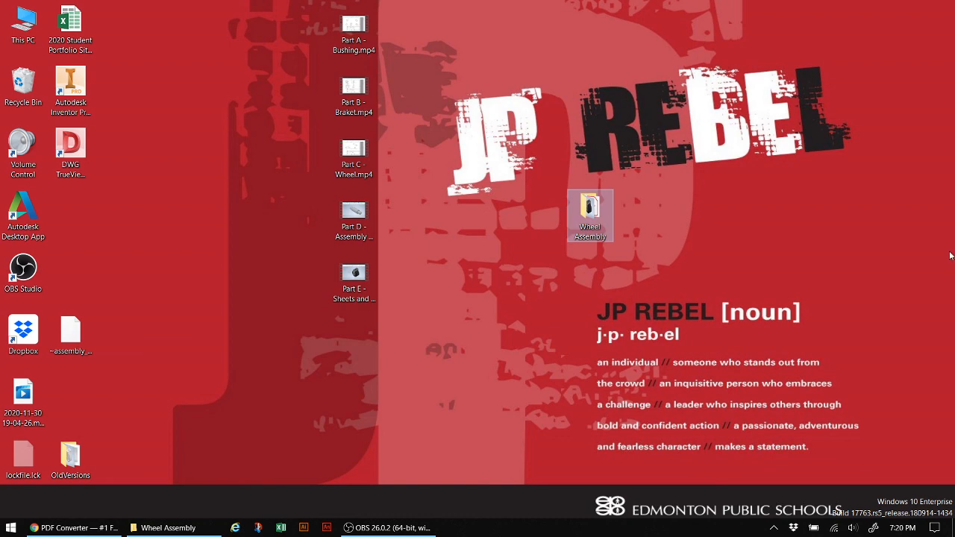